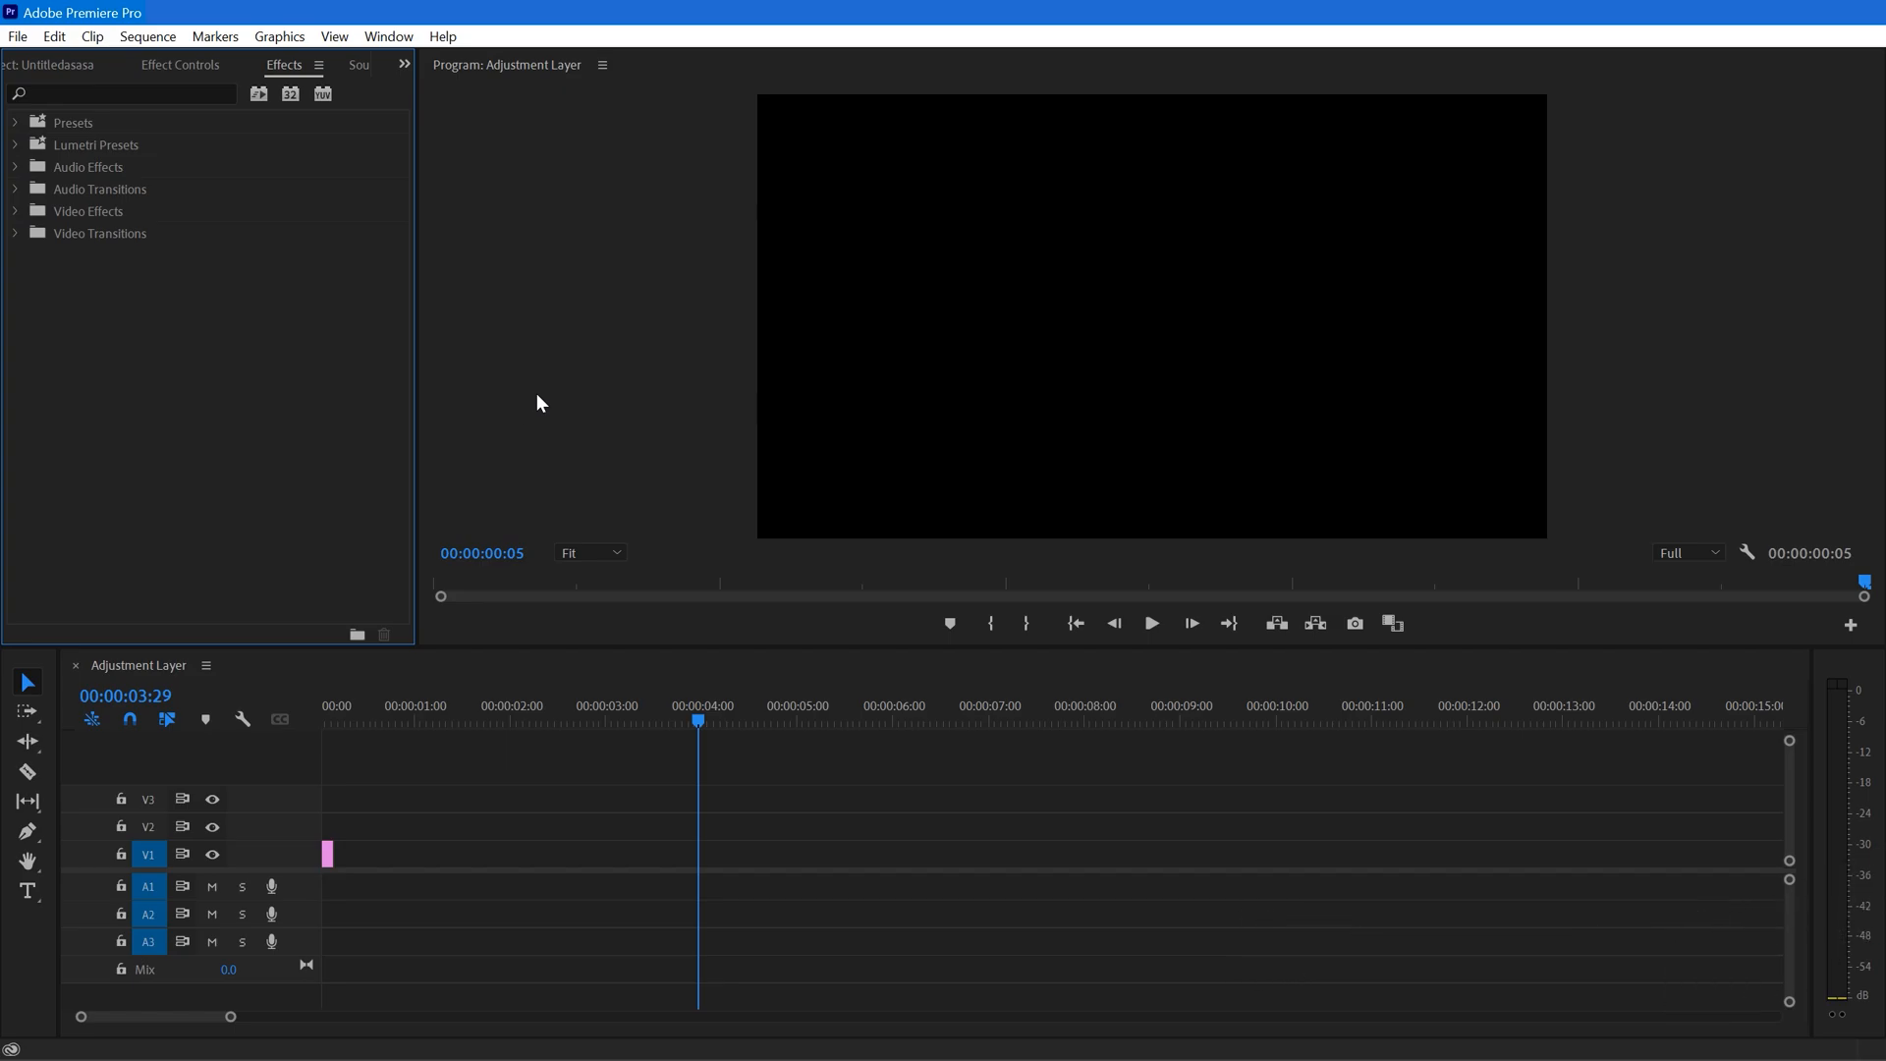
Install the Title.mogrt template through the Essential Graphics panel.
left_click(387, 36)
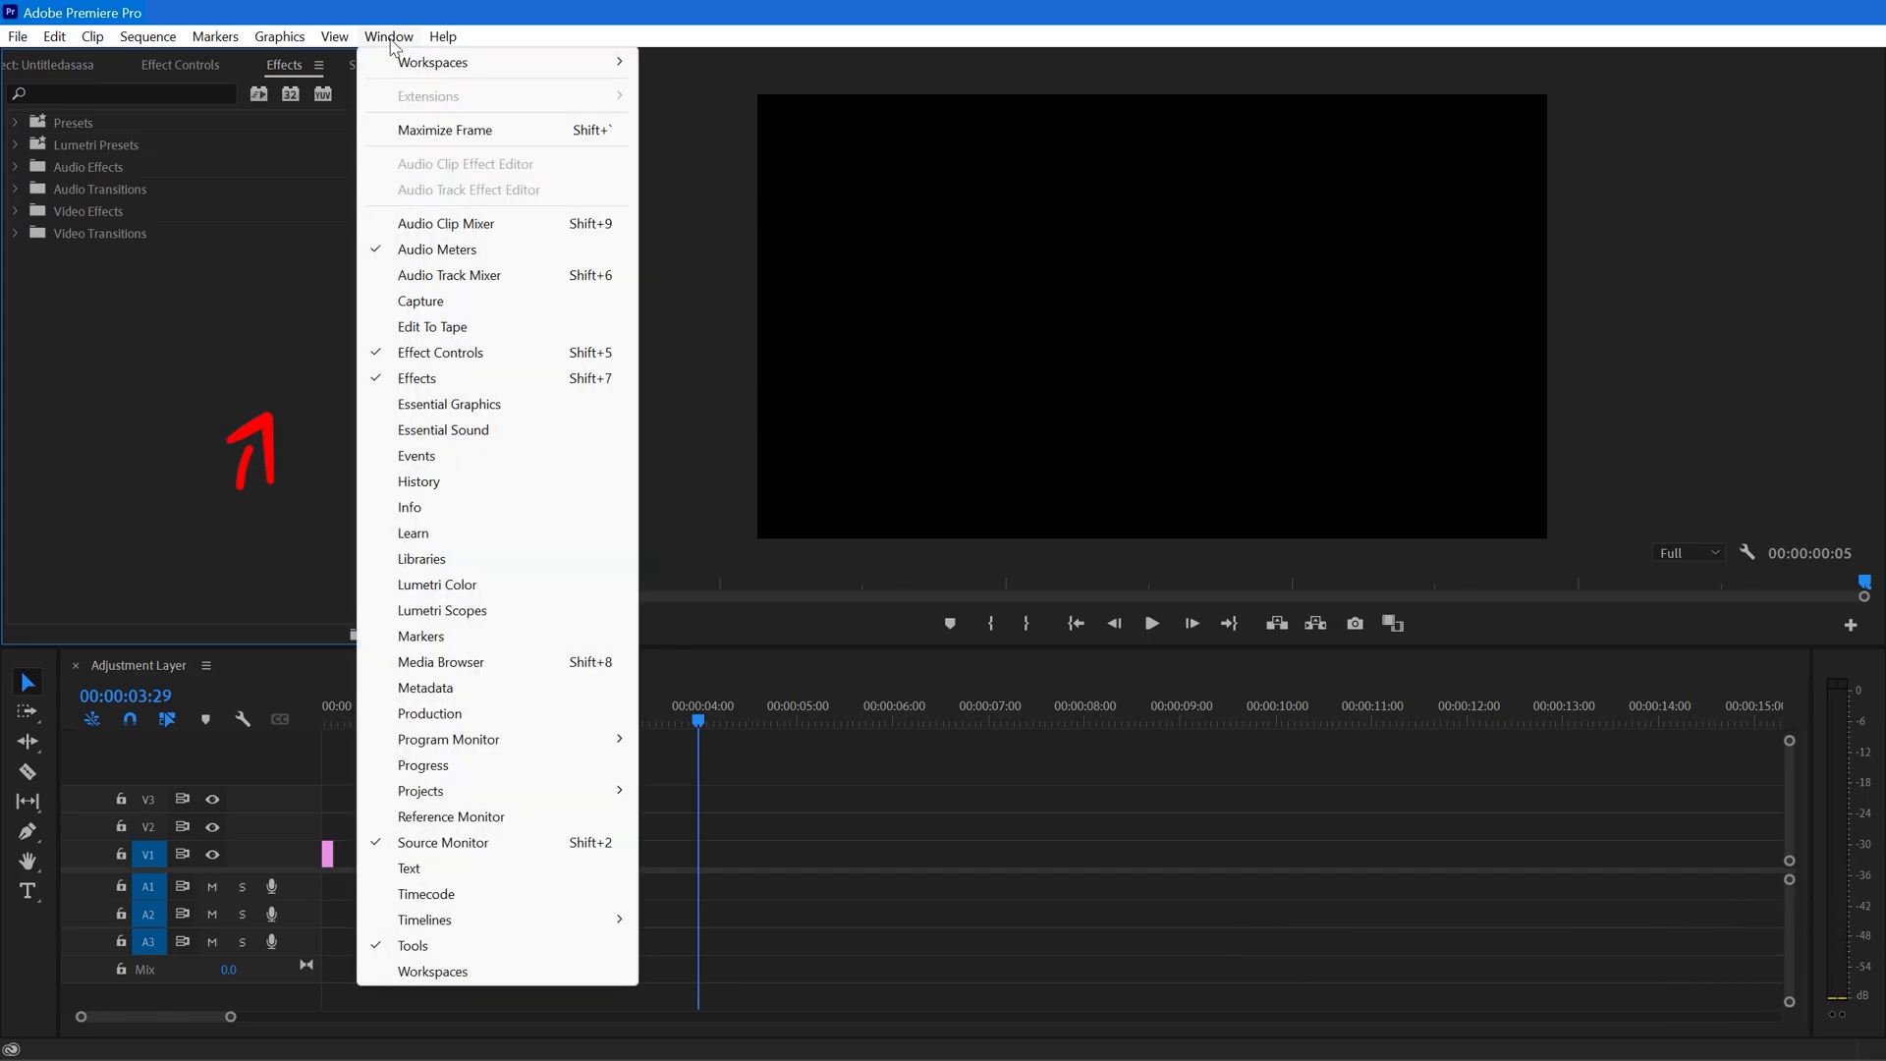
mouse_move(490, 404)
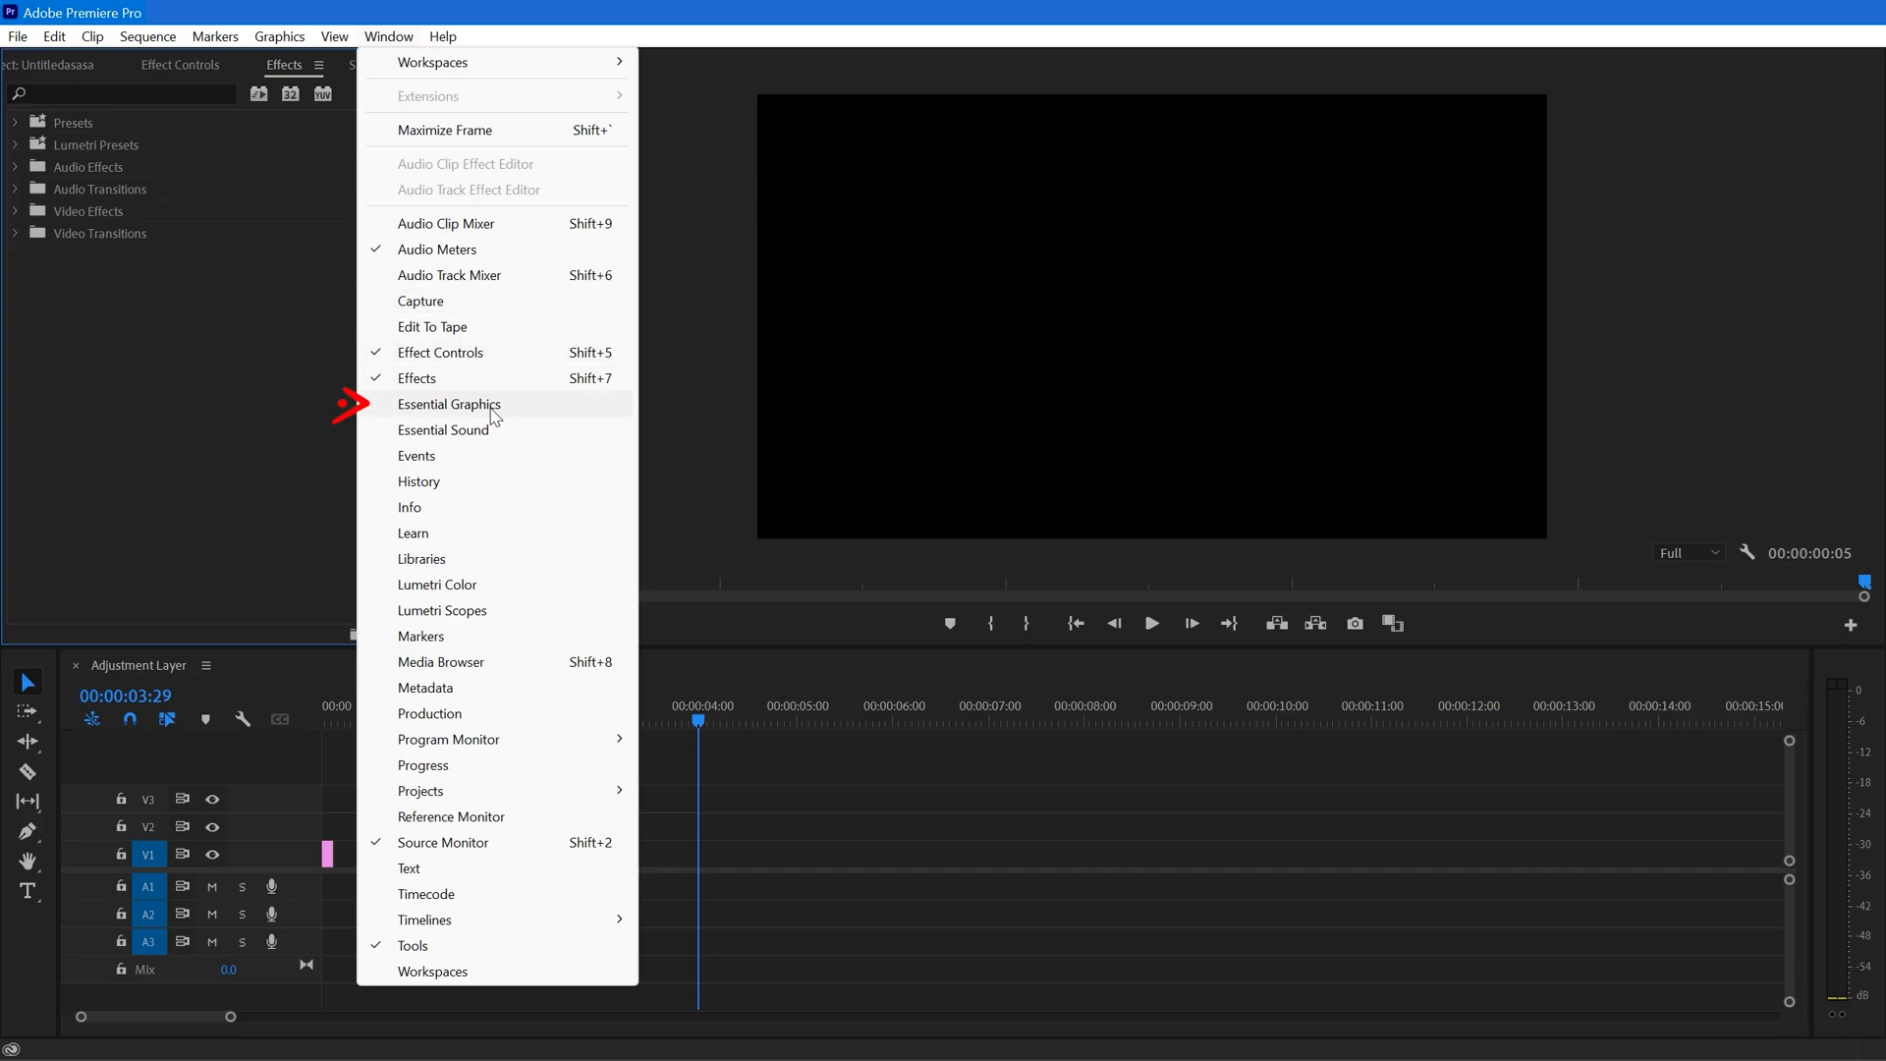
left_click(449, 402)
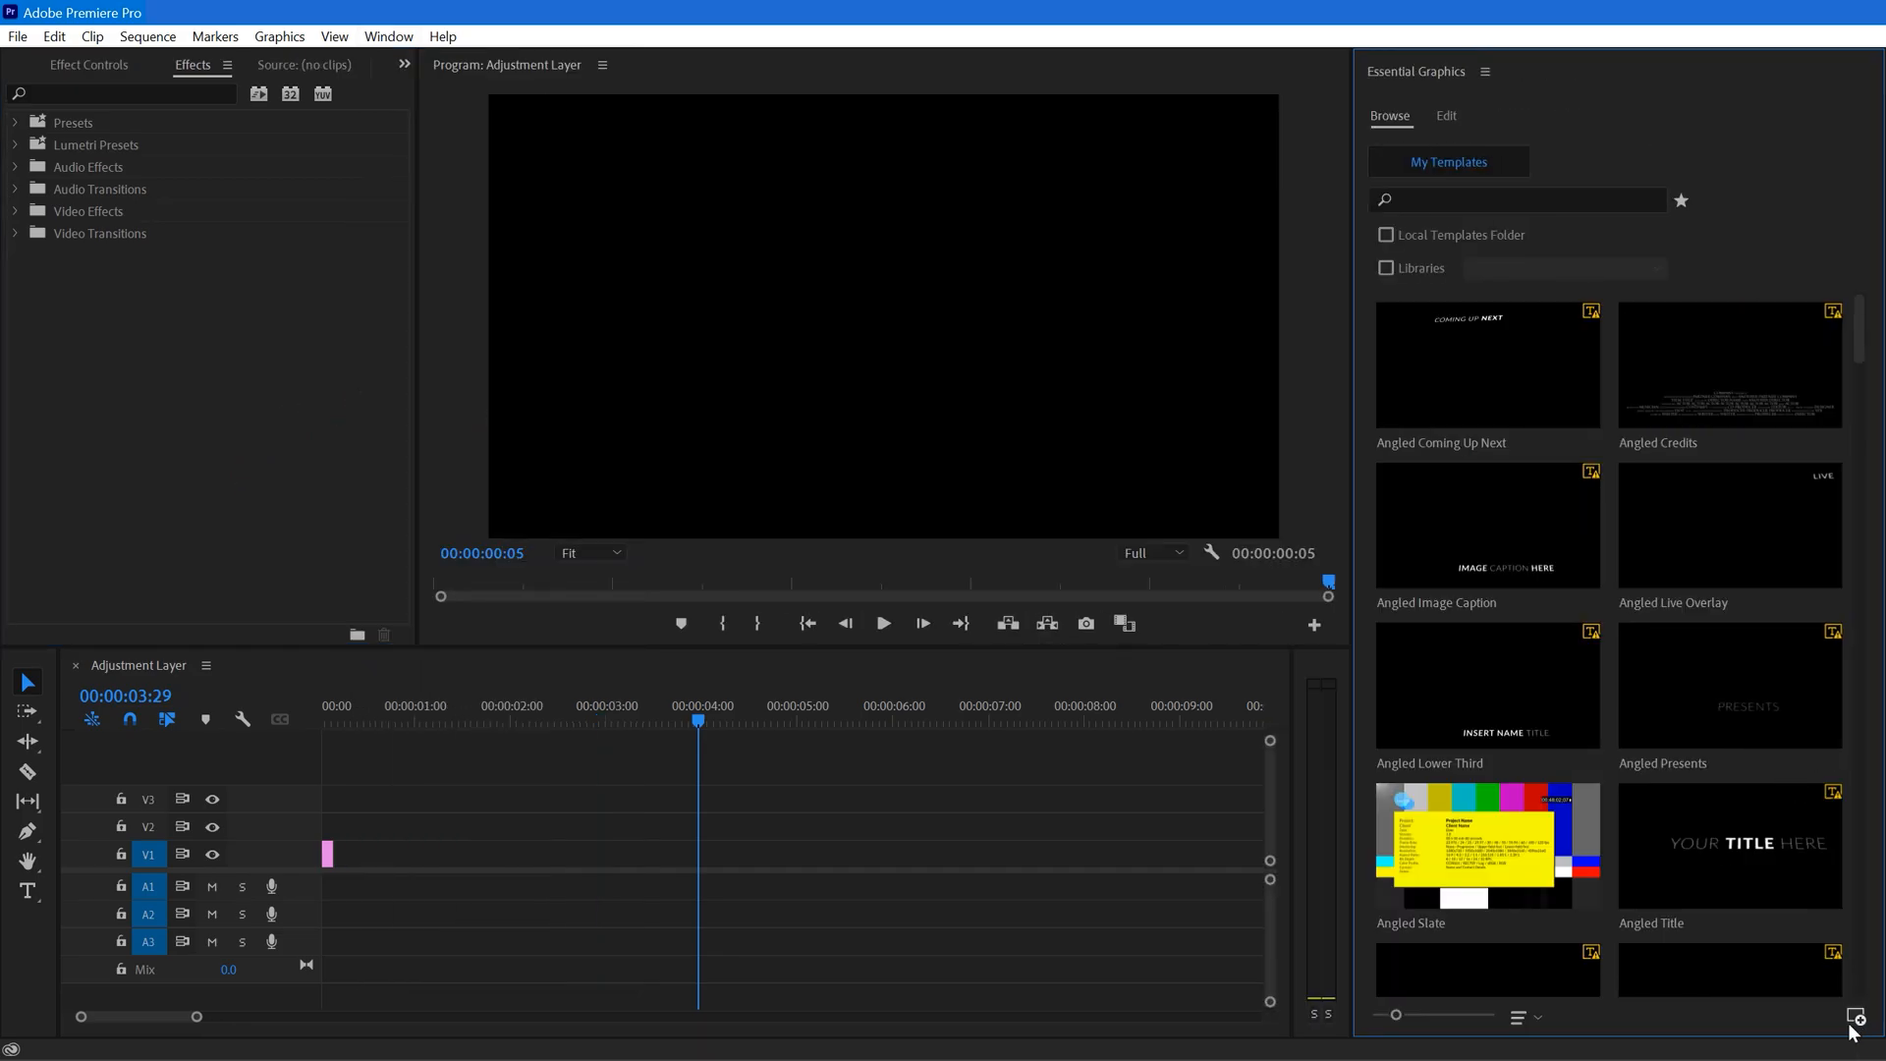
left_click(1855, 1017)
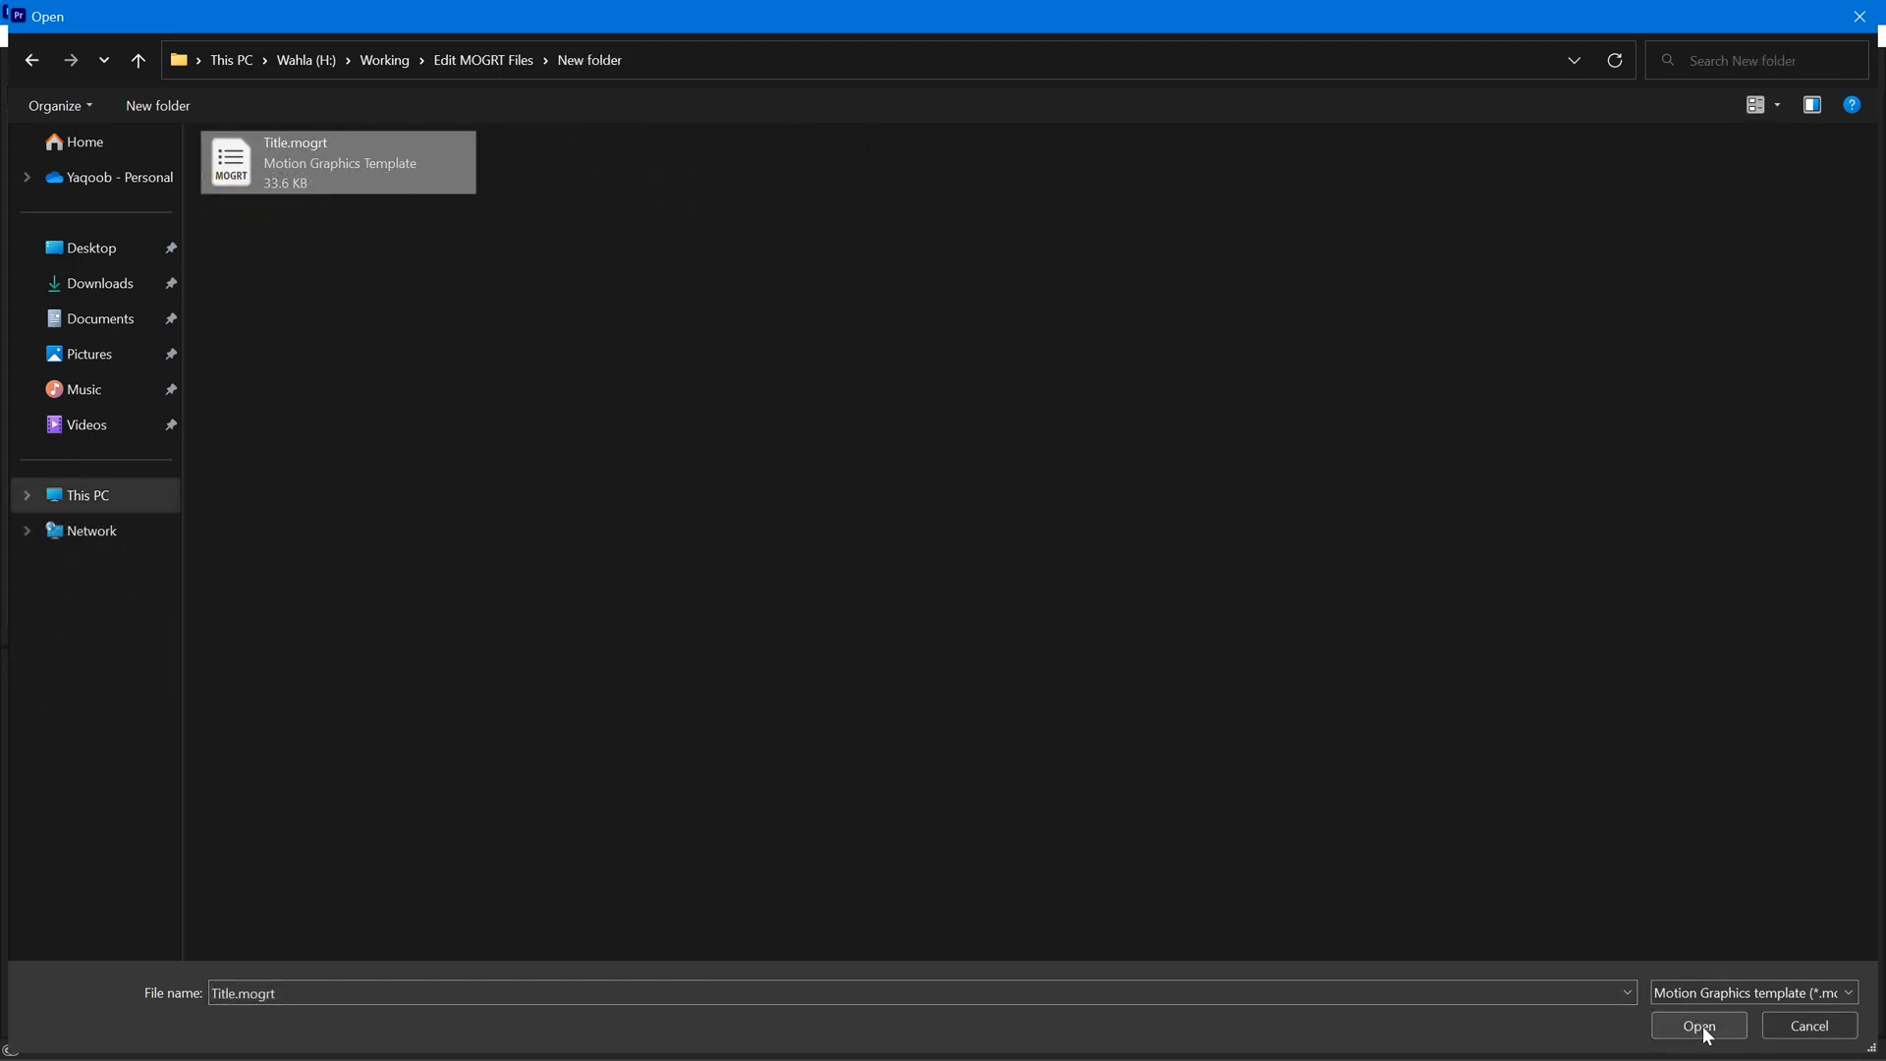
left_click(1698, 1024)
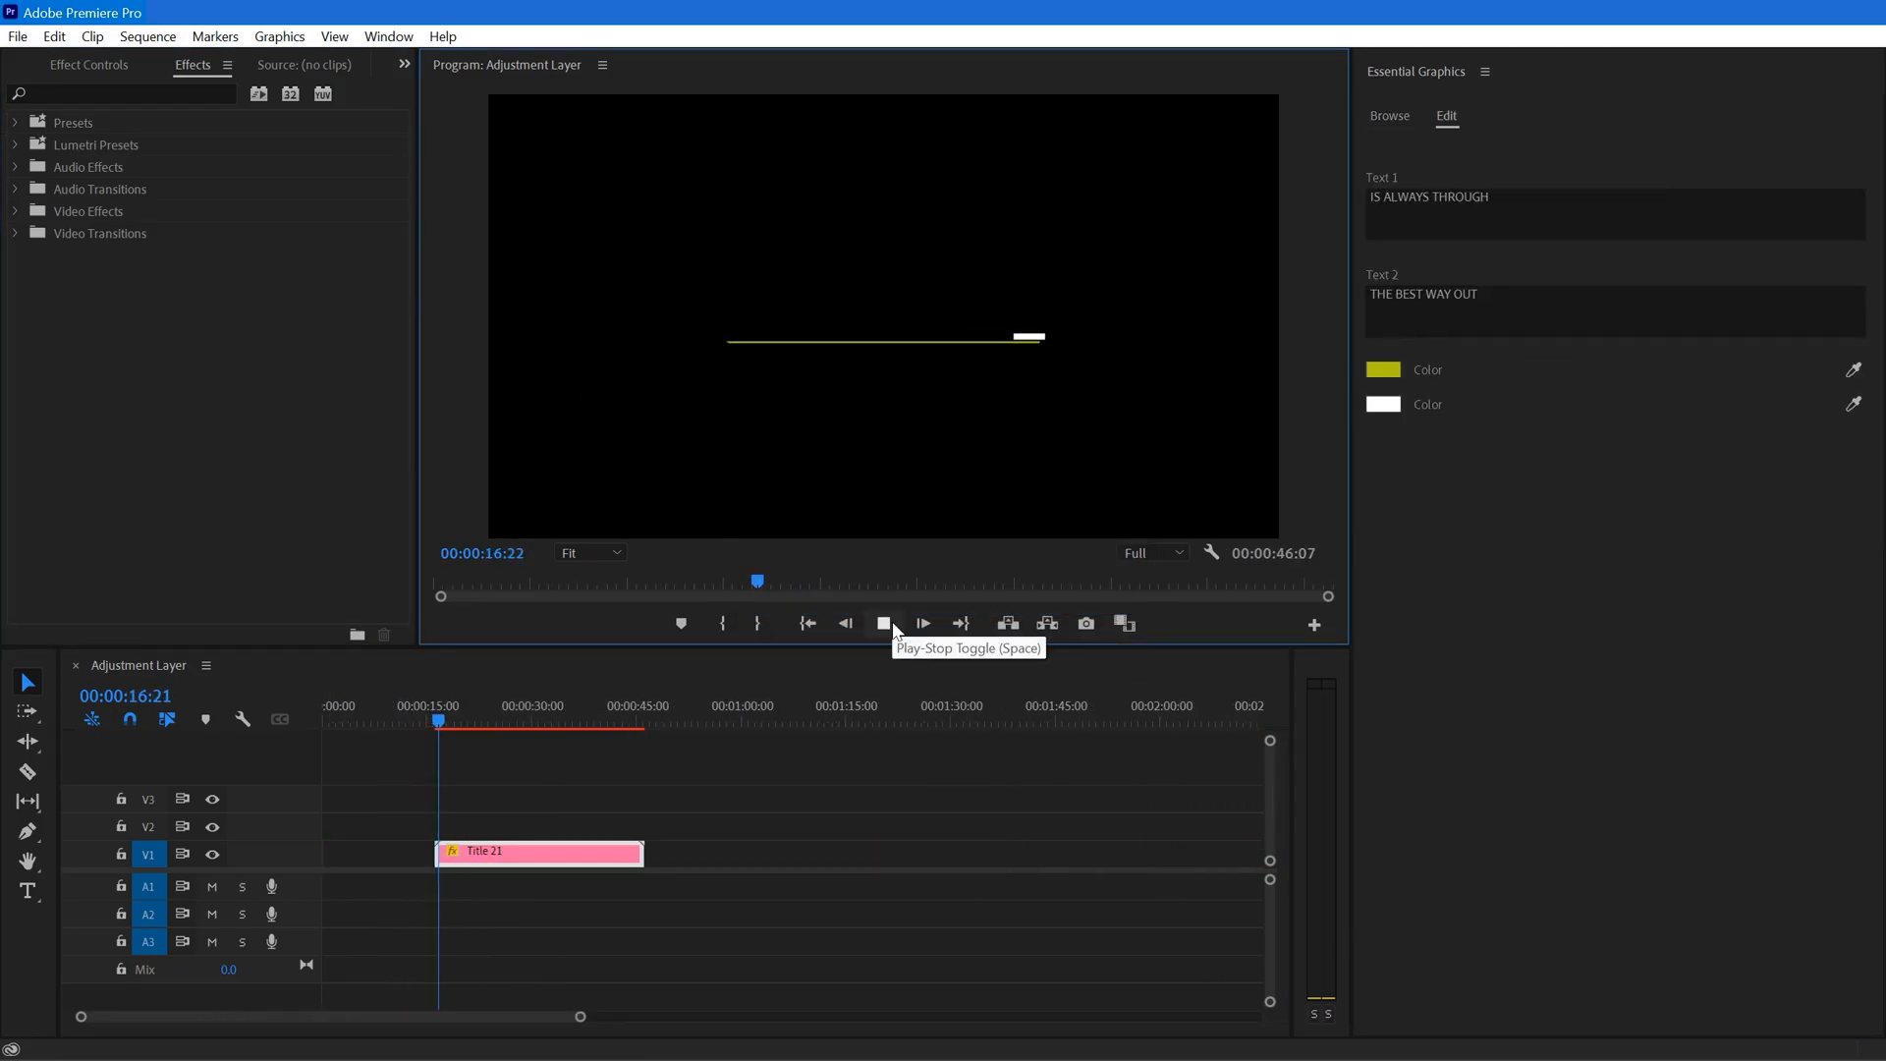
Stop Title 21 playback and open the Color Picker for the yellow highlight.
left_click(884, 623)
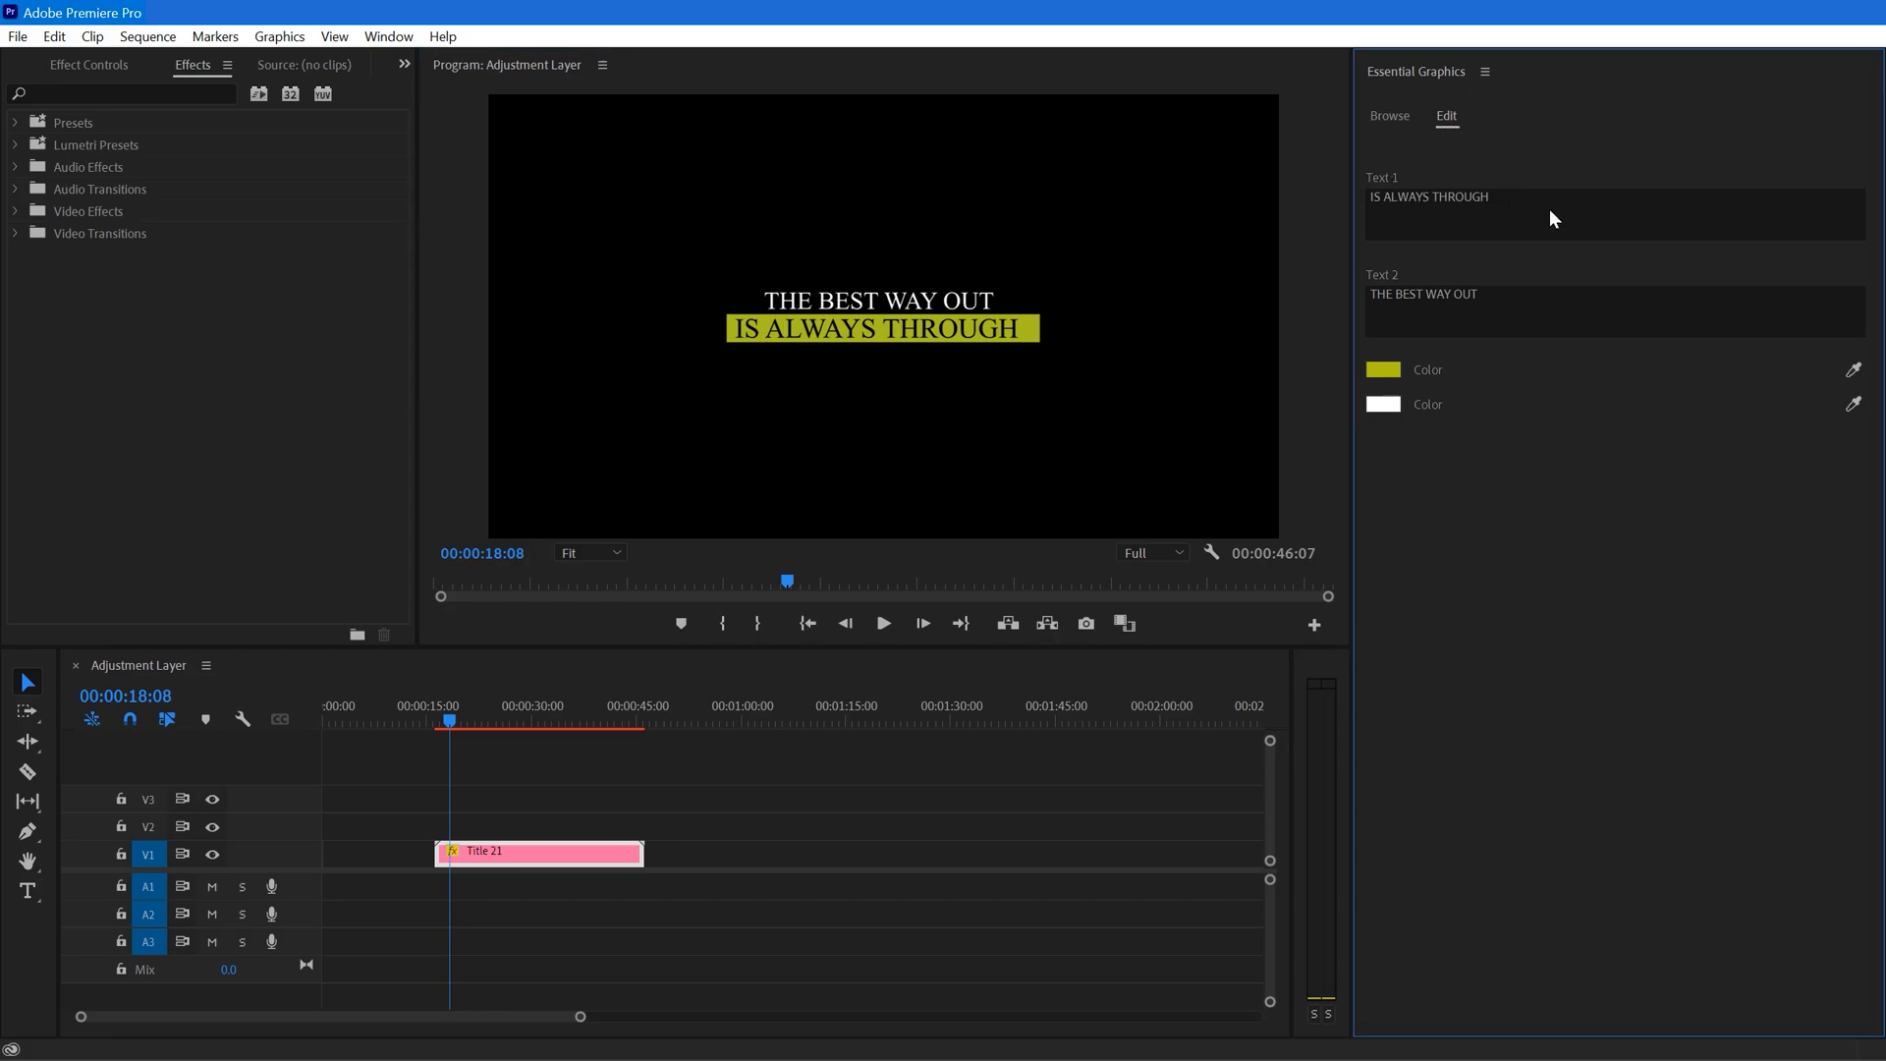
left_click(1381, 369)
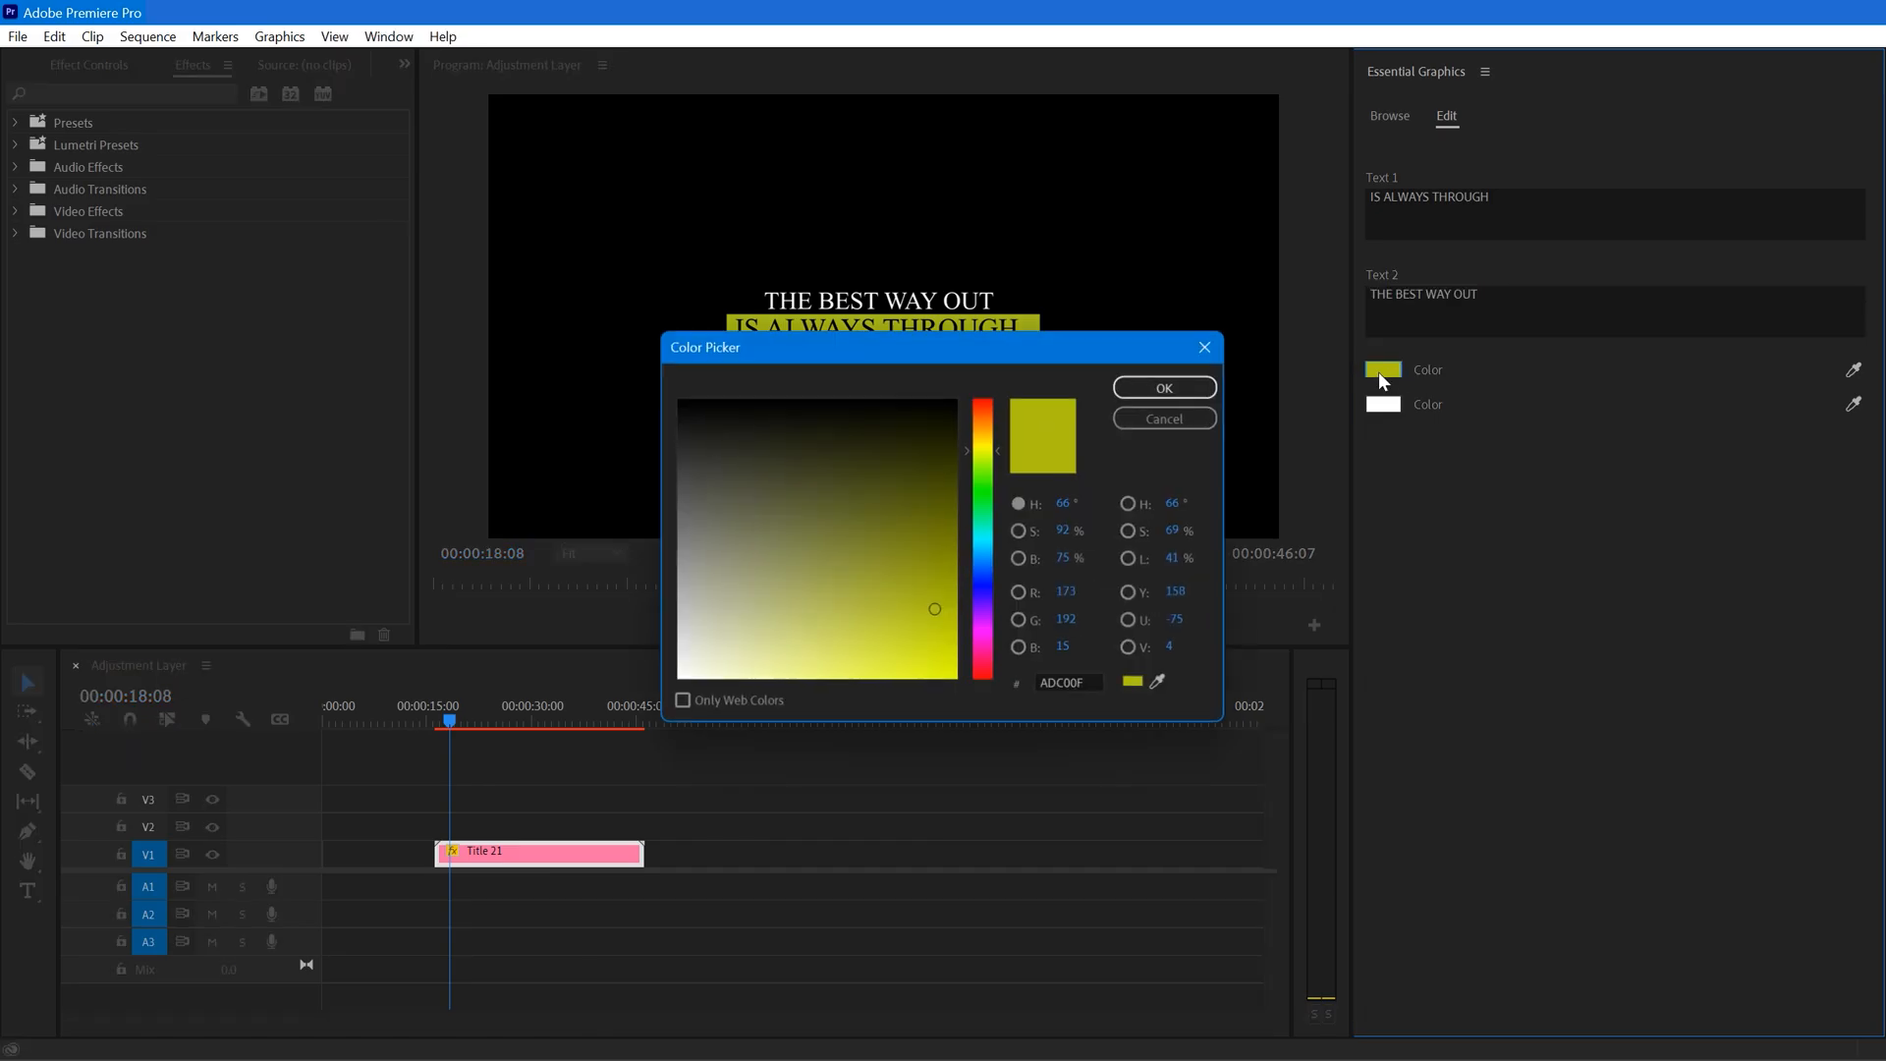
left_click(1162, 386)
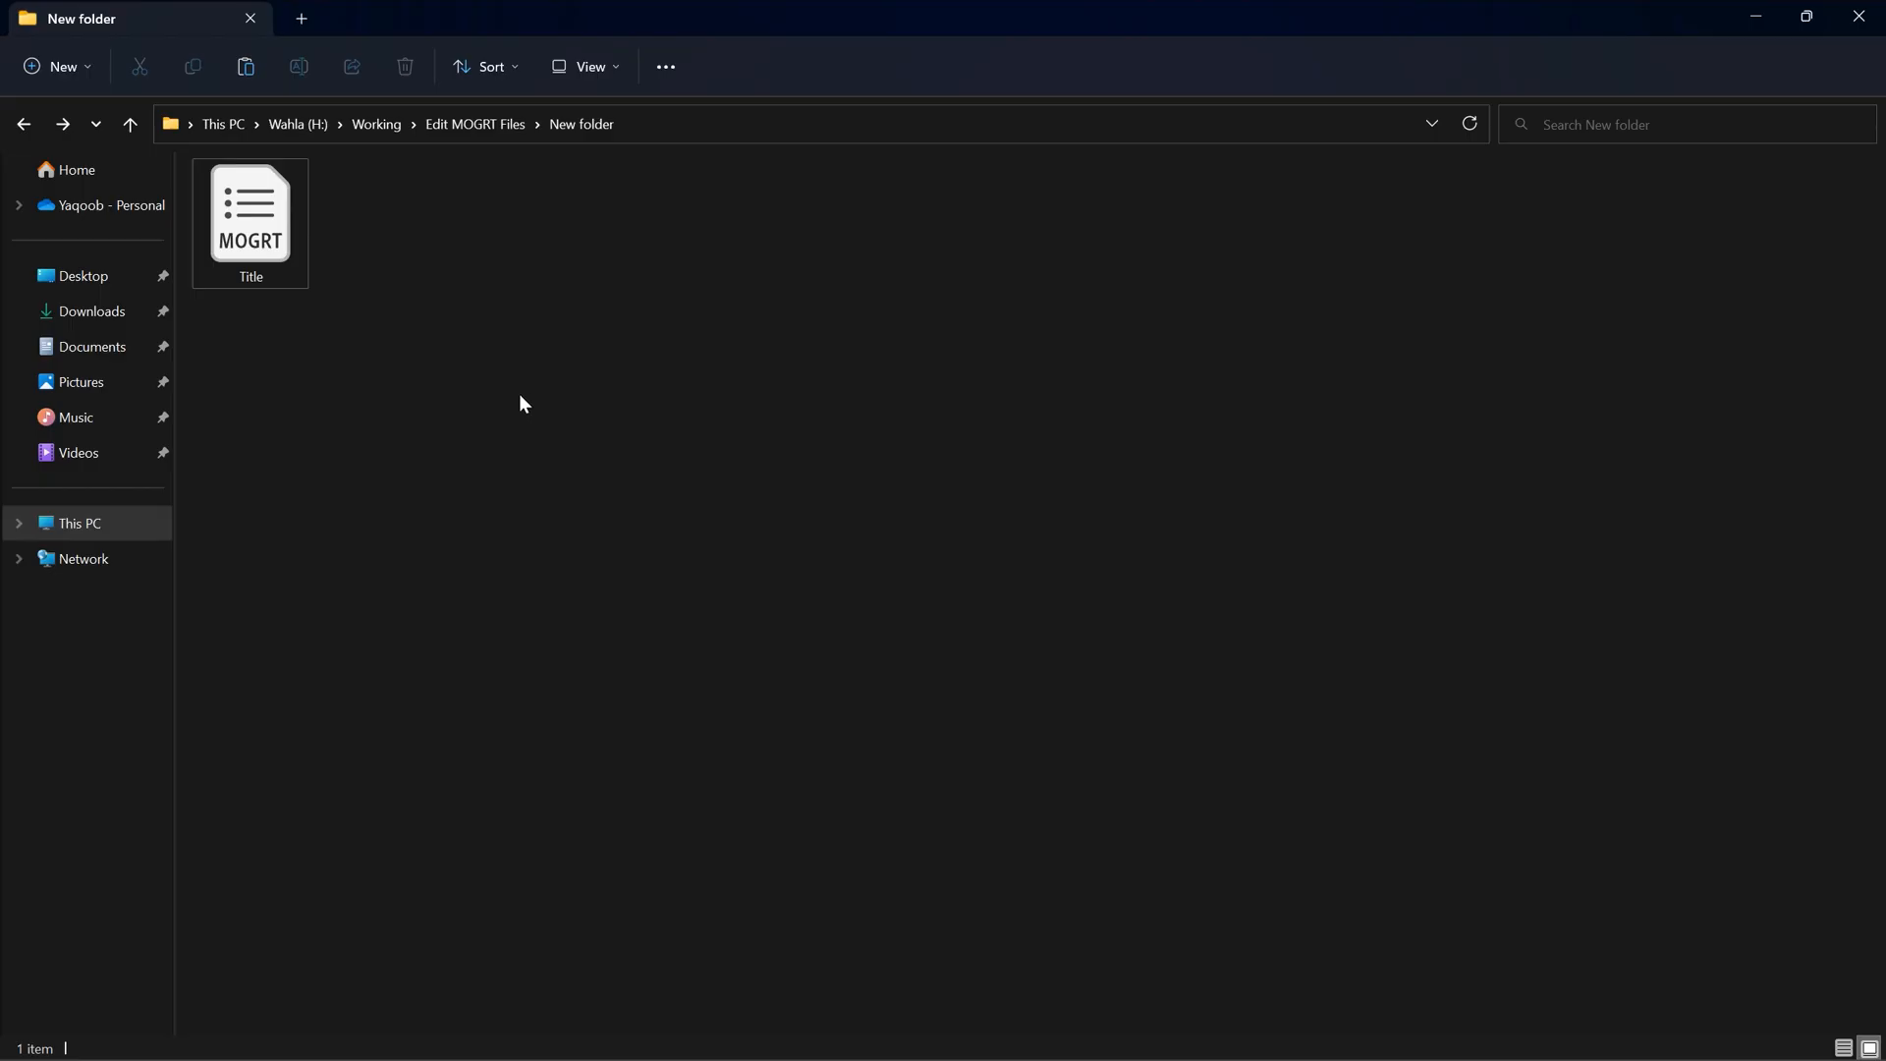
Uncheck 'Hide extensions for known file types' in File Explorer's folder options.
left_click(250, 216)
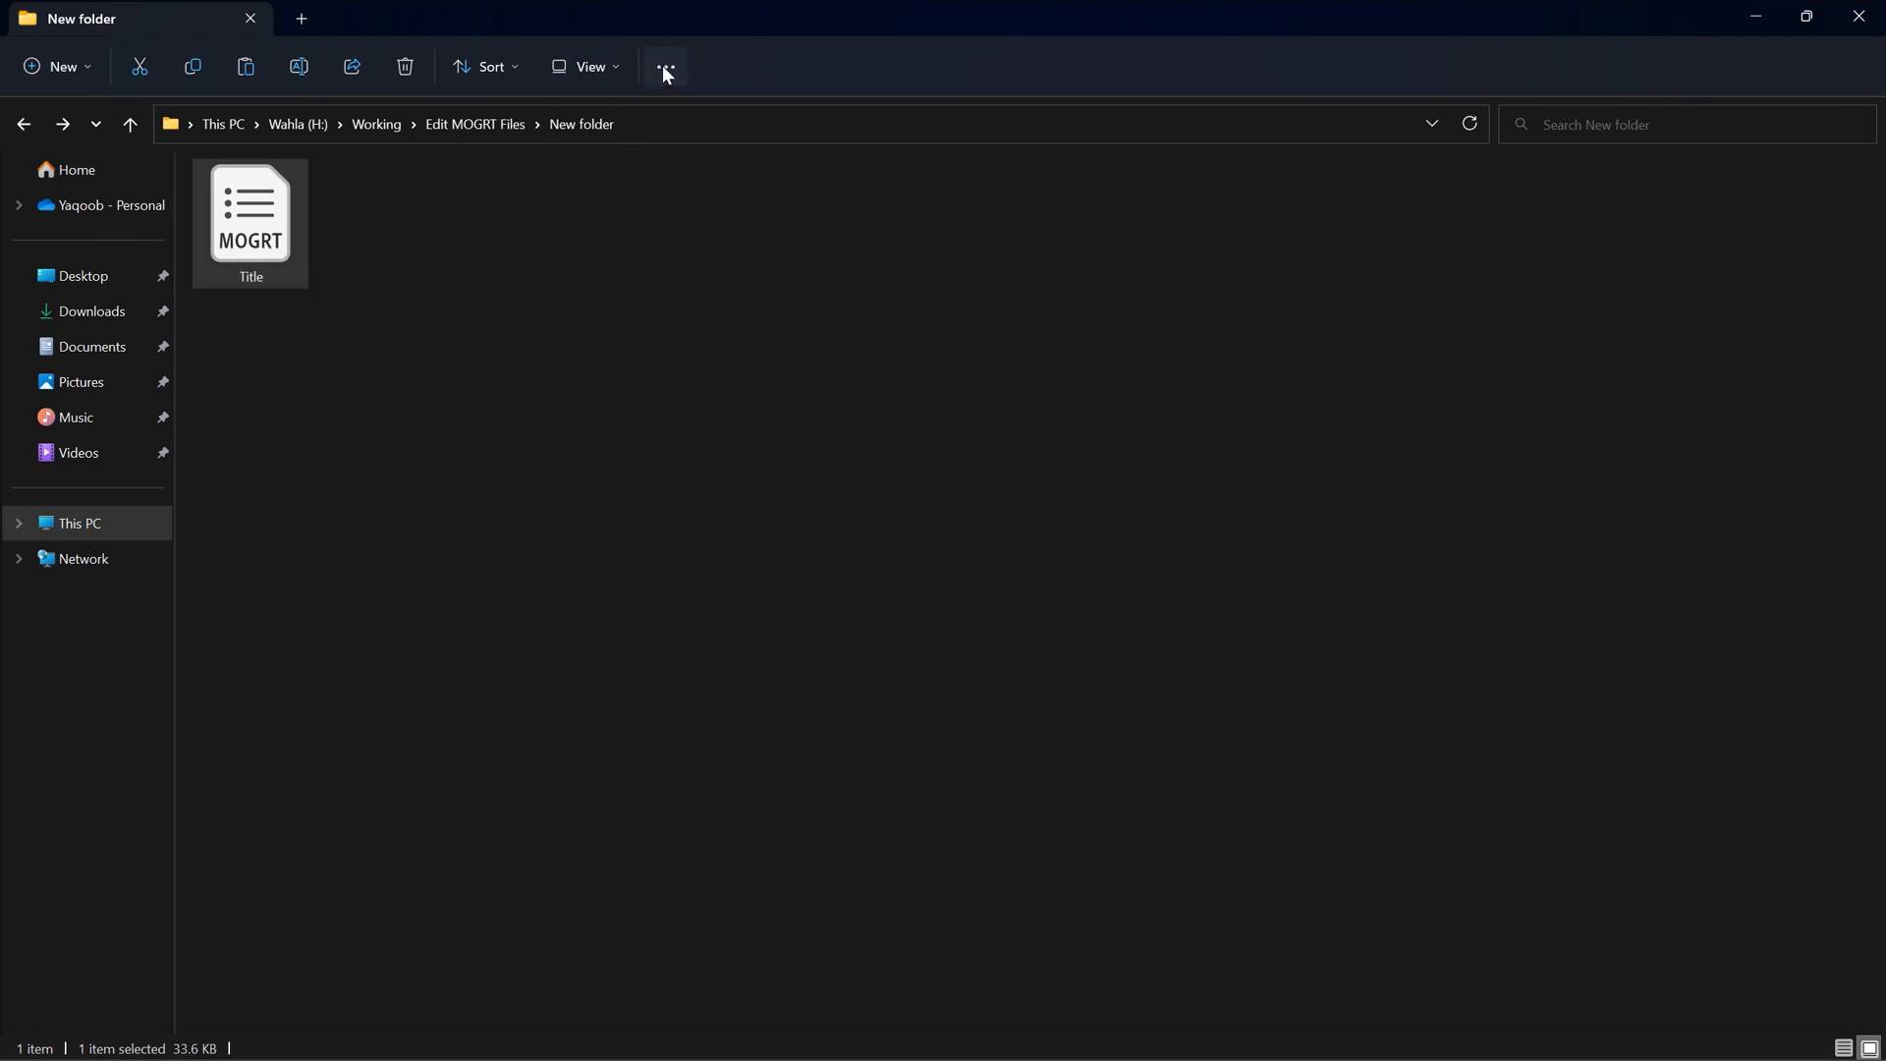
left_click(664, 65)
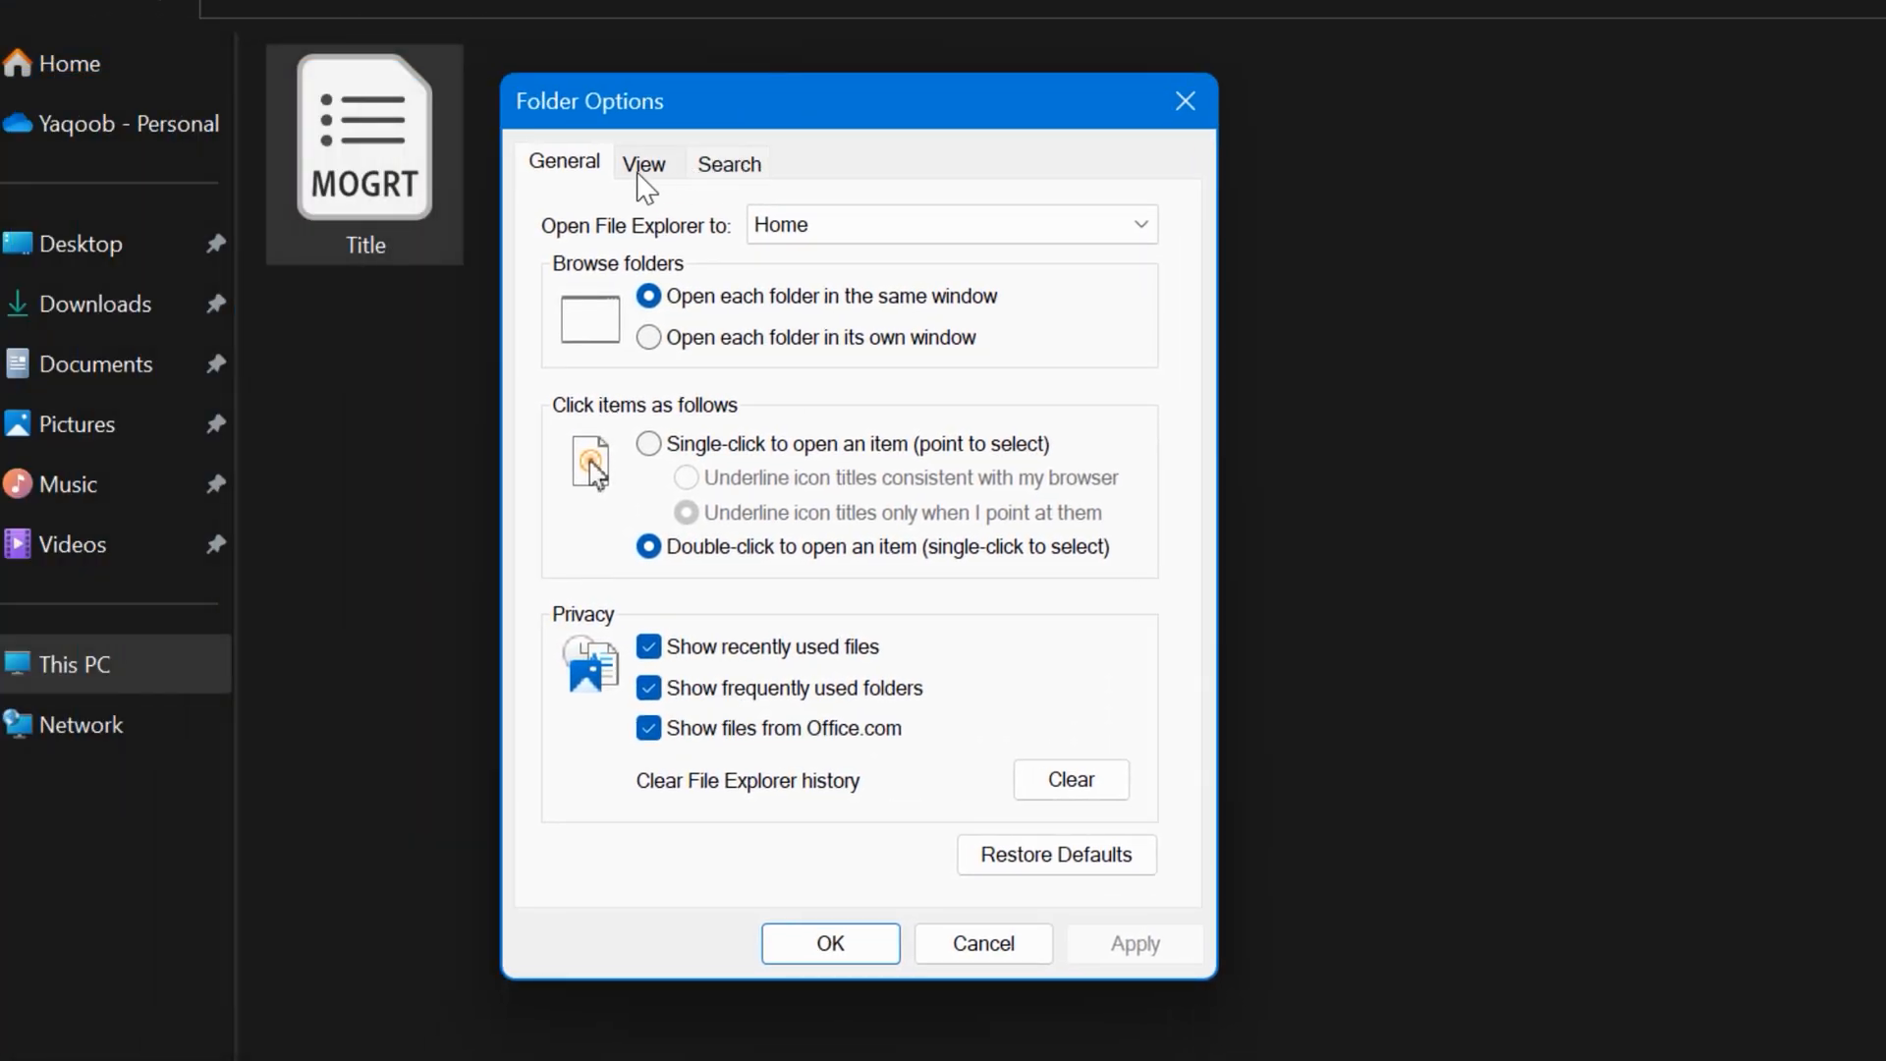
left_click(643, 162)
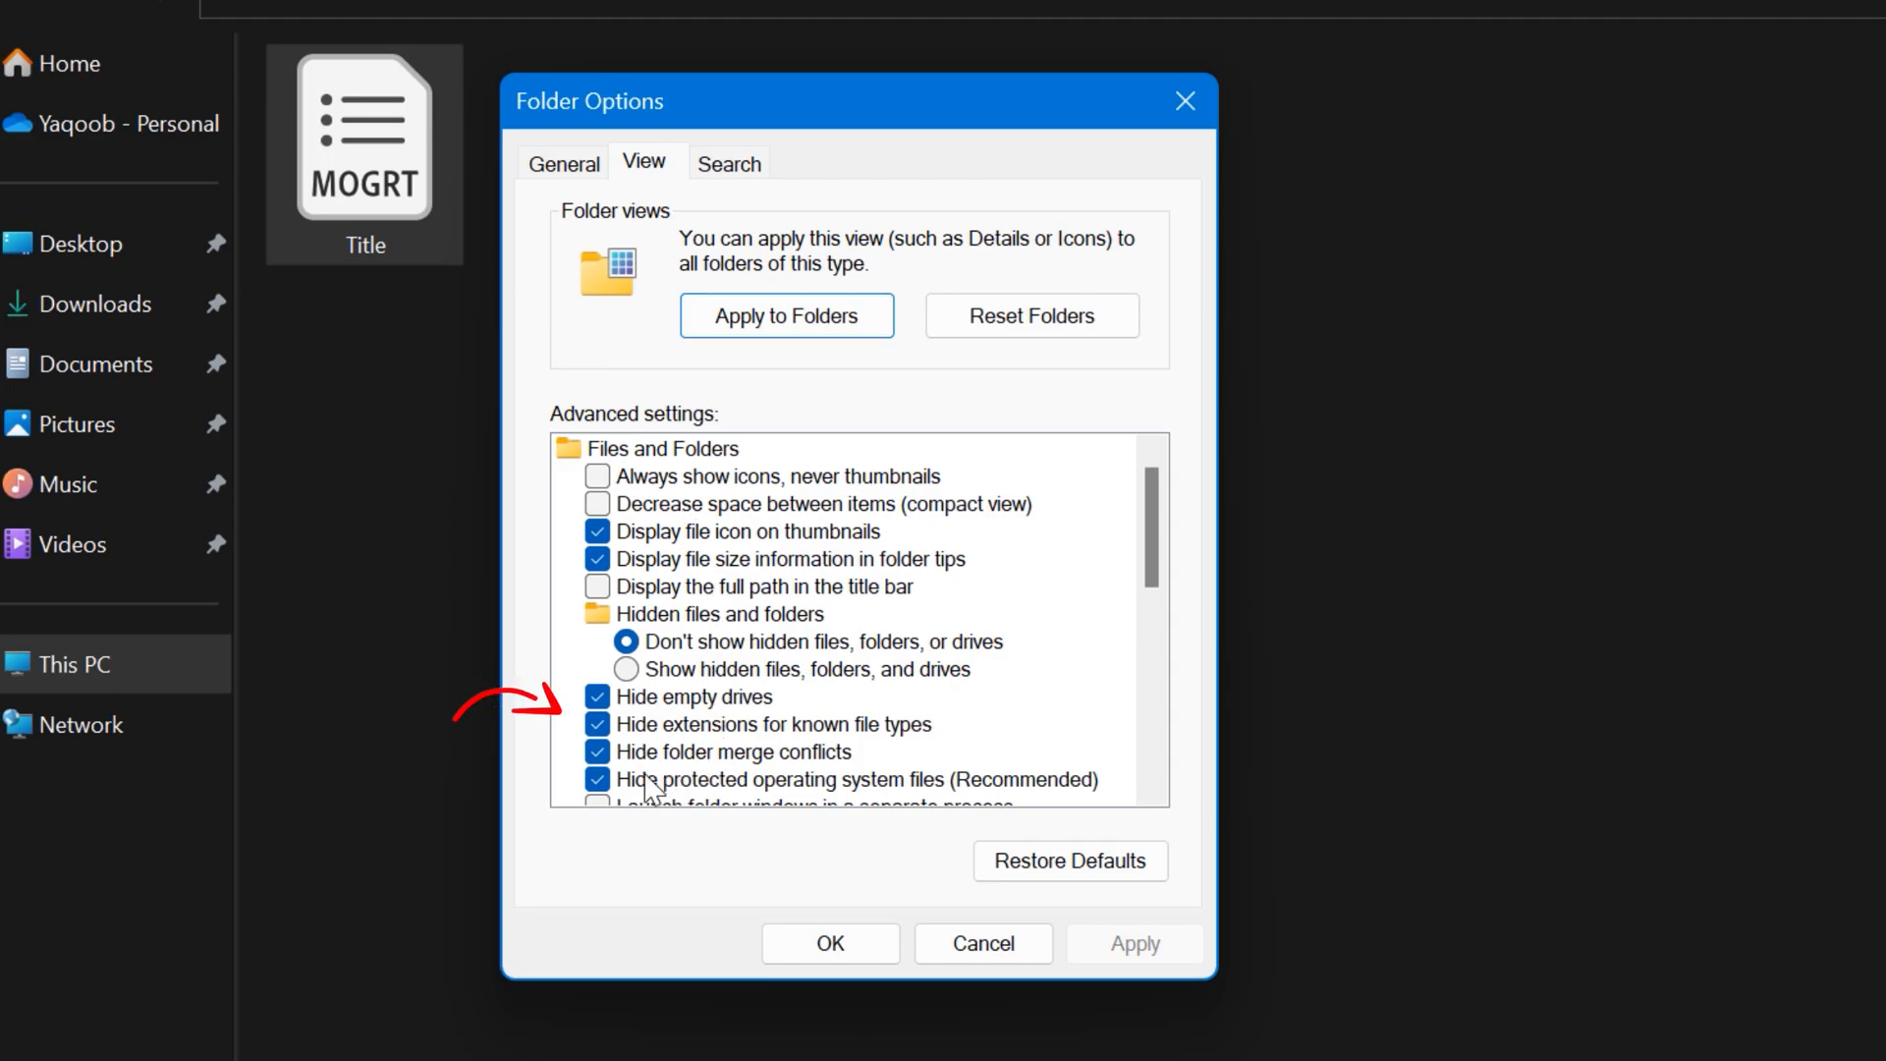
left_click(598, 724)
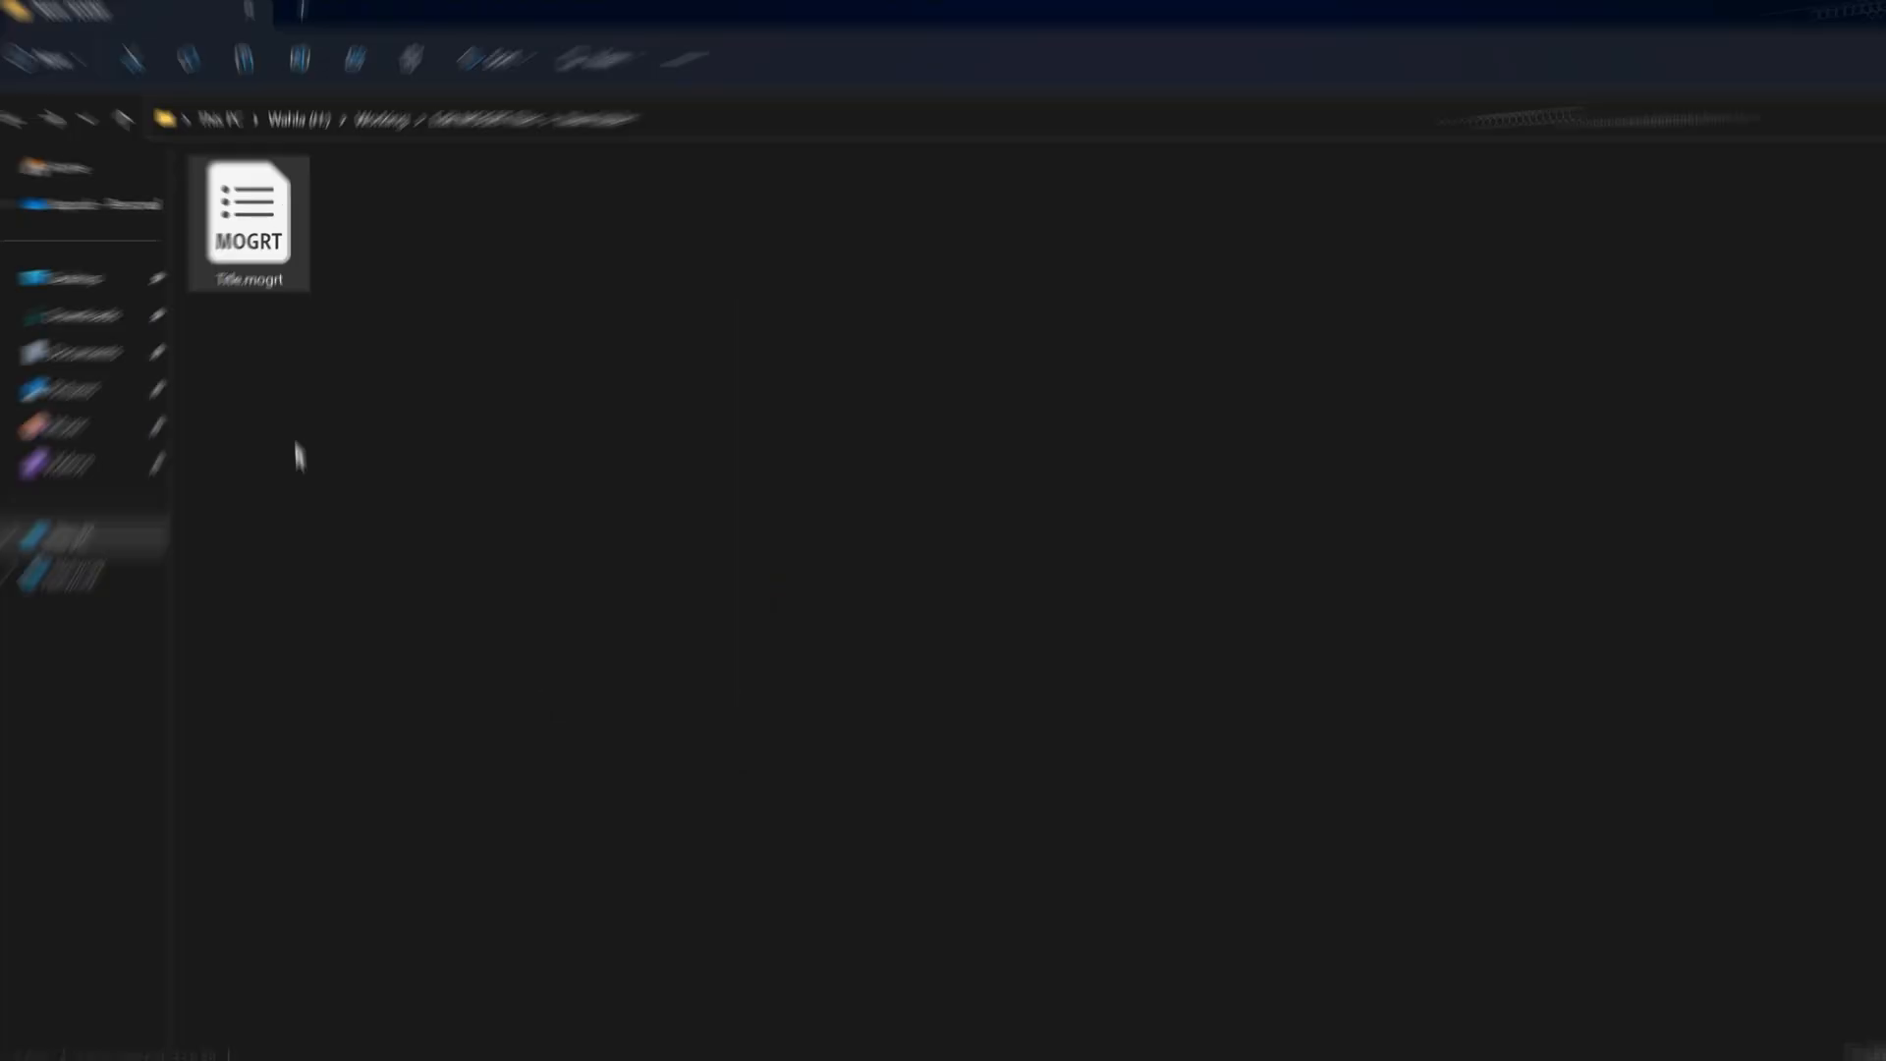
Rename Title.mogrt to Title.zip and extract it into the Title folder.
right_click(249, 223)
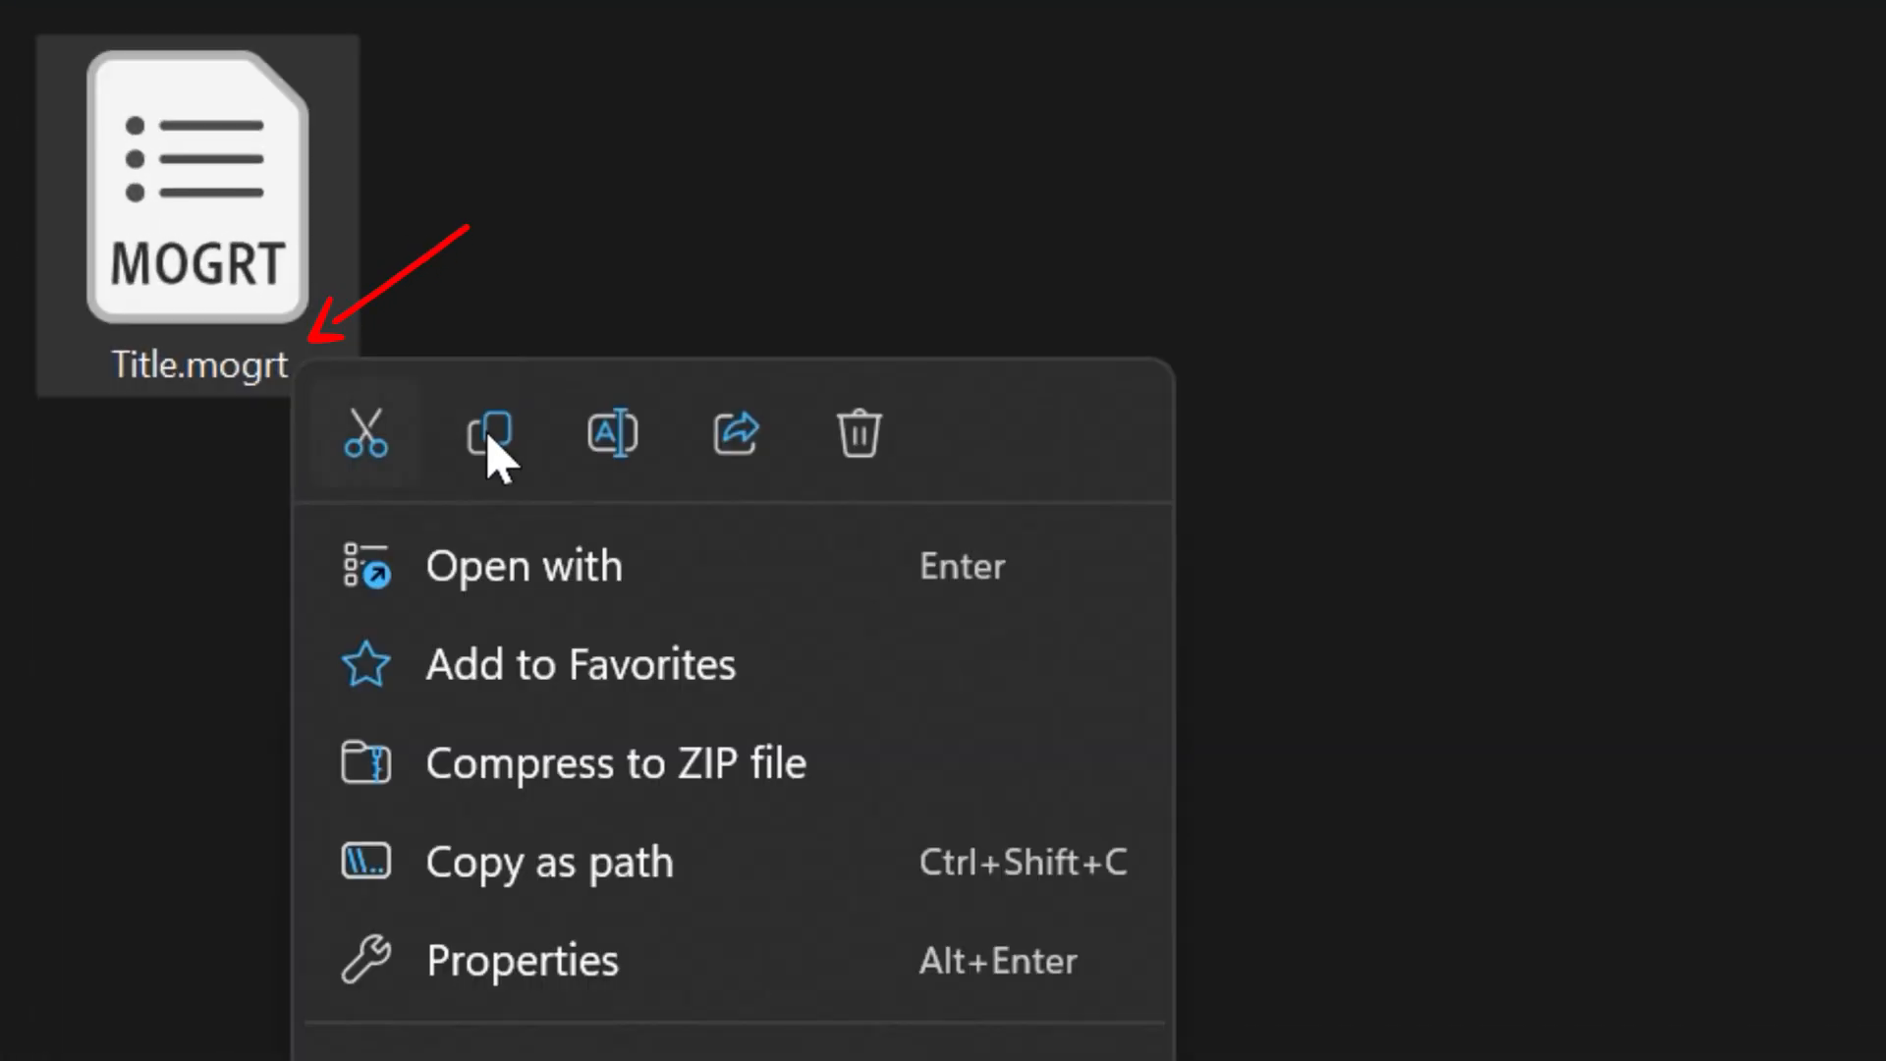
left_click(609, 434)
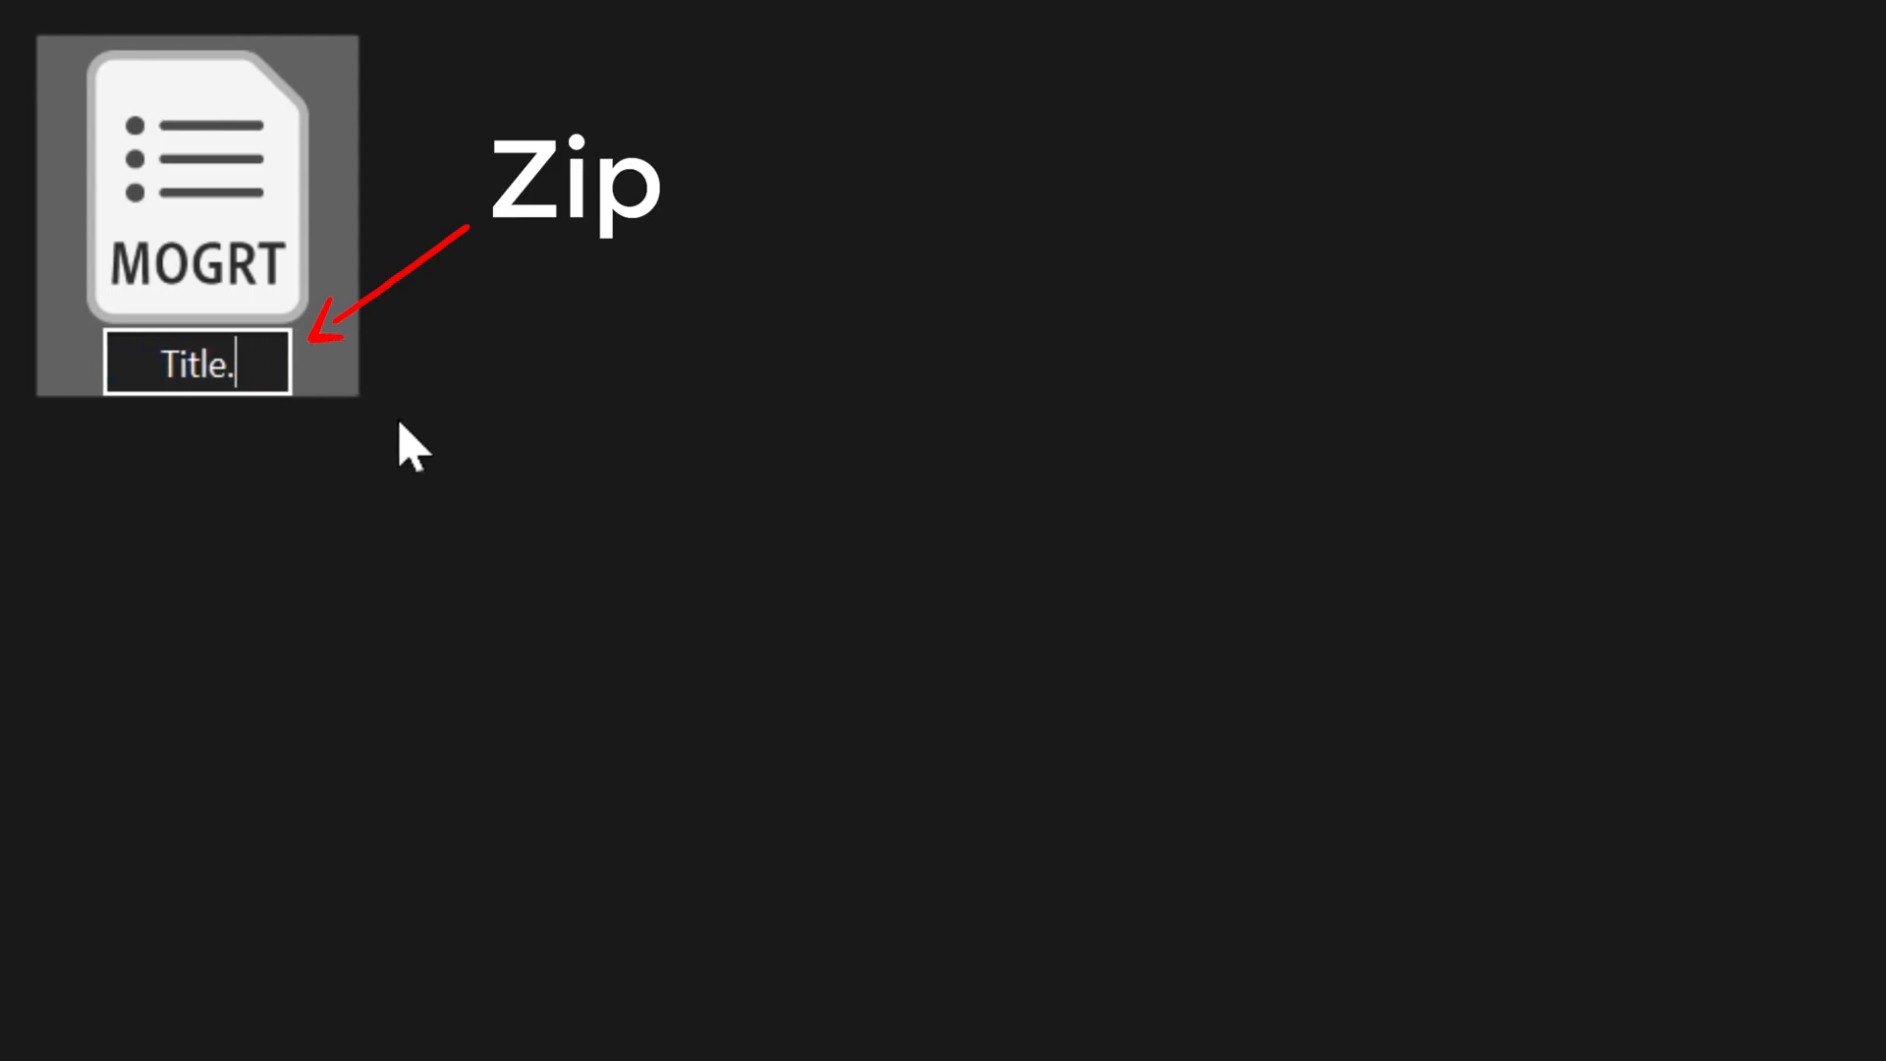
type("zip")
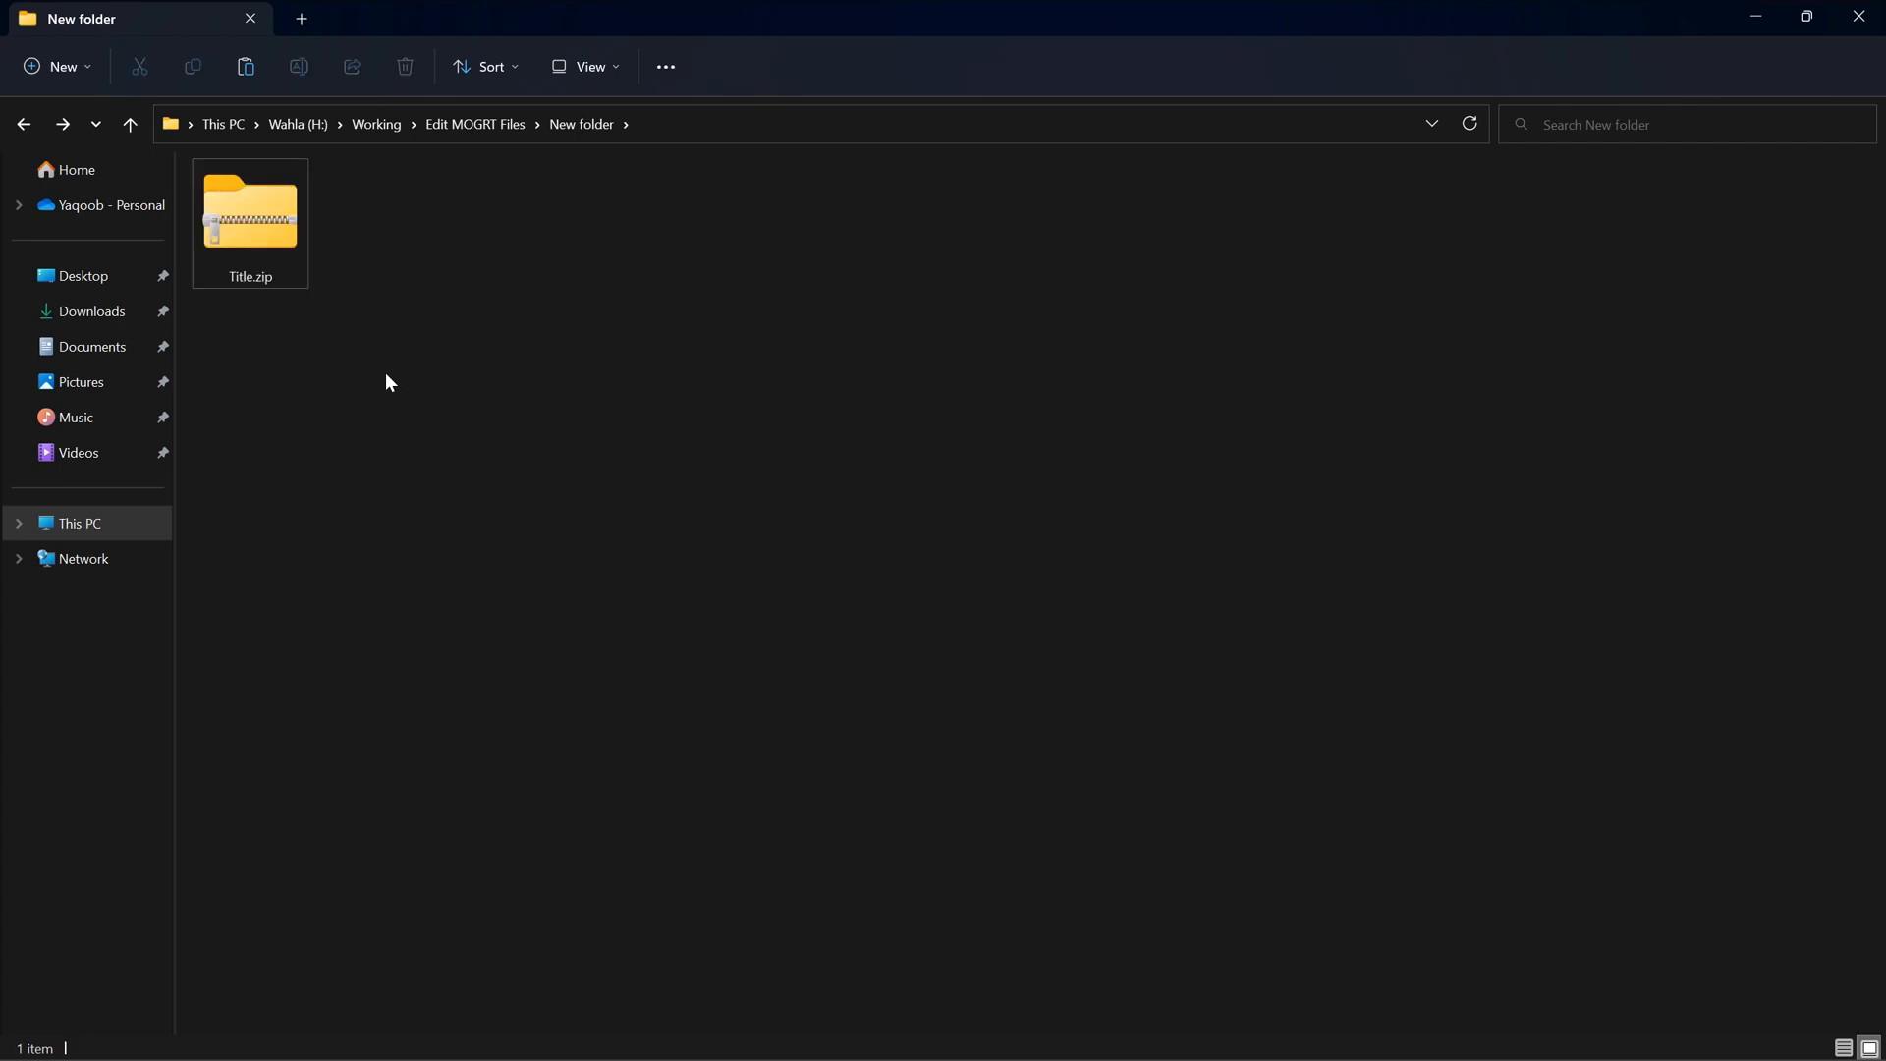
right_click(251, 216)
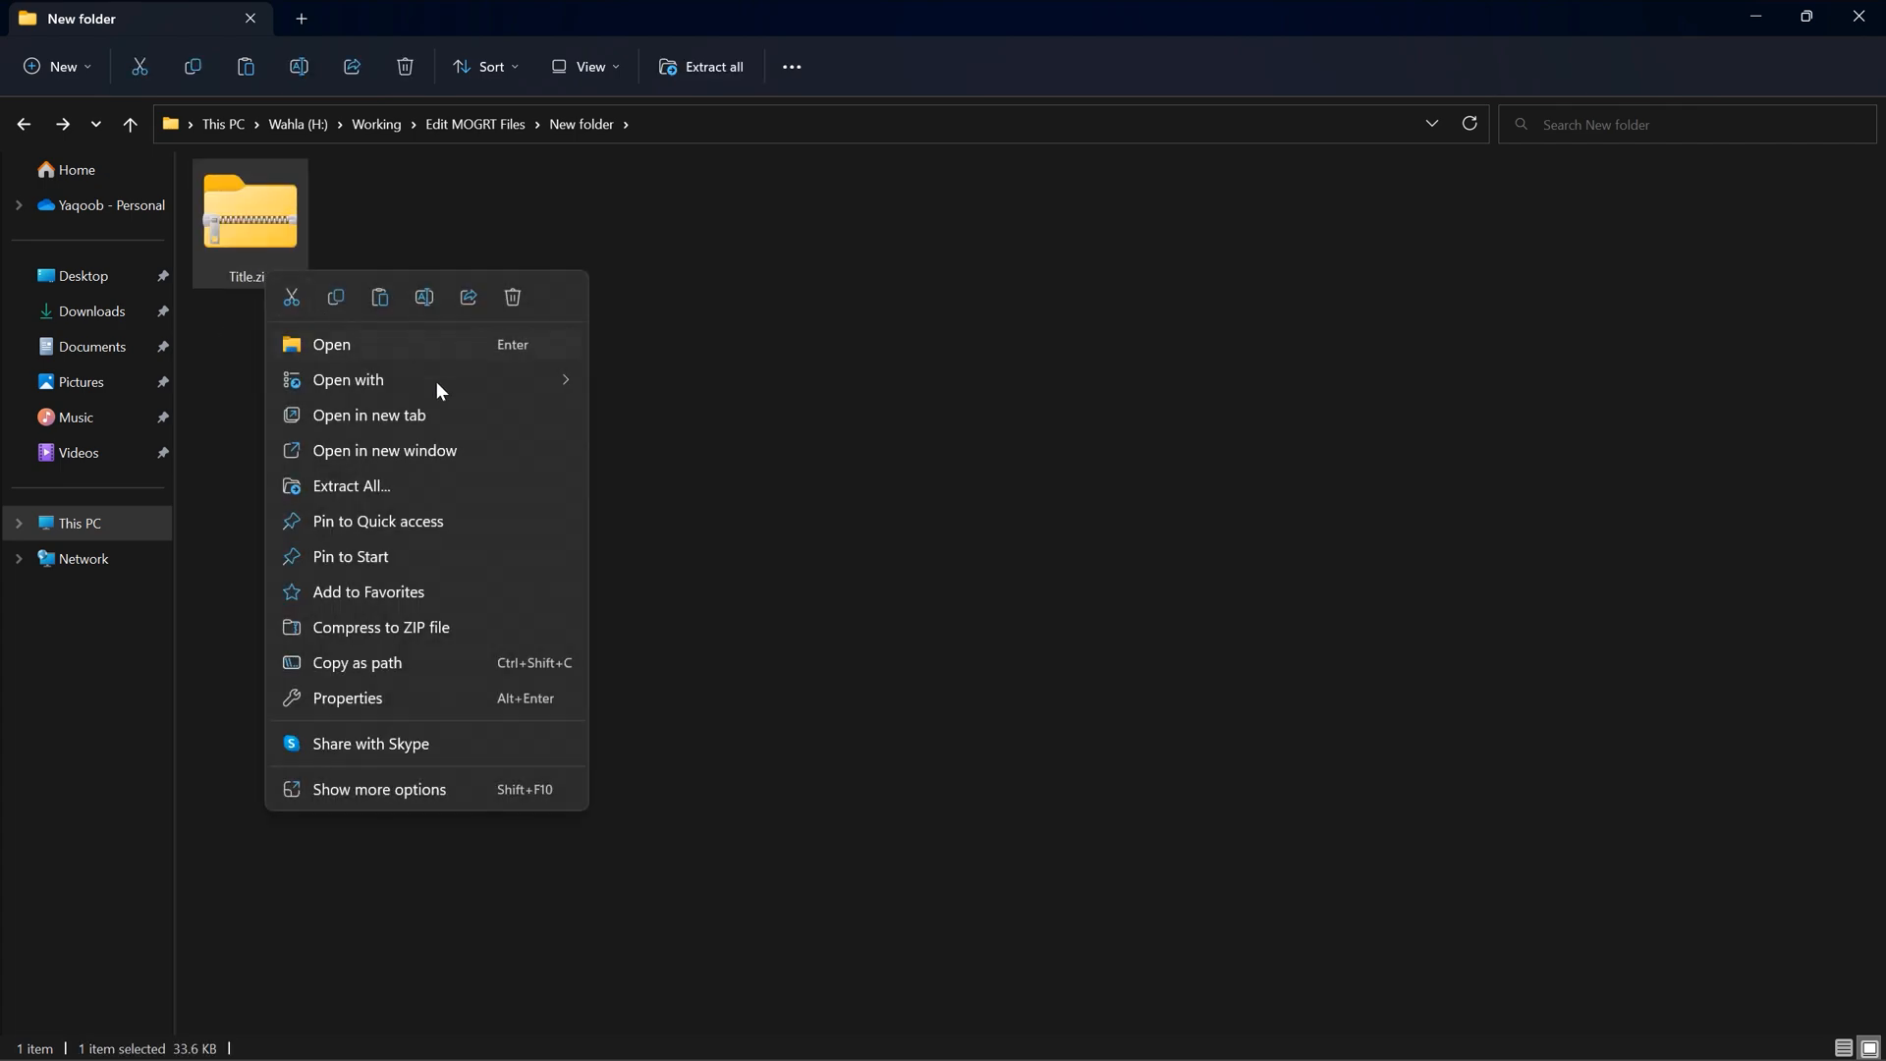
left_click(349, 487)
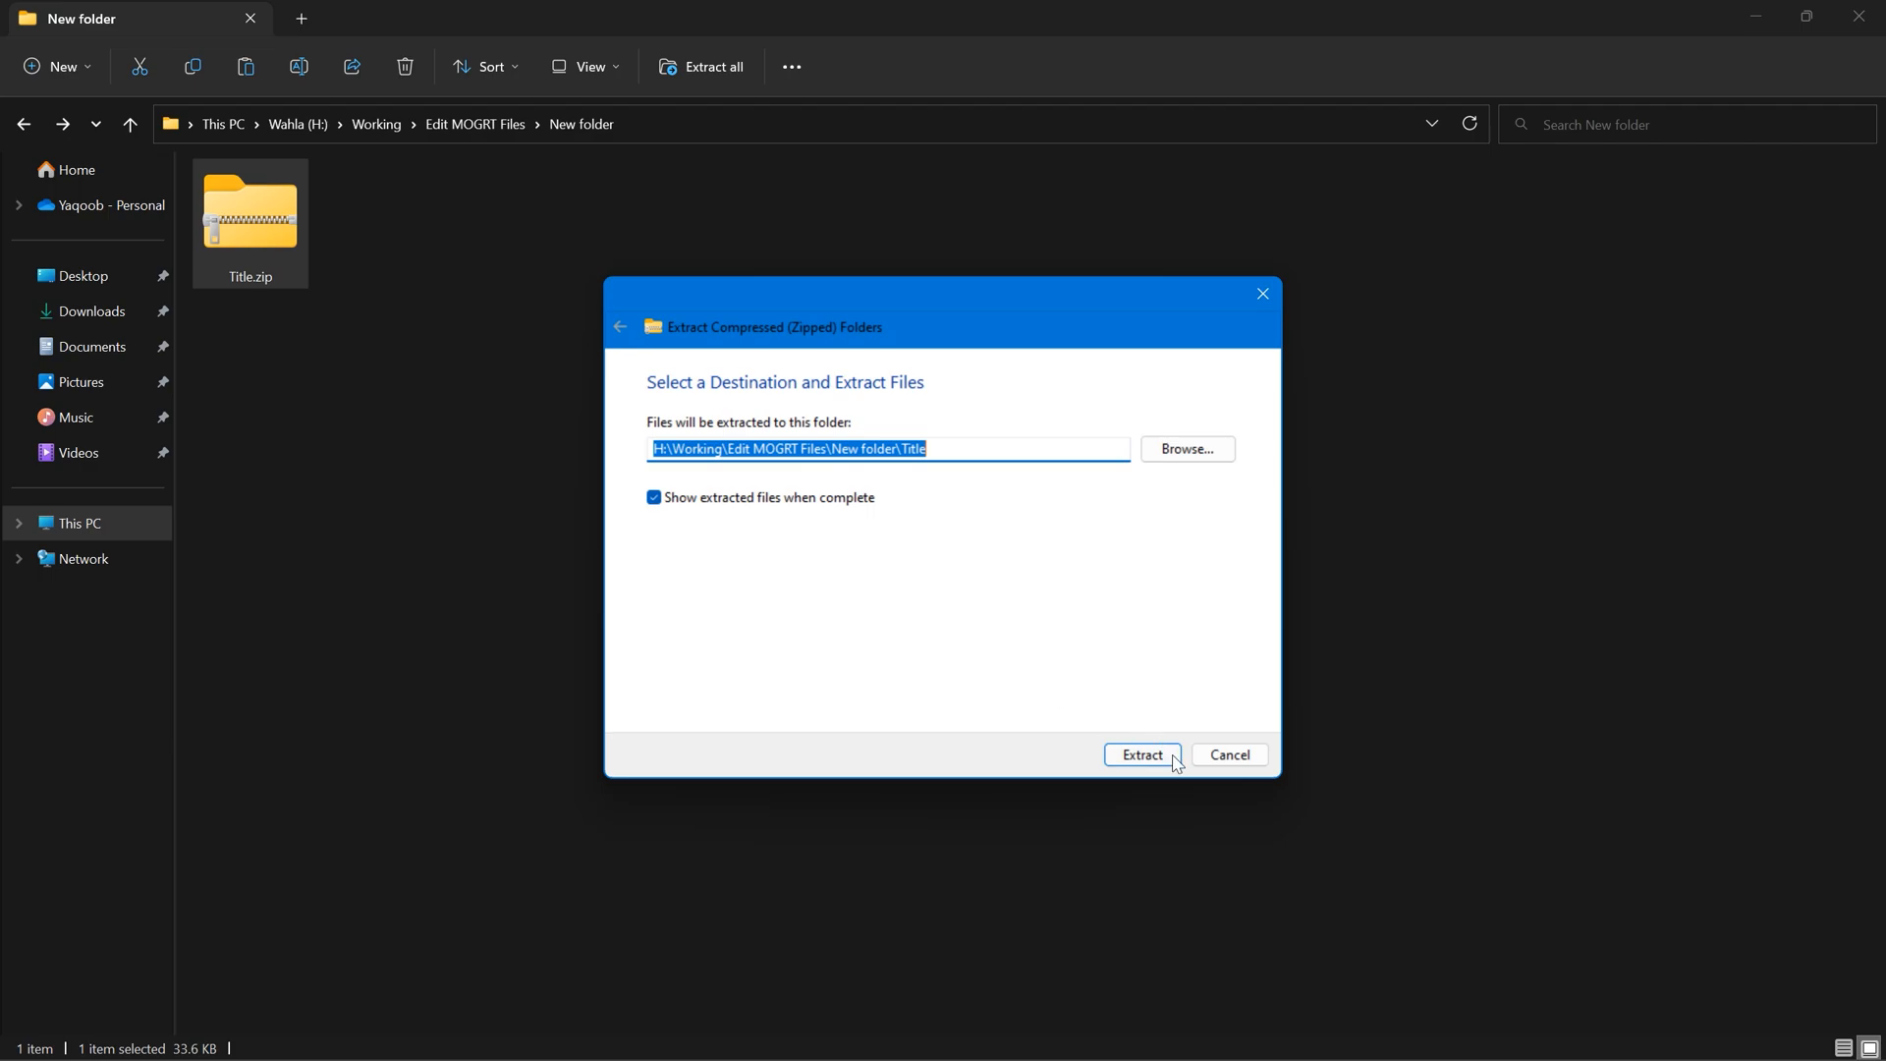
left_click(1139, 755)
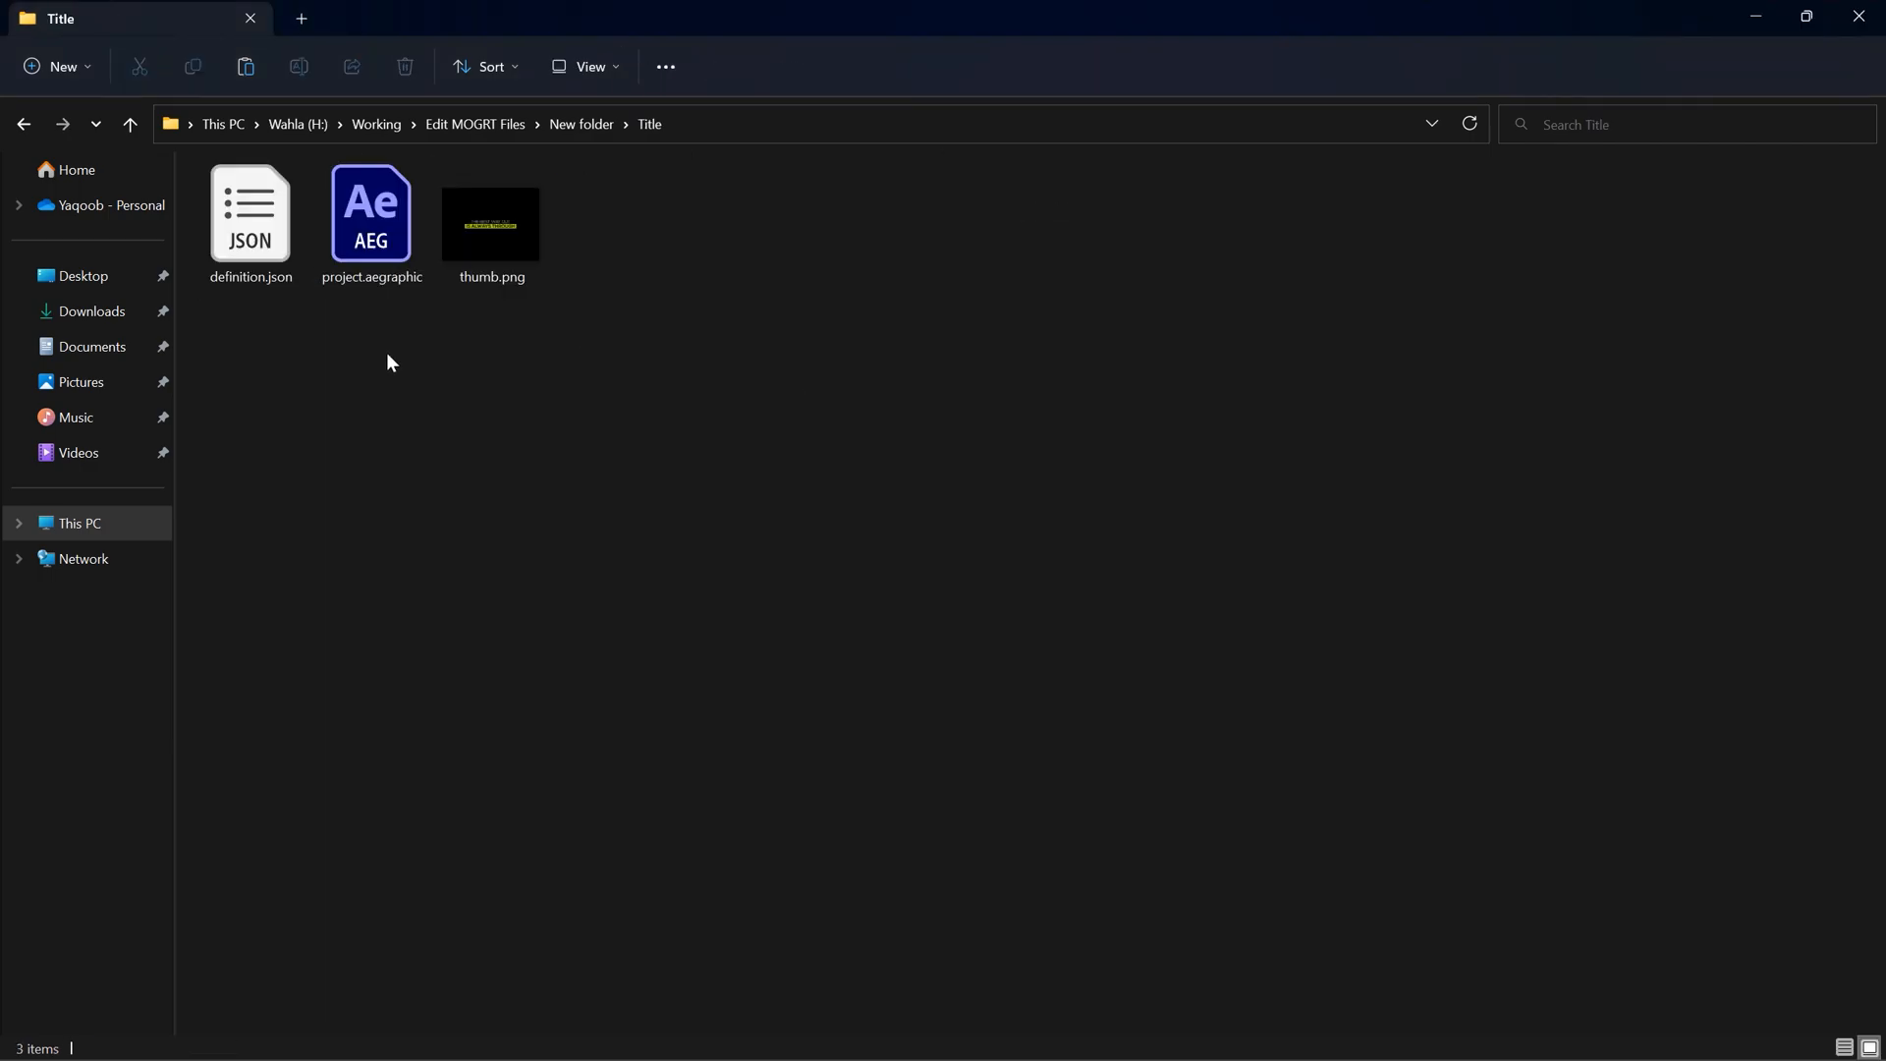
Open the extracted project.aegraphic file in After Effects.
left_click(371, 223)
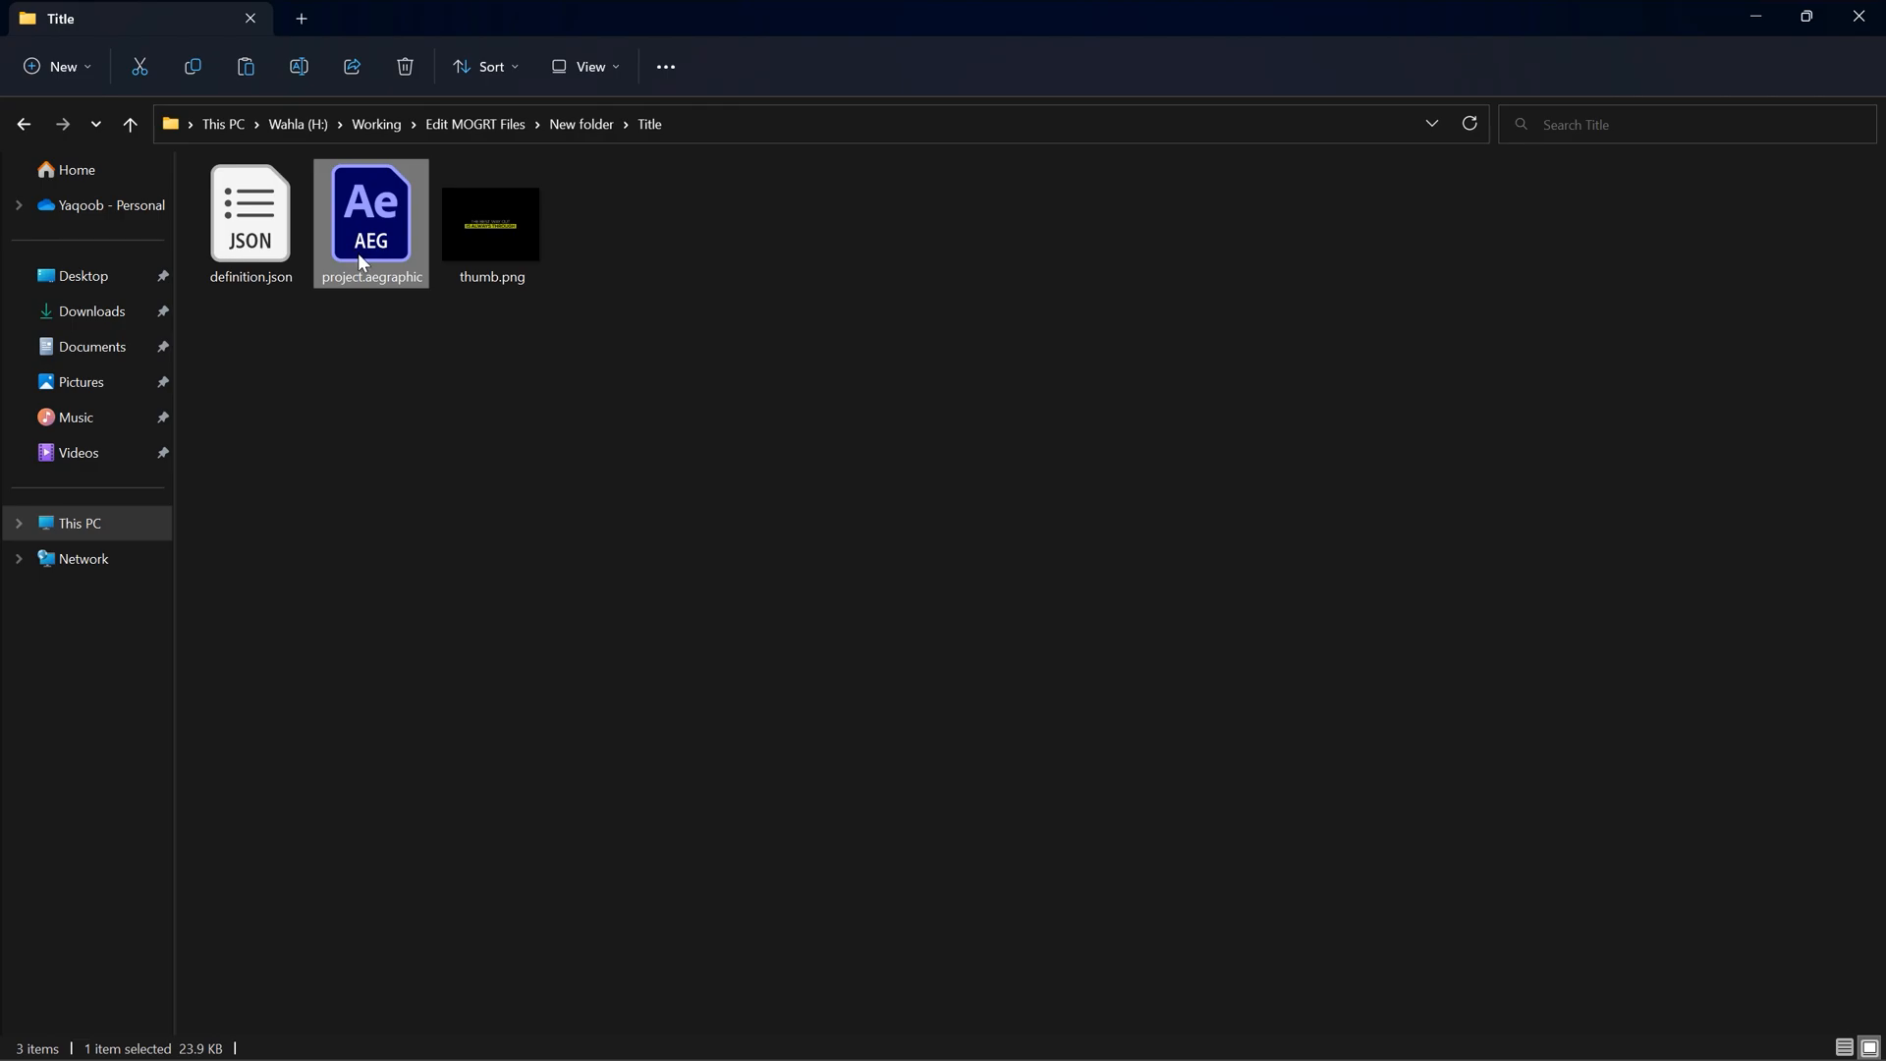
right_click(370, 223)
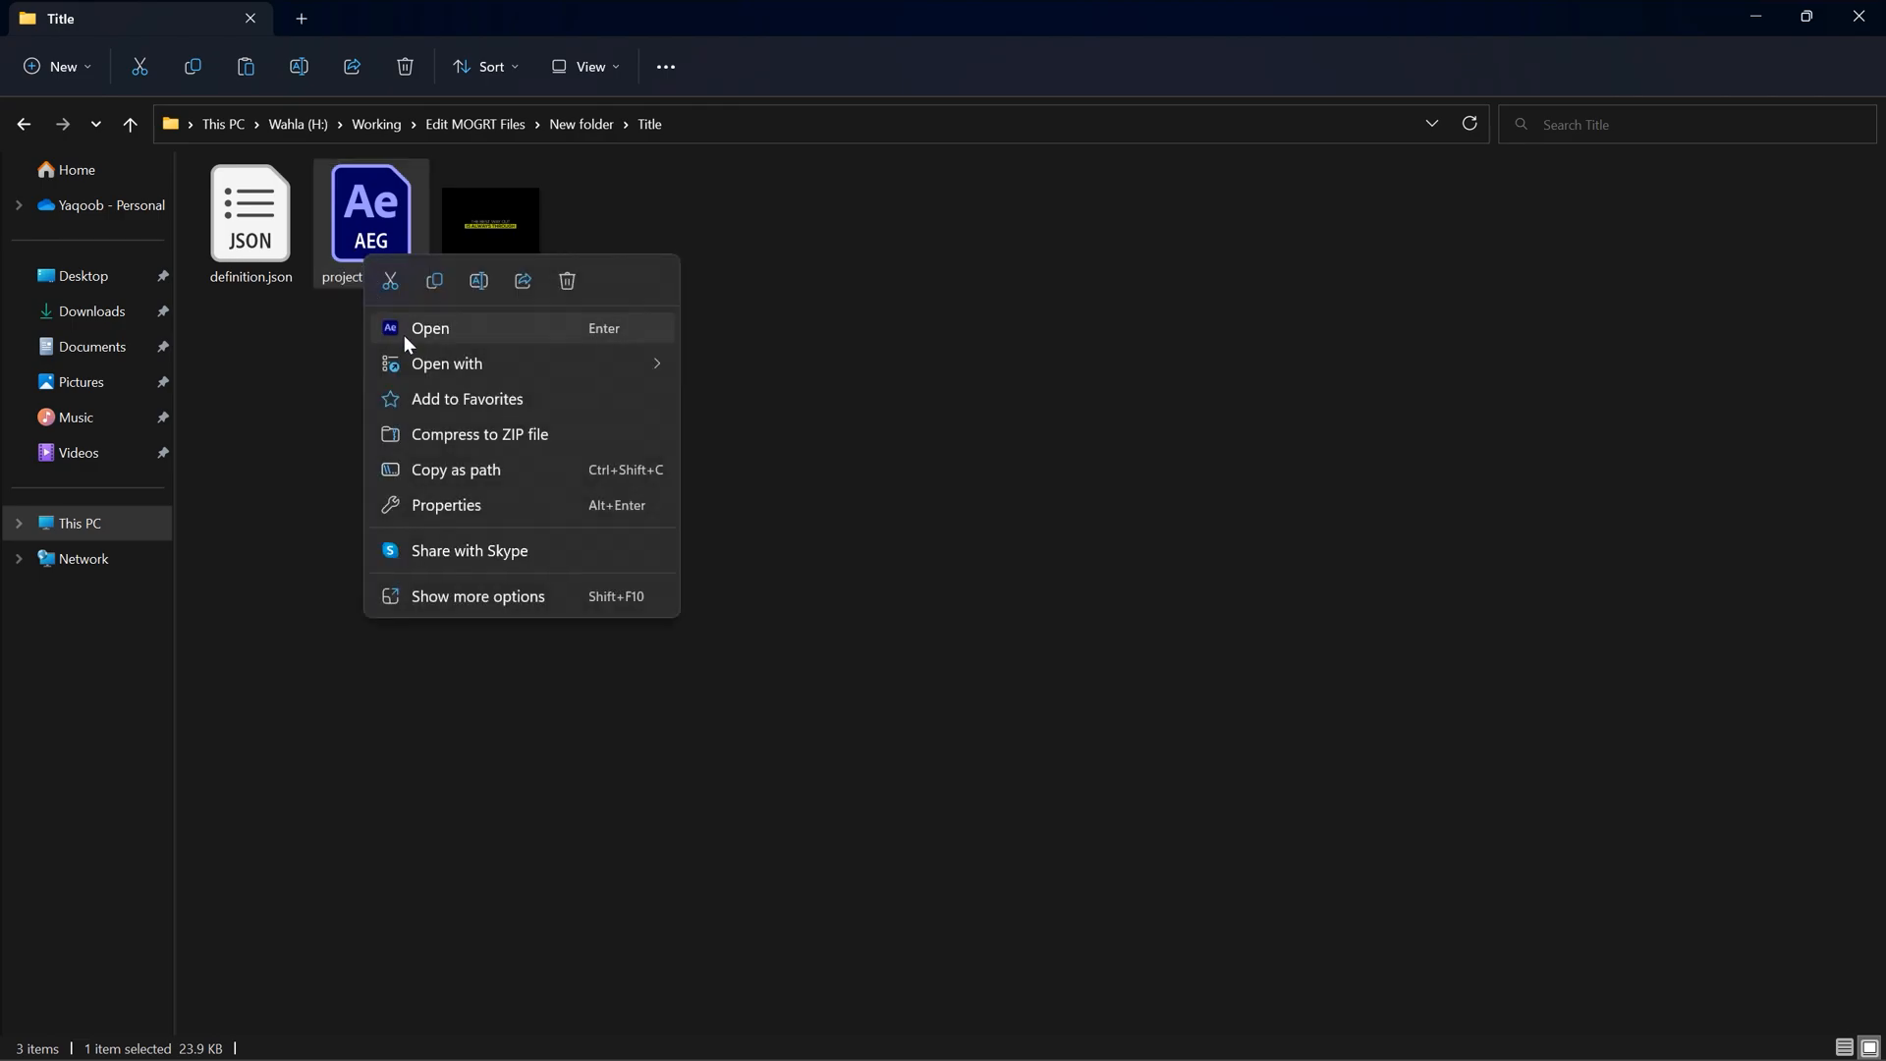
left_click(430, 327)
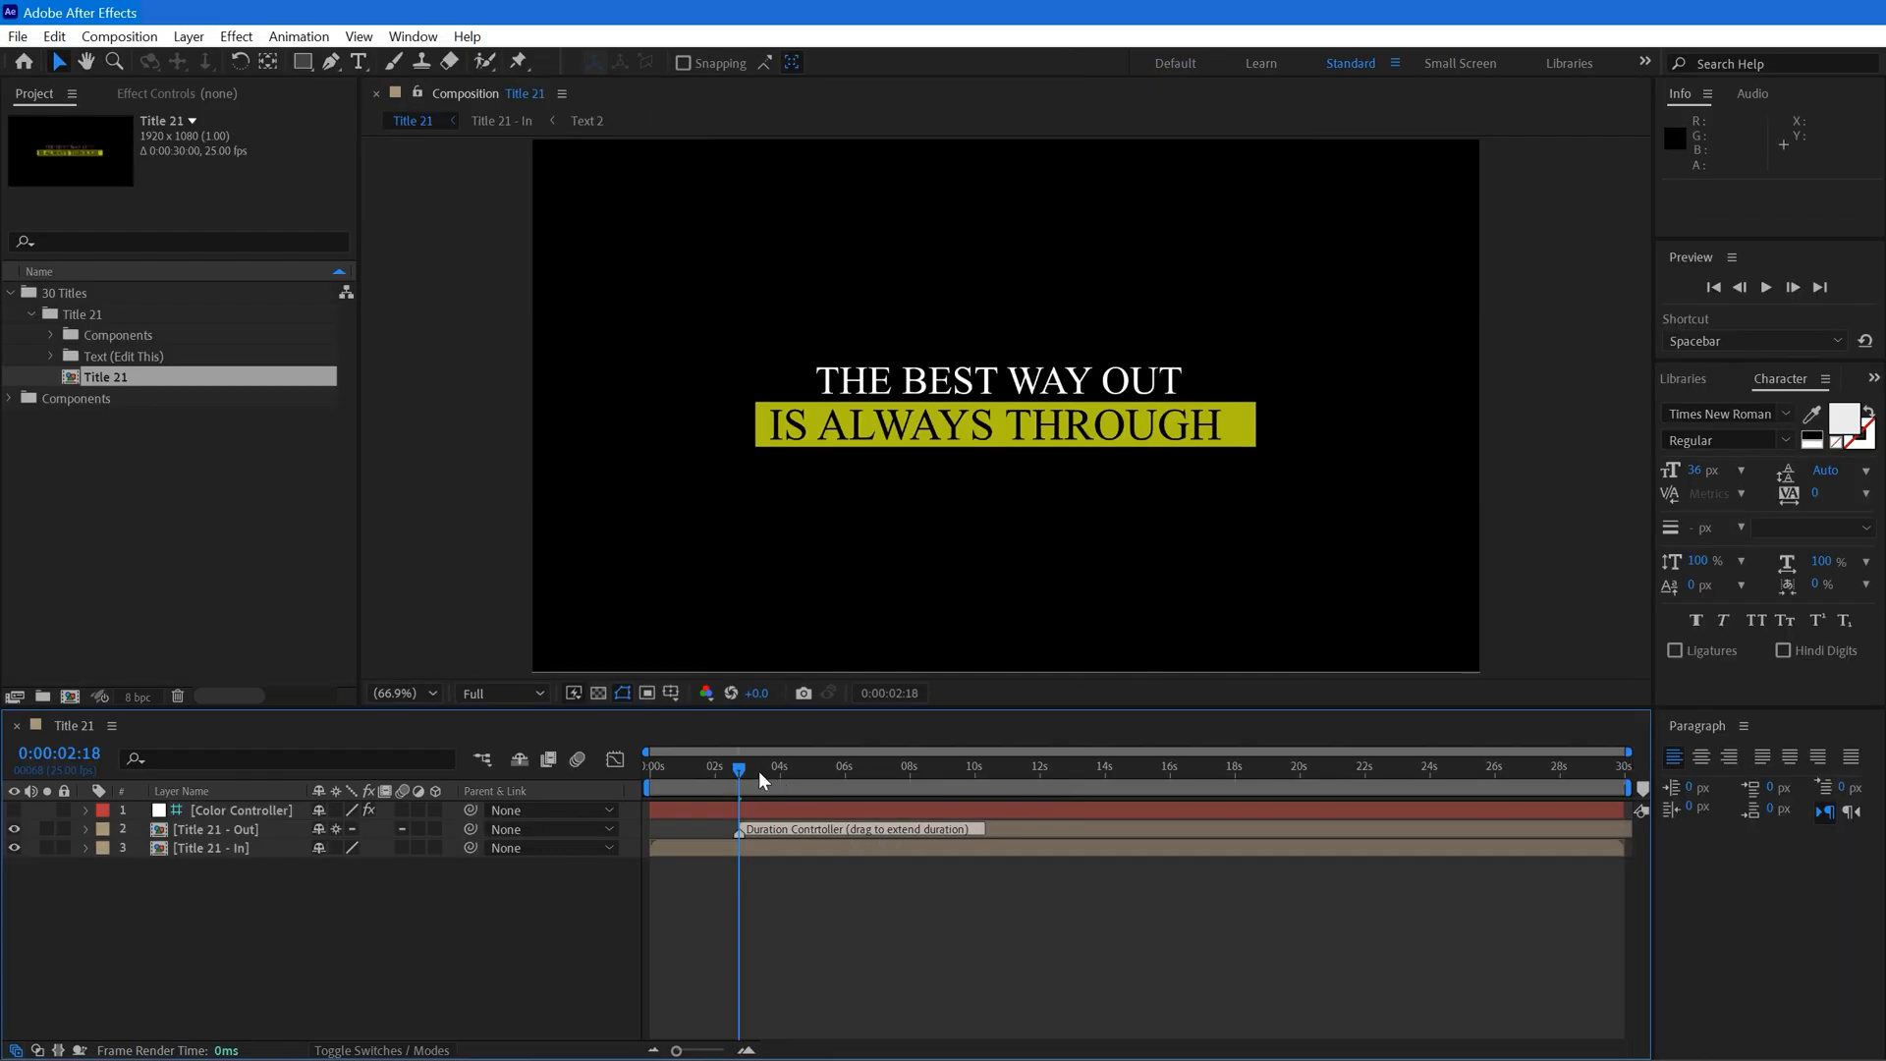
mouse_move(760, 781)
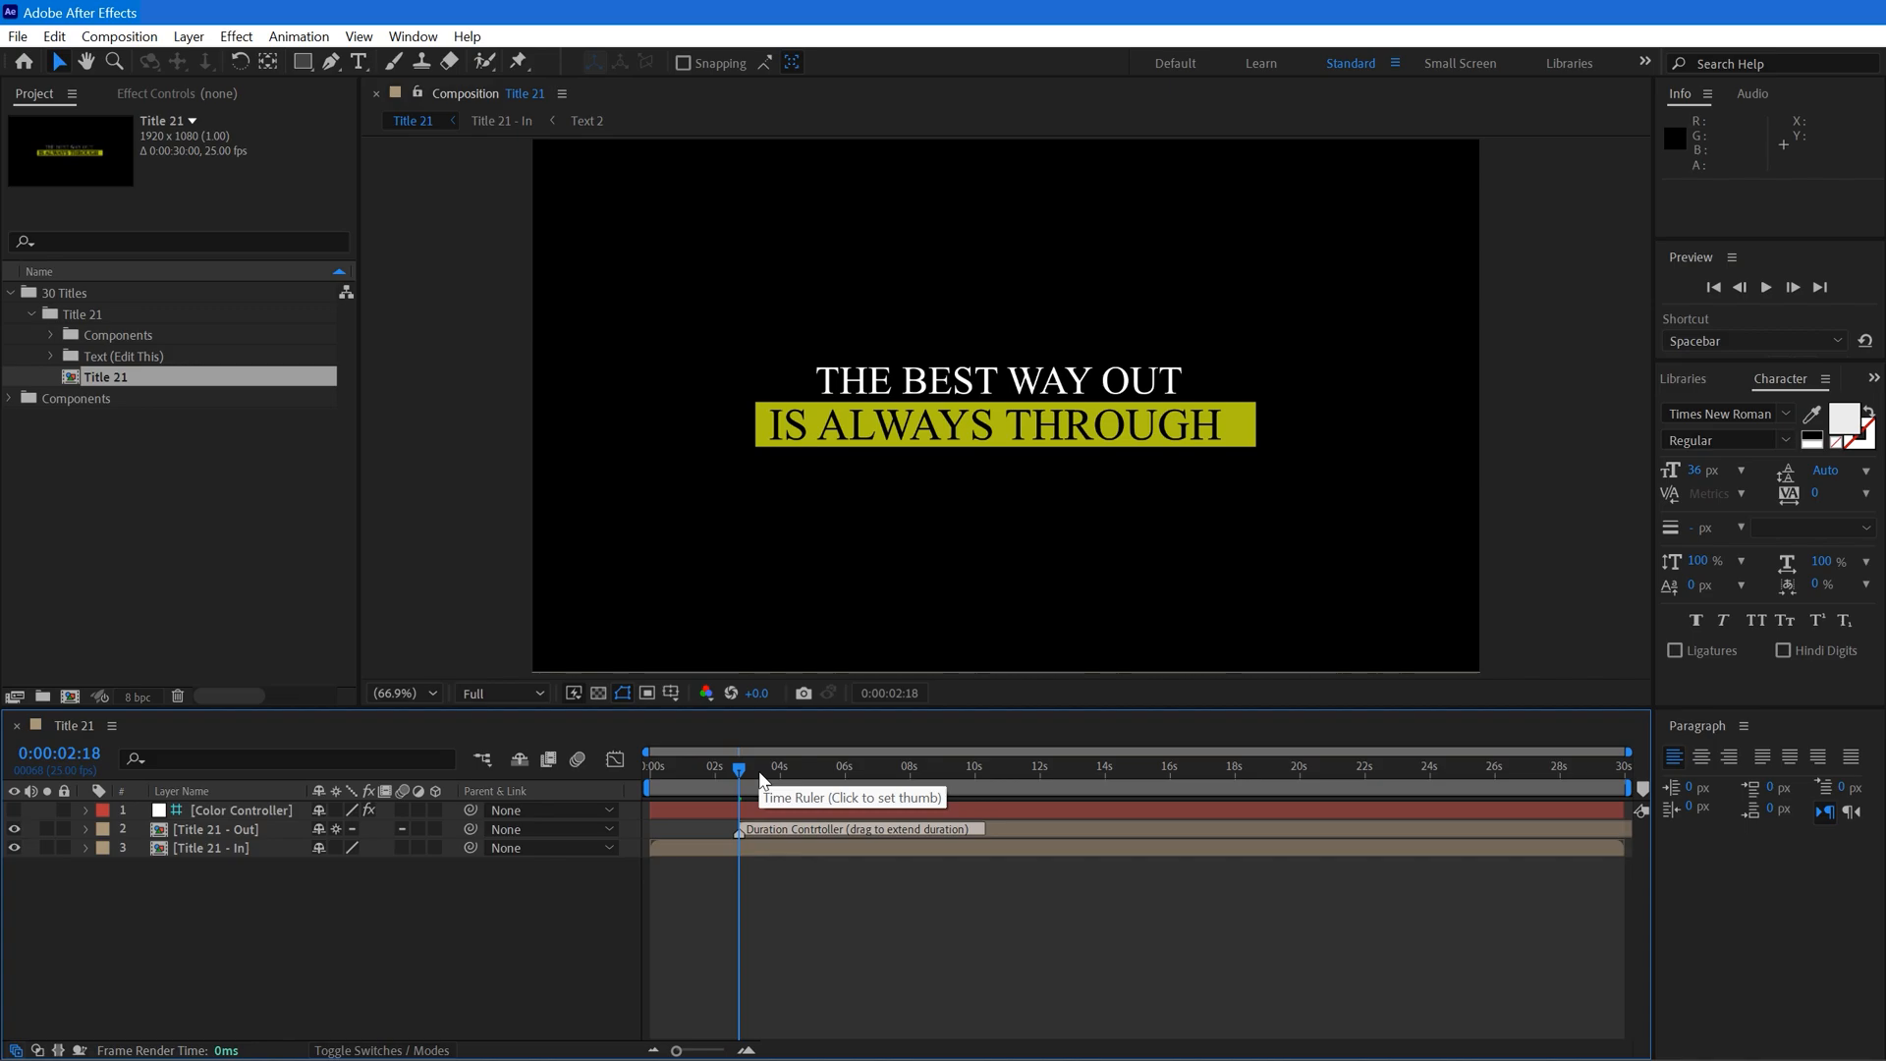
Rewind Title 21 near its start and open the Window menu.
left_click(852, 765)
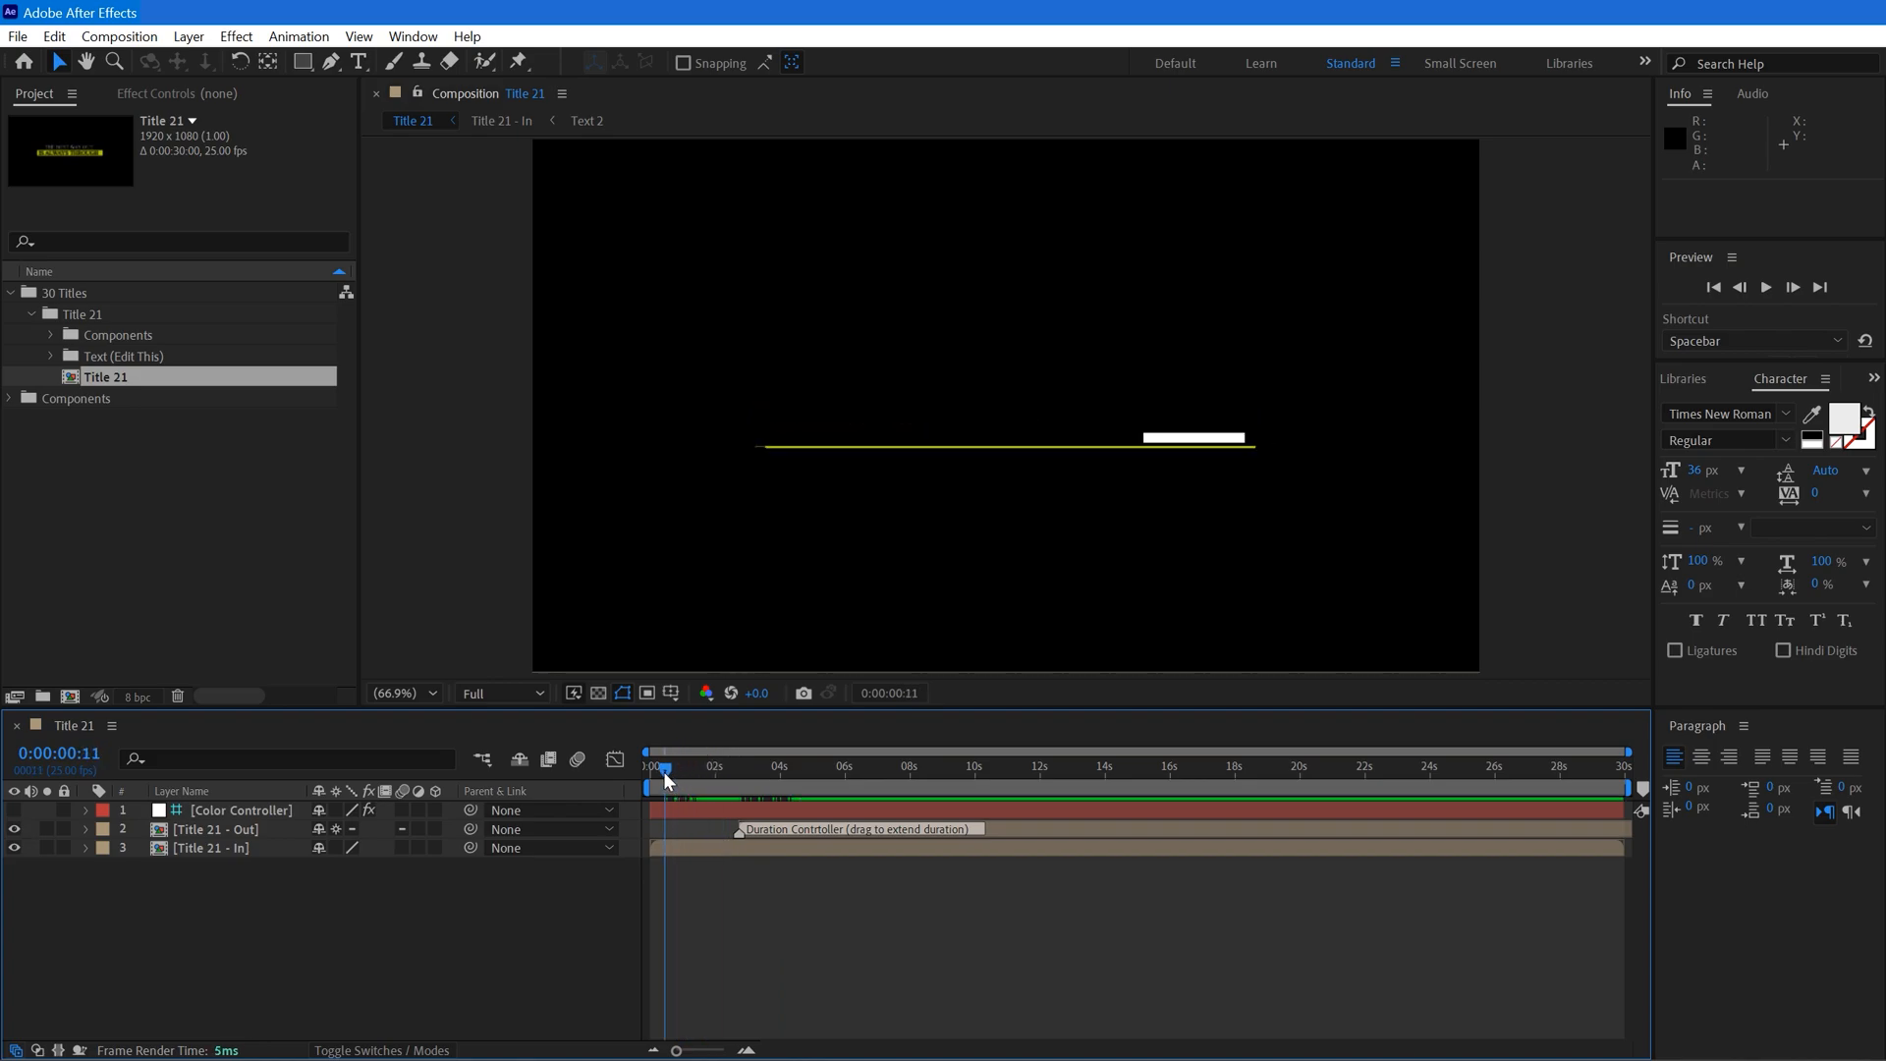
mouse_move(743, 900)
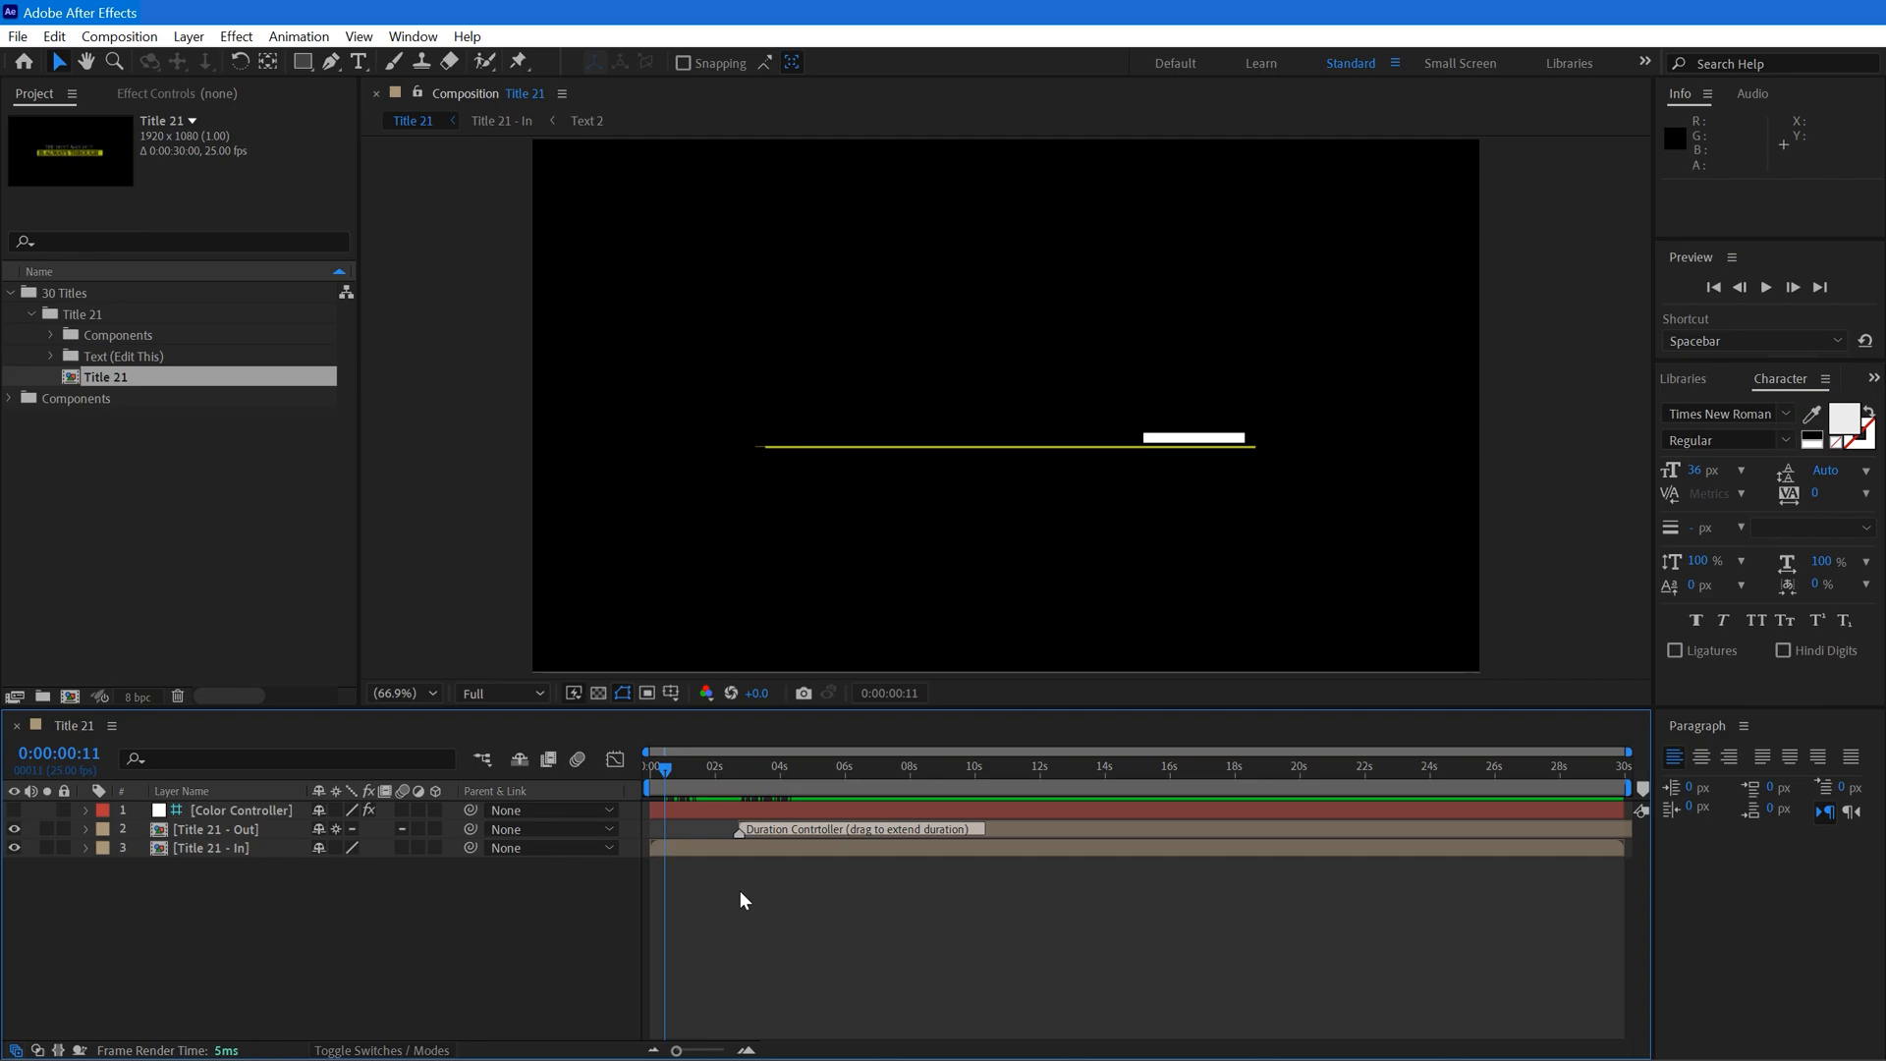
left_click(413, 36)
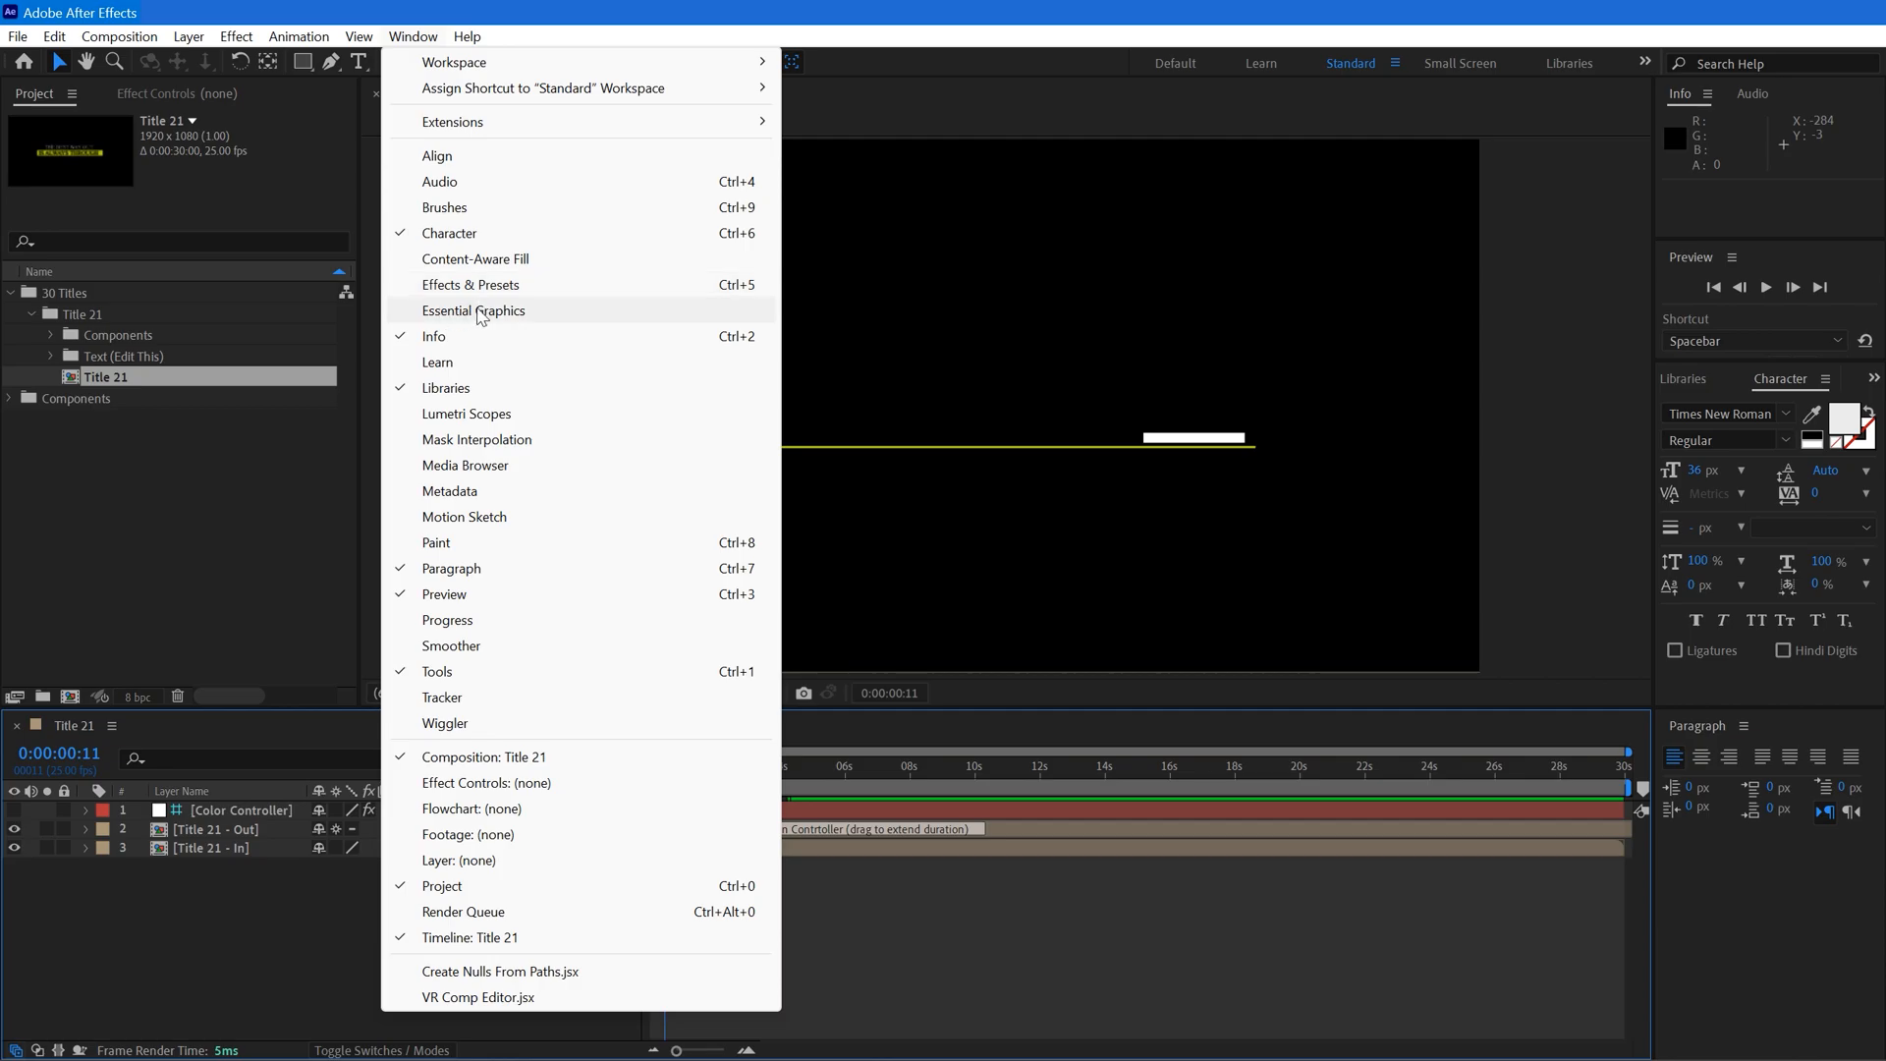
Show Essential Graphics for Title 21 and confirm orange as Color 1.
left_click(472, 311)
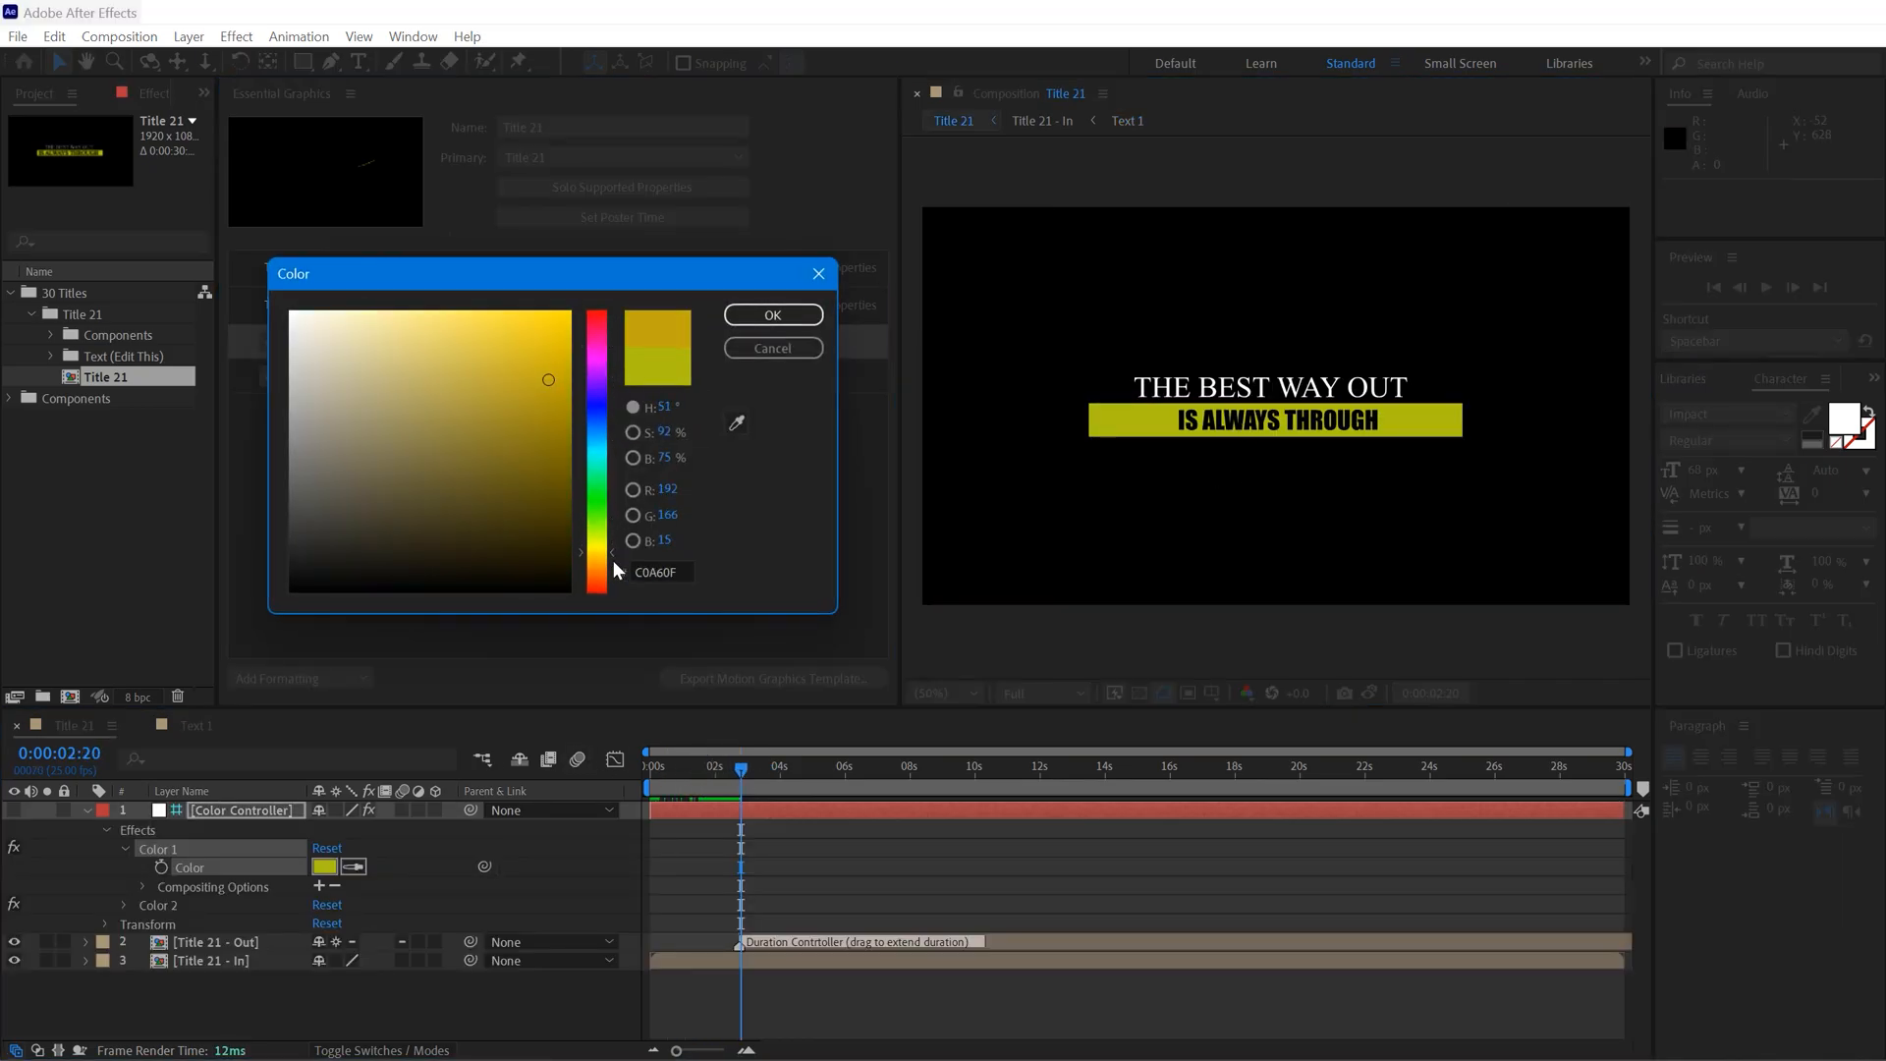
left_click(771, 314)
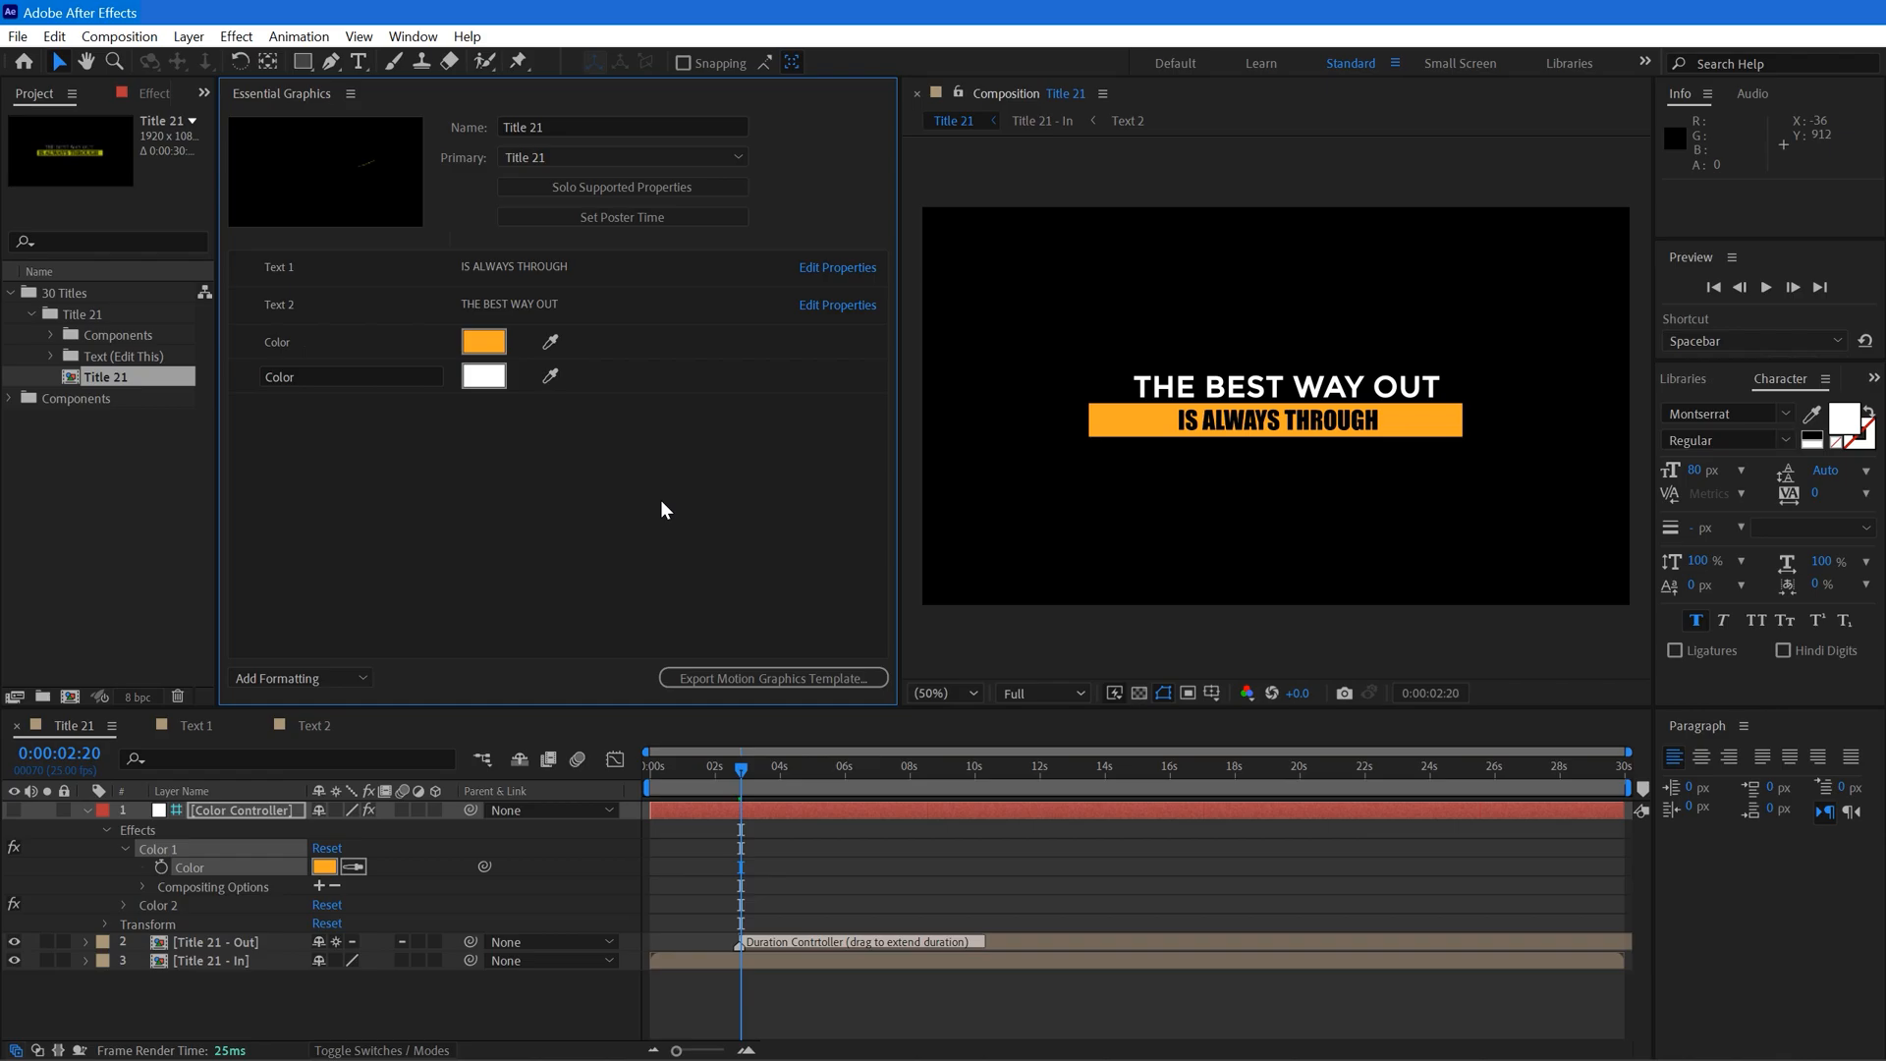
mouse_move(660, 527)
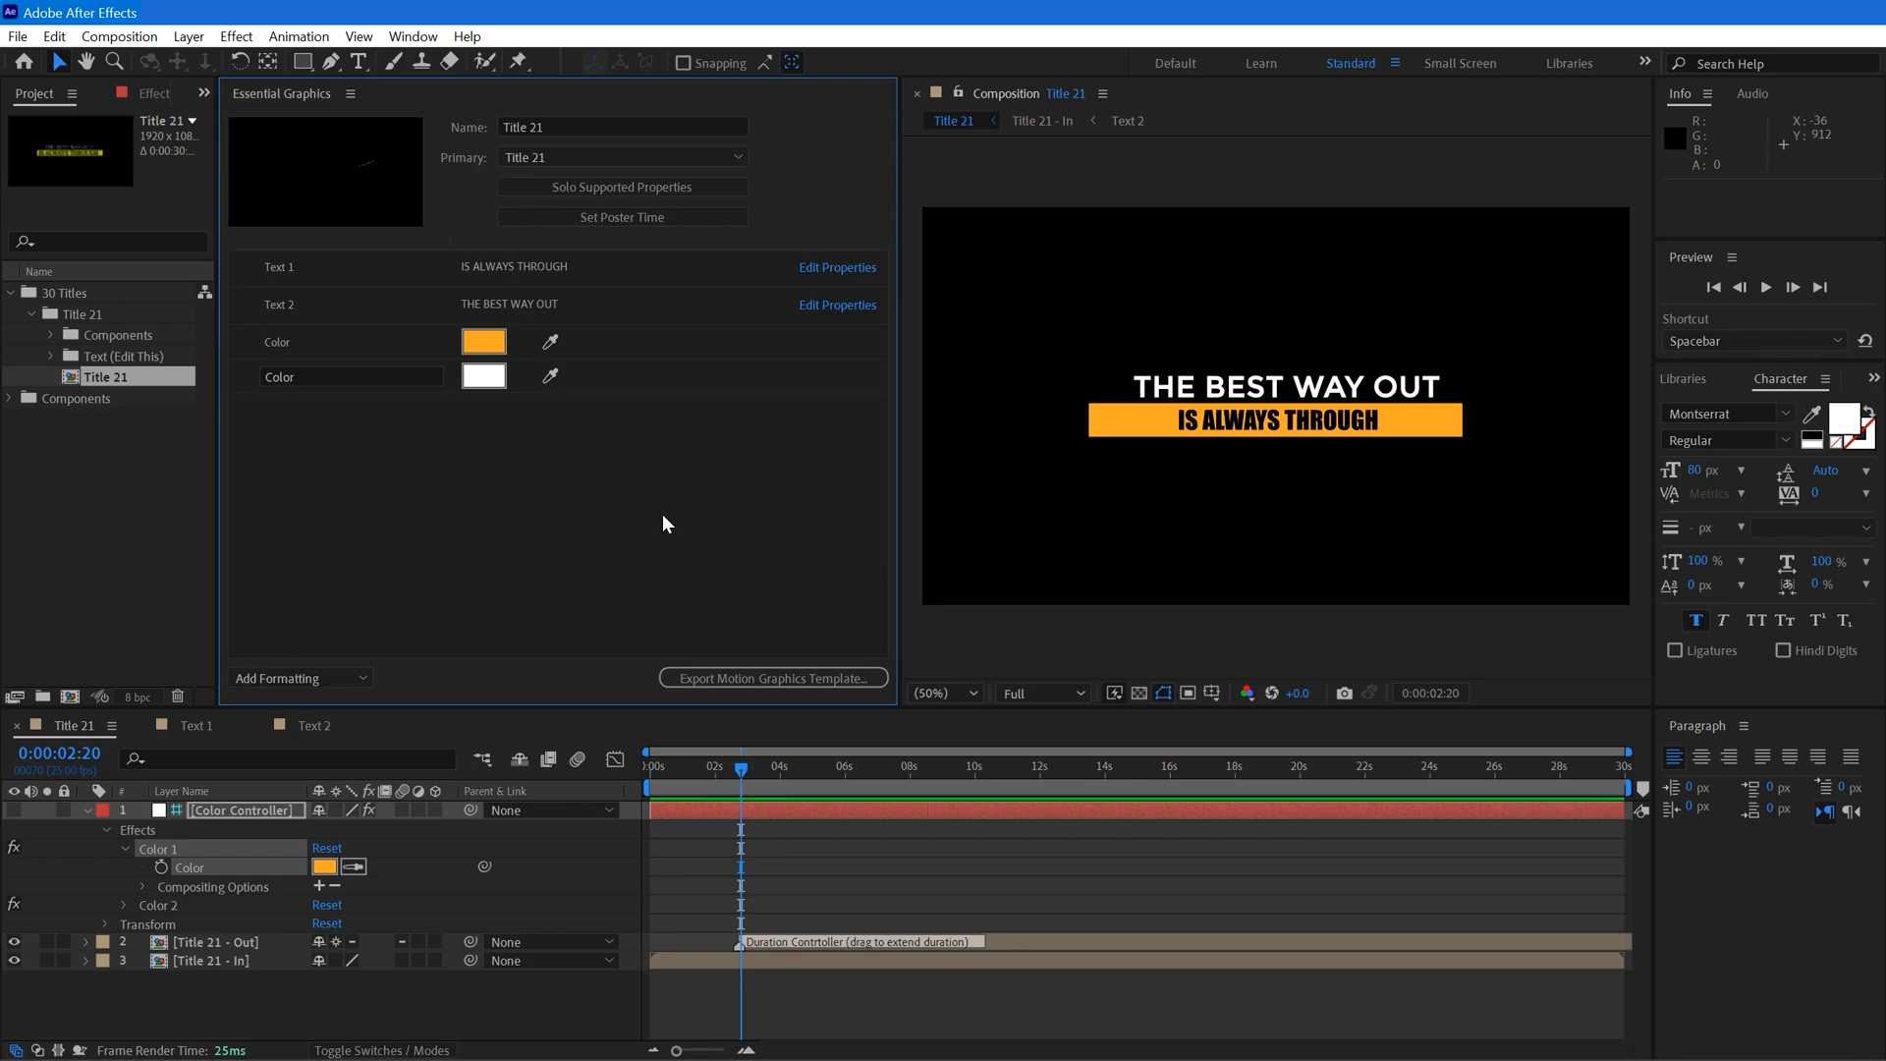
mouse_move(826, 266)
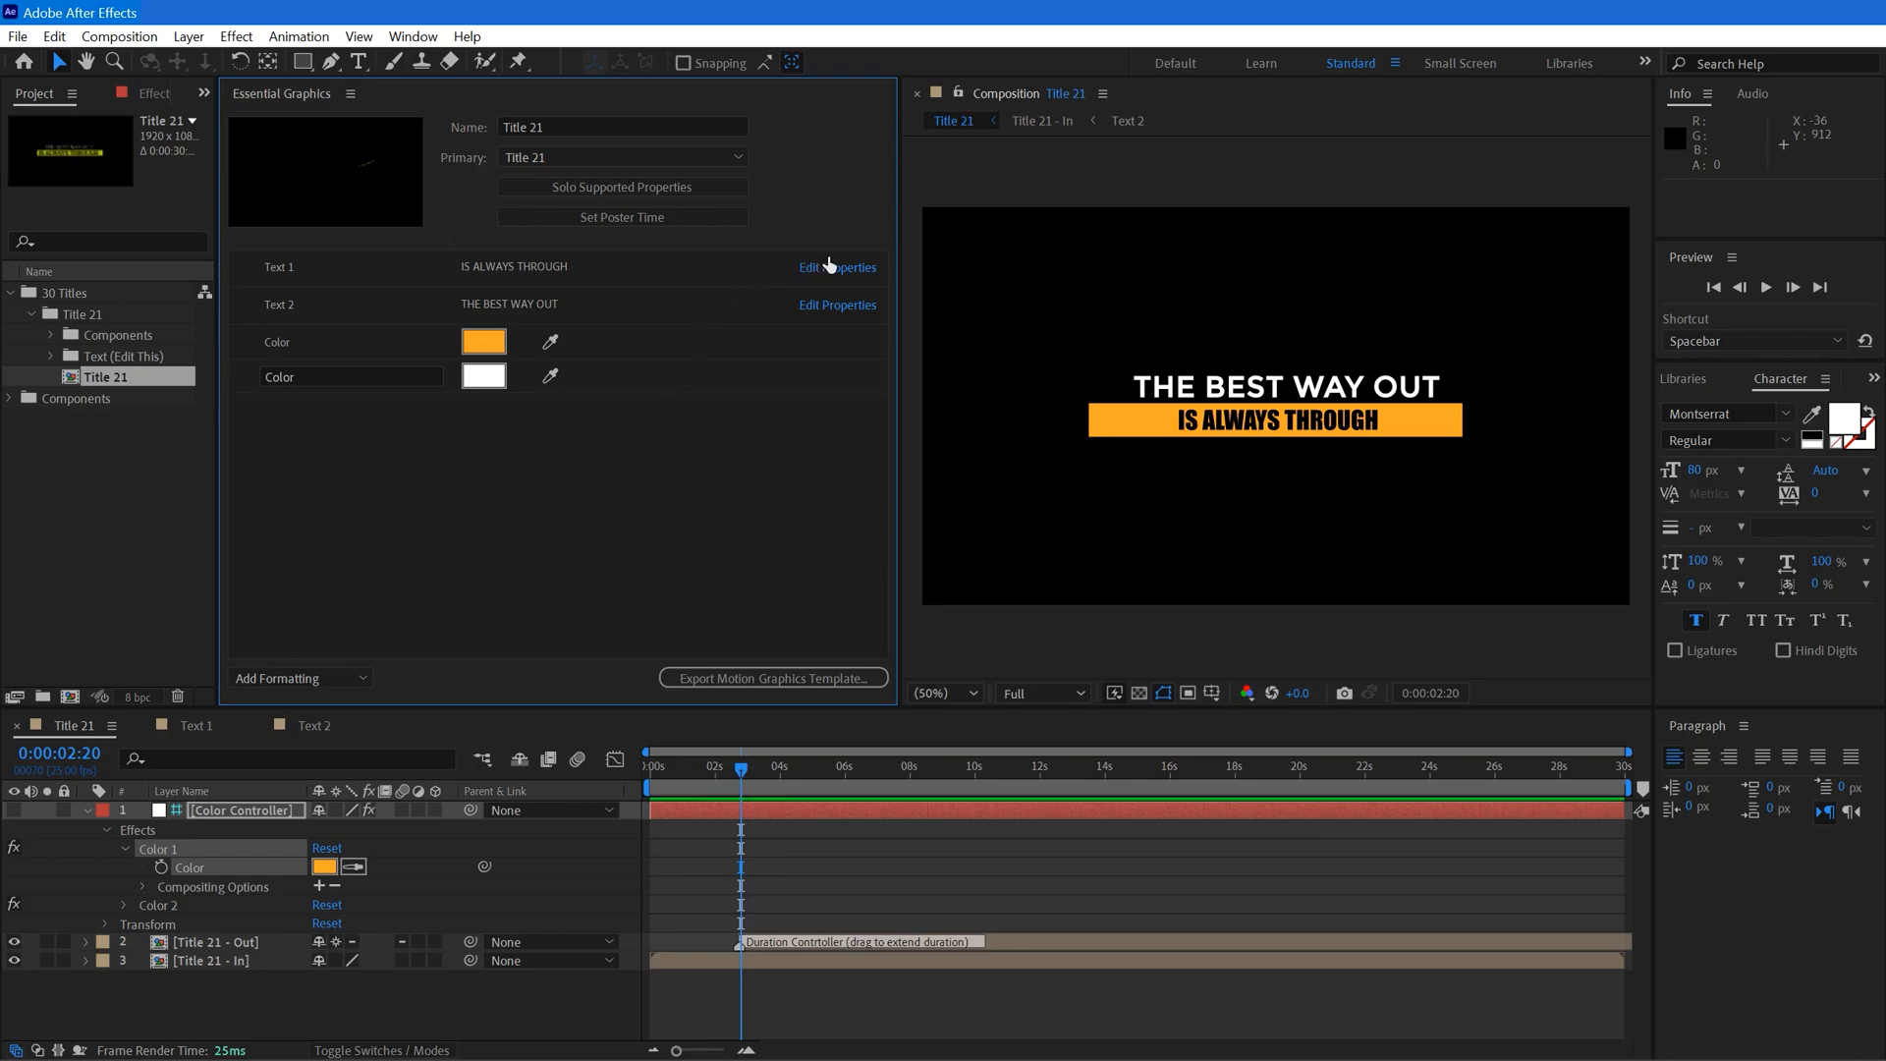
Enable custom font selection and font size adjustment in Text 1's Edit Properties.
left_click(837, 267)
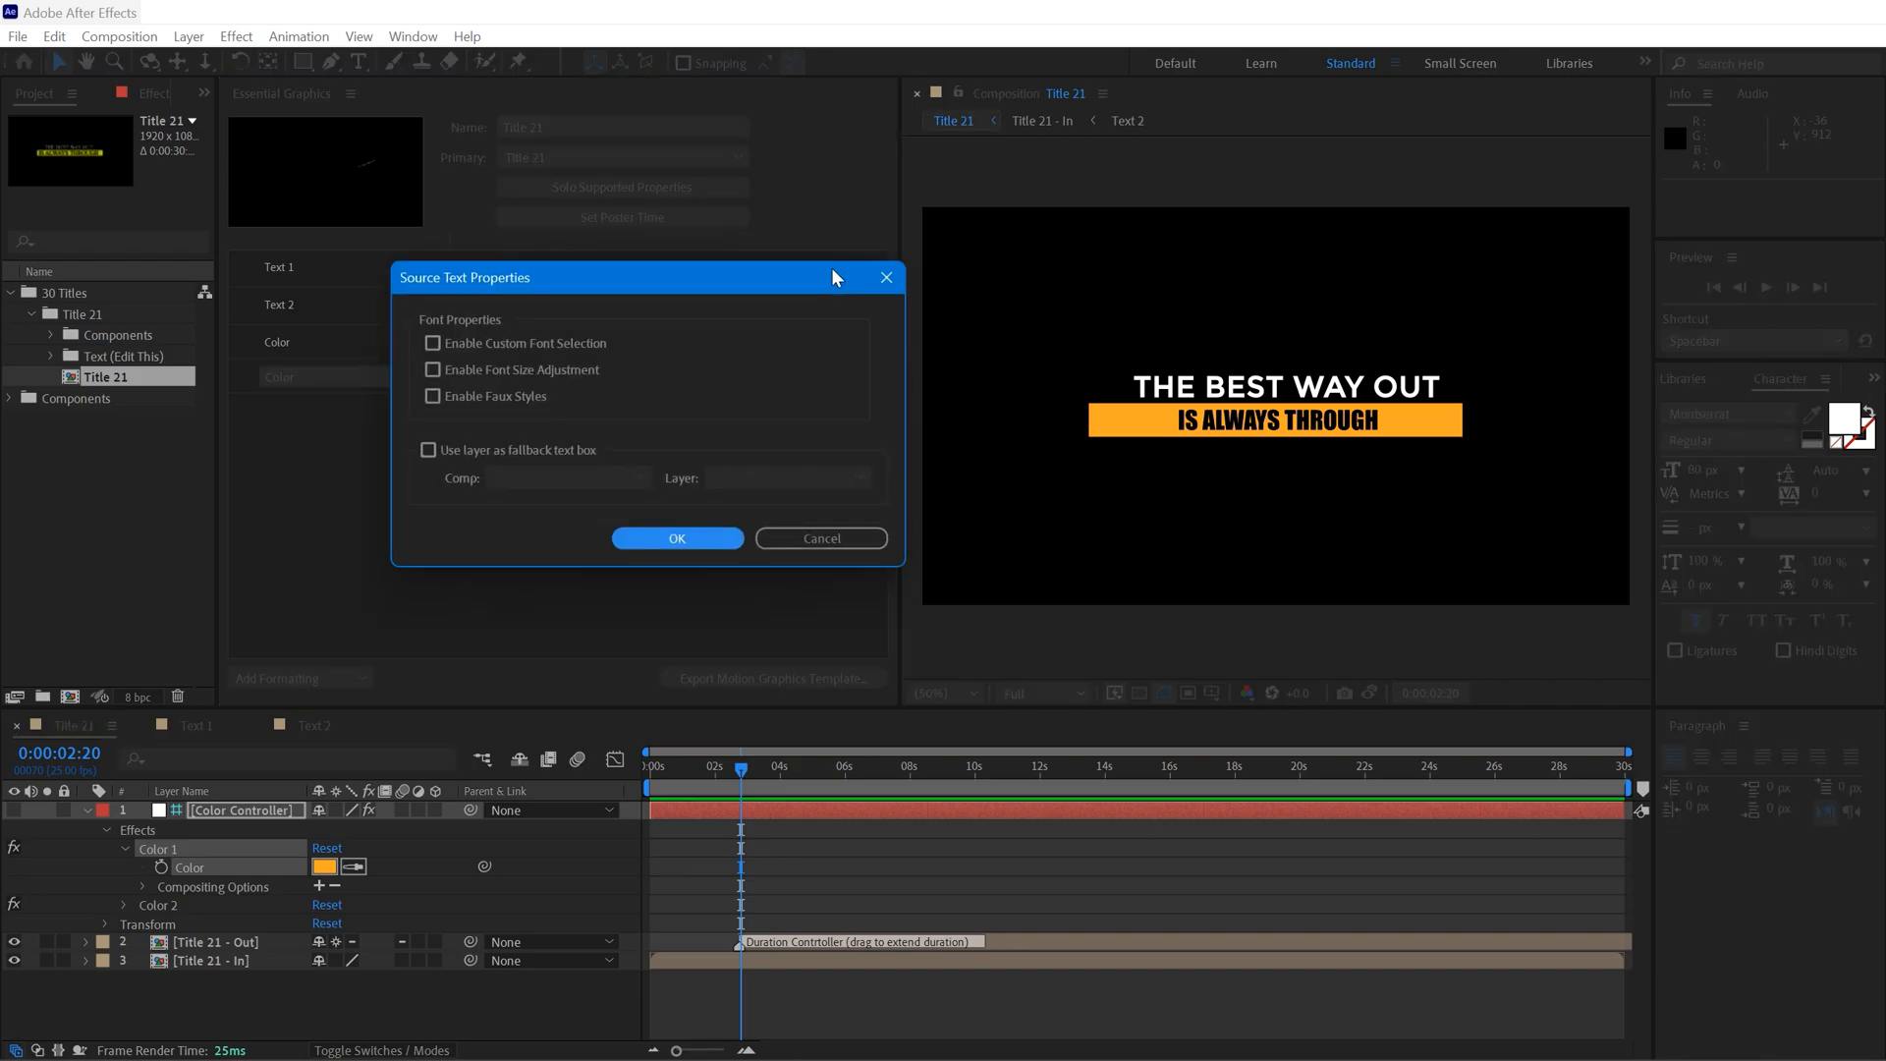
left_click(432, 343)
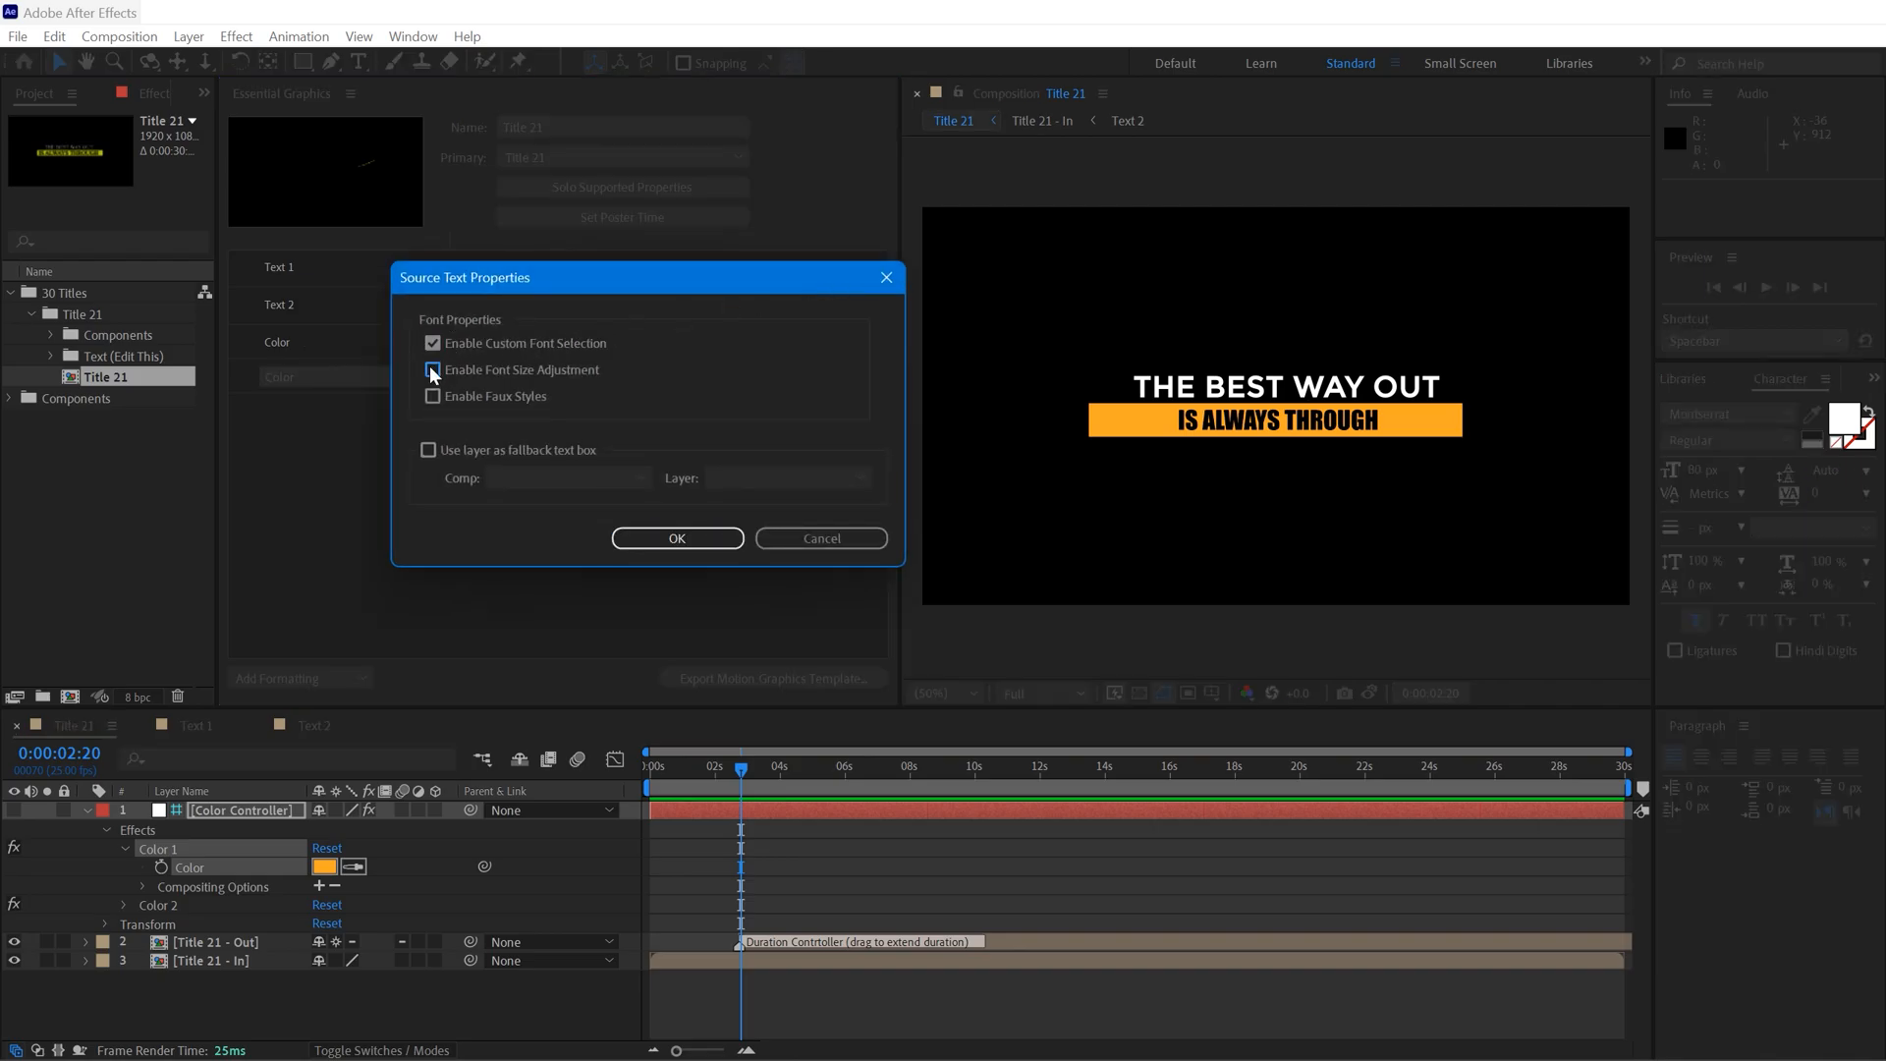
left_click(432, 397)
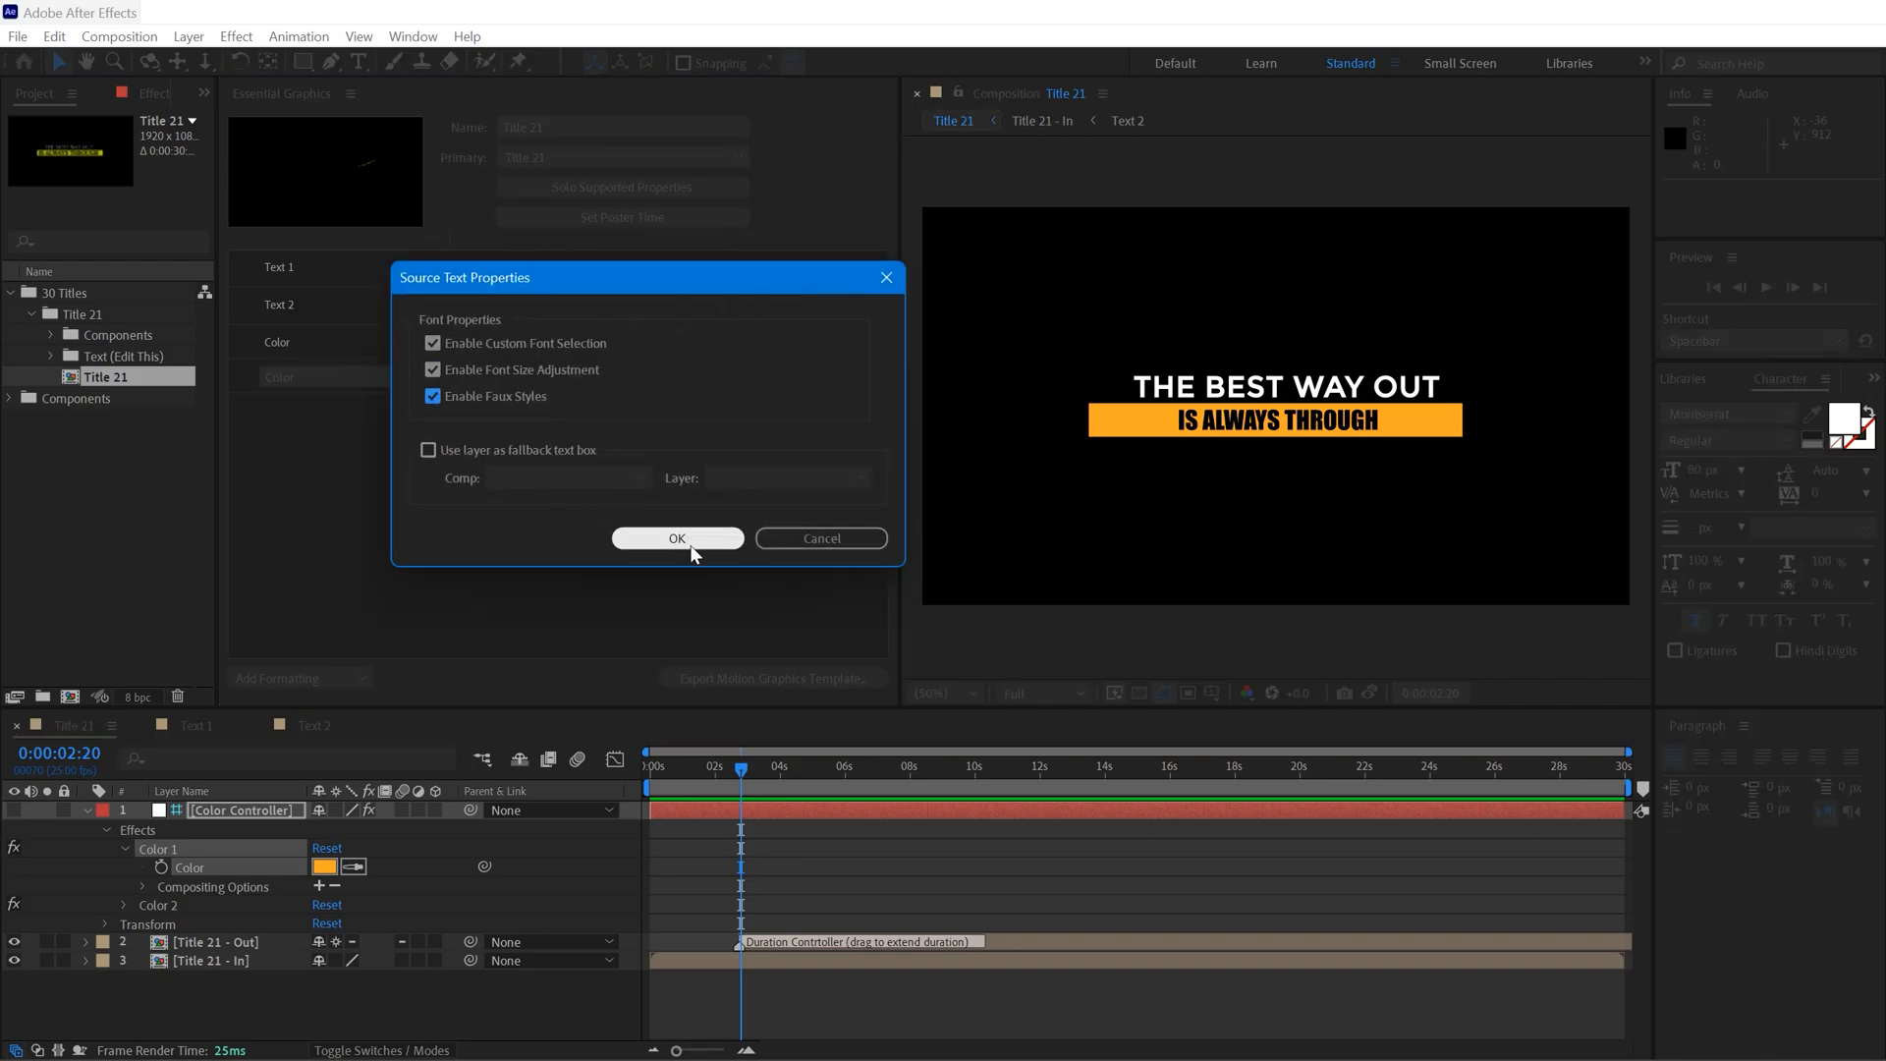
left_click(676, 537)
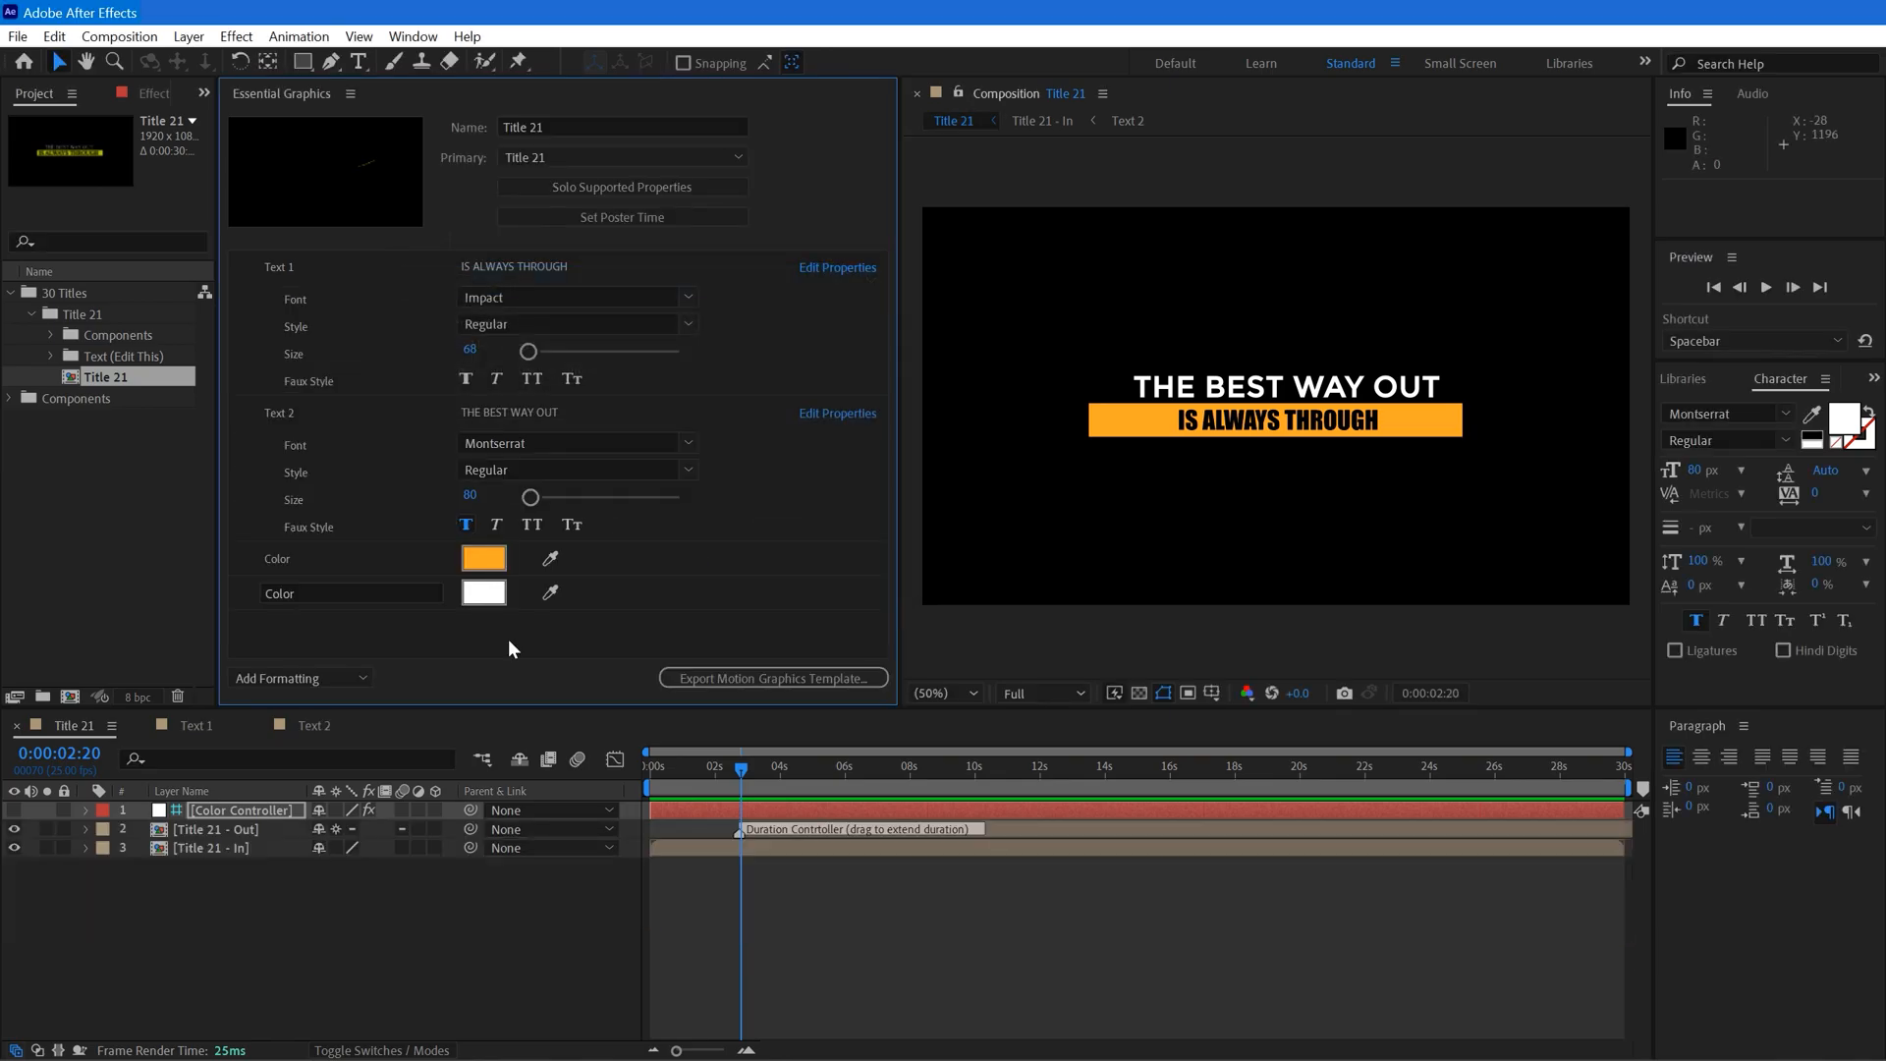
mouse_move(569, 639)
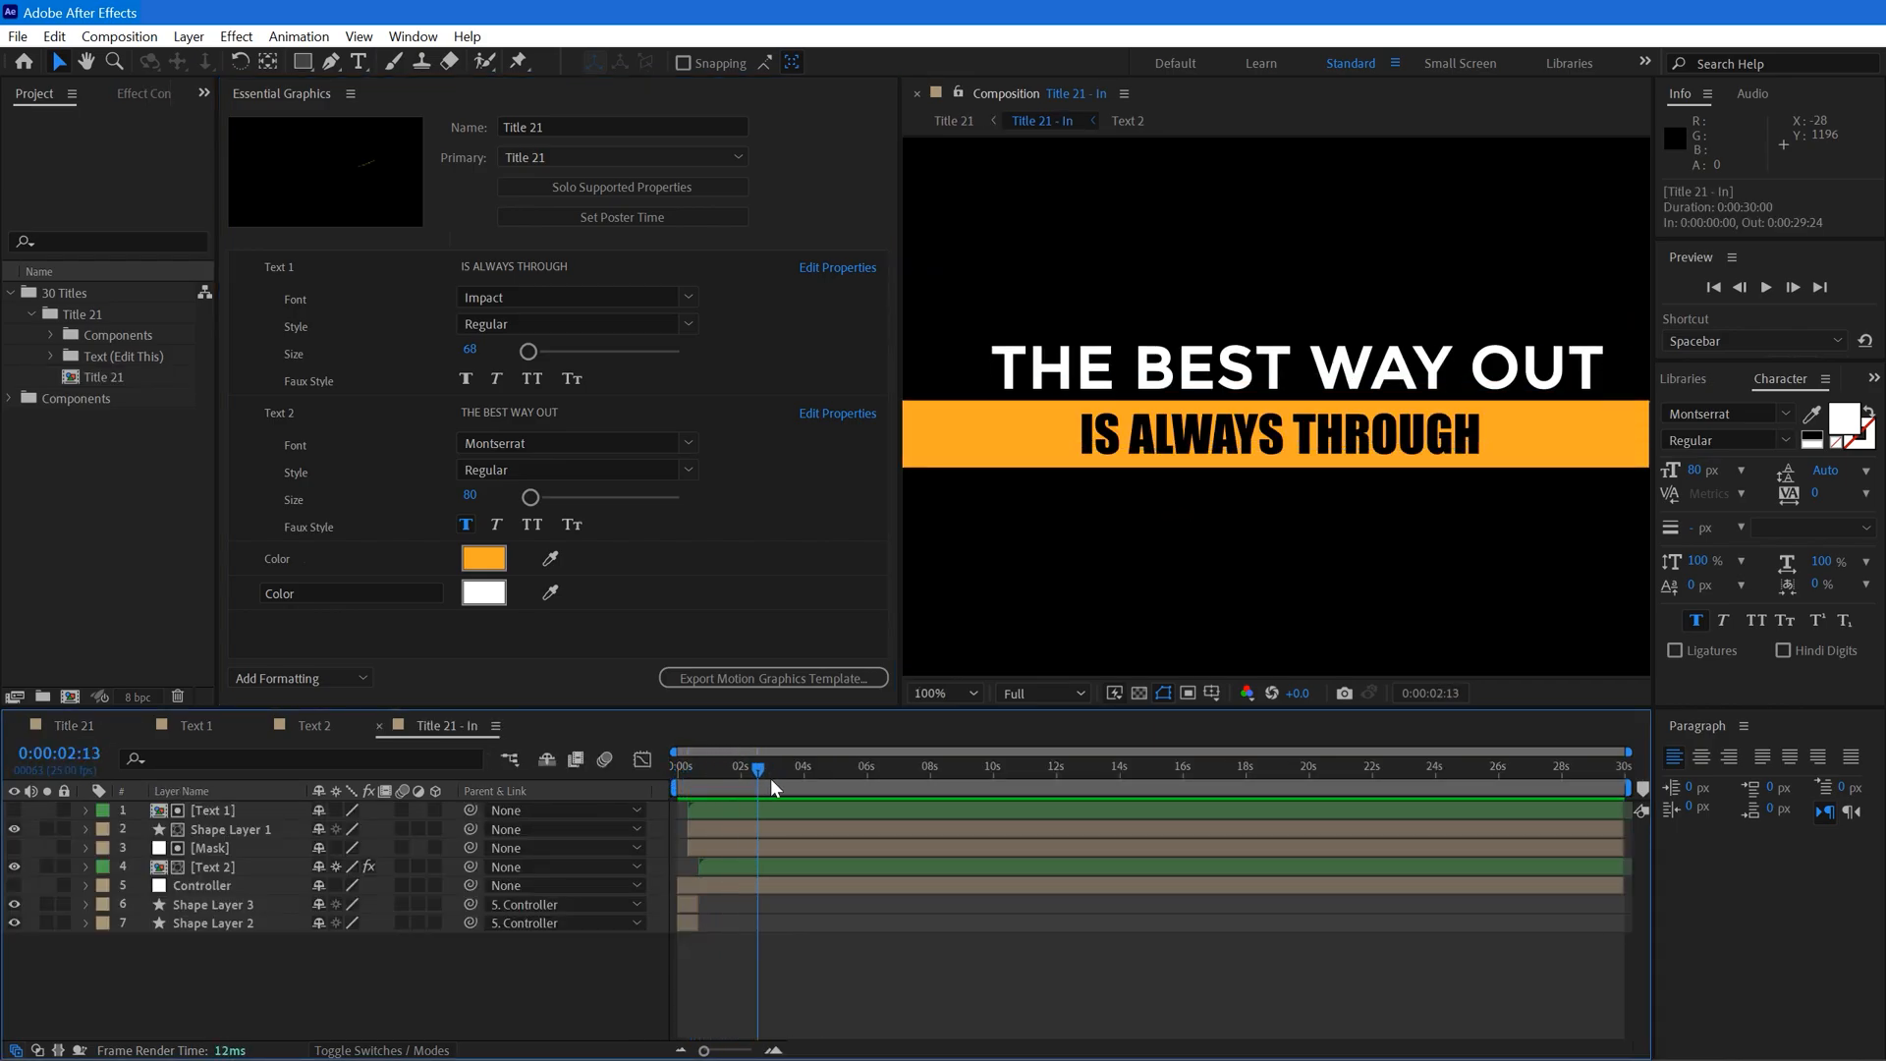
Return to Title 21, save the project, and export the .mogrt into the Title folder.
left_click(229, 829)
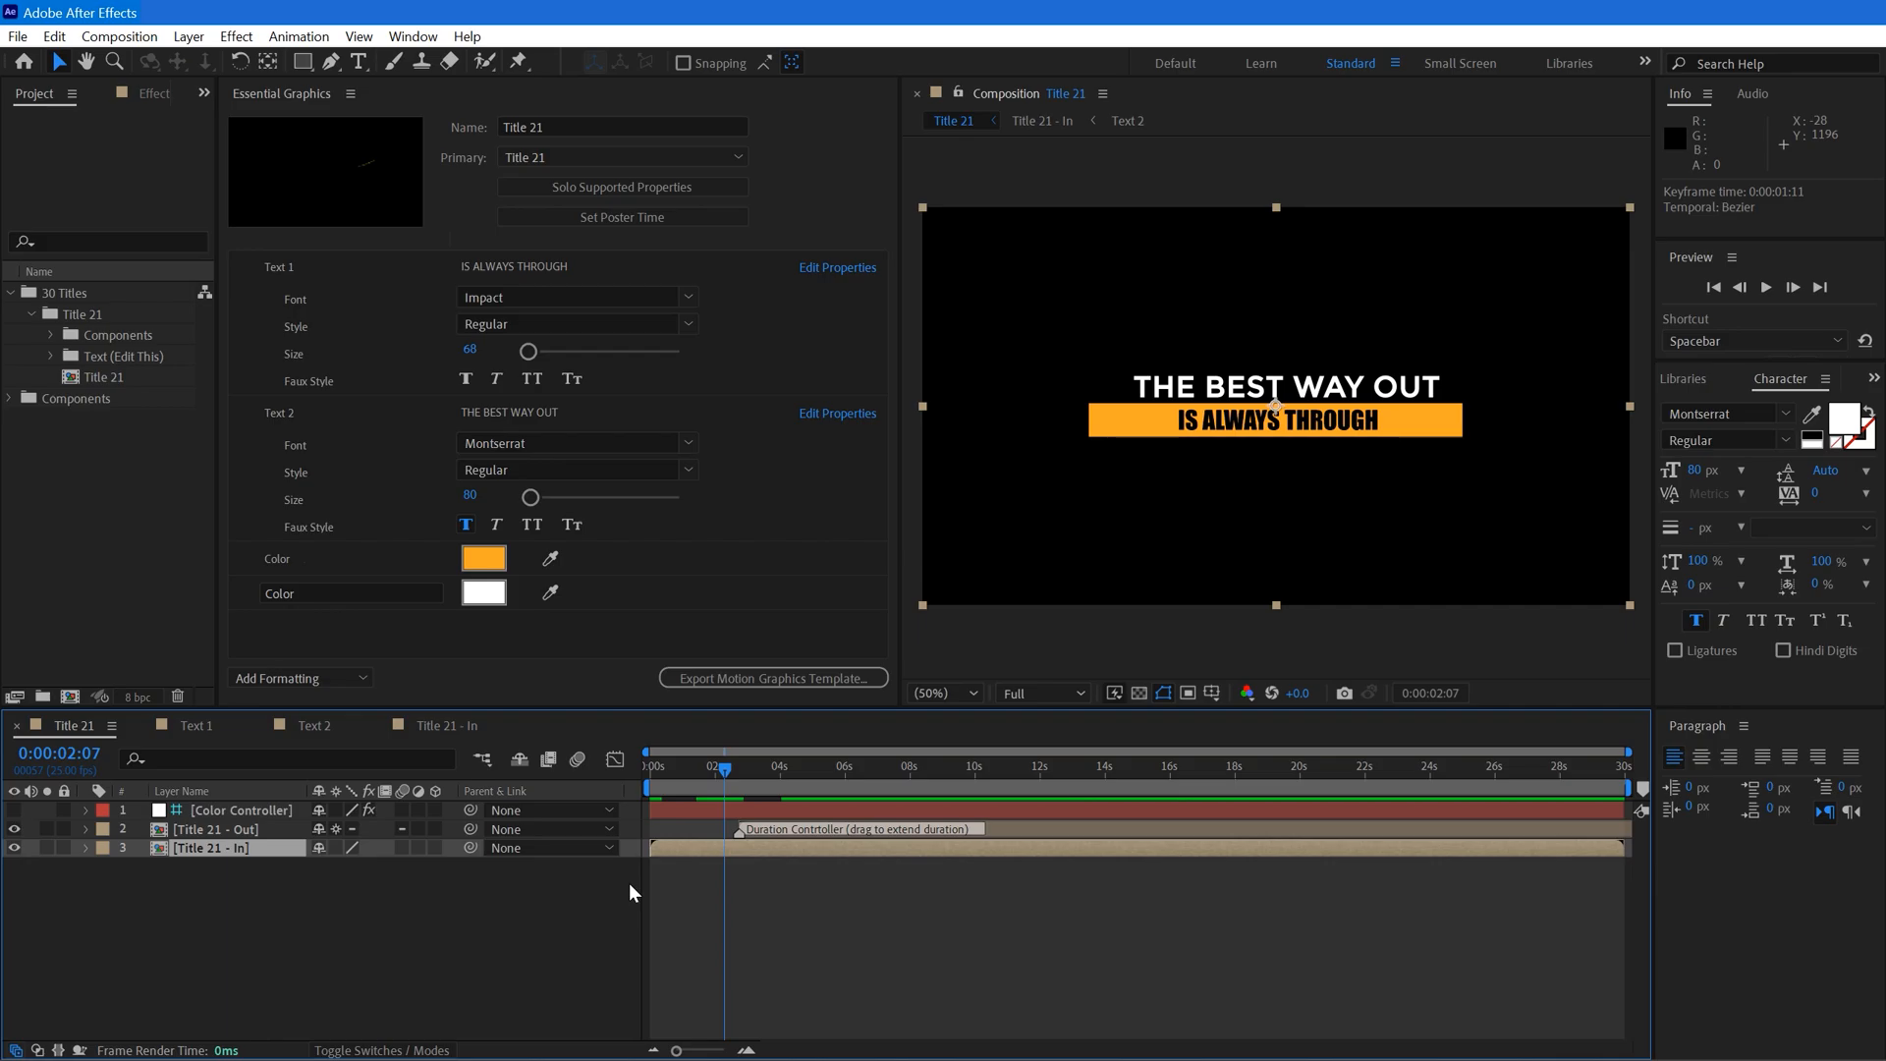
mouse_move(676, 821)
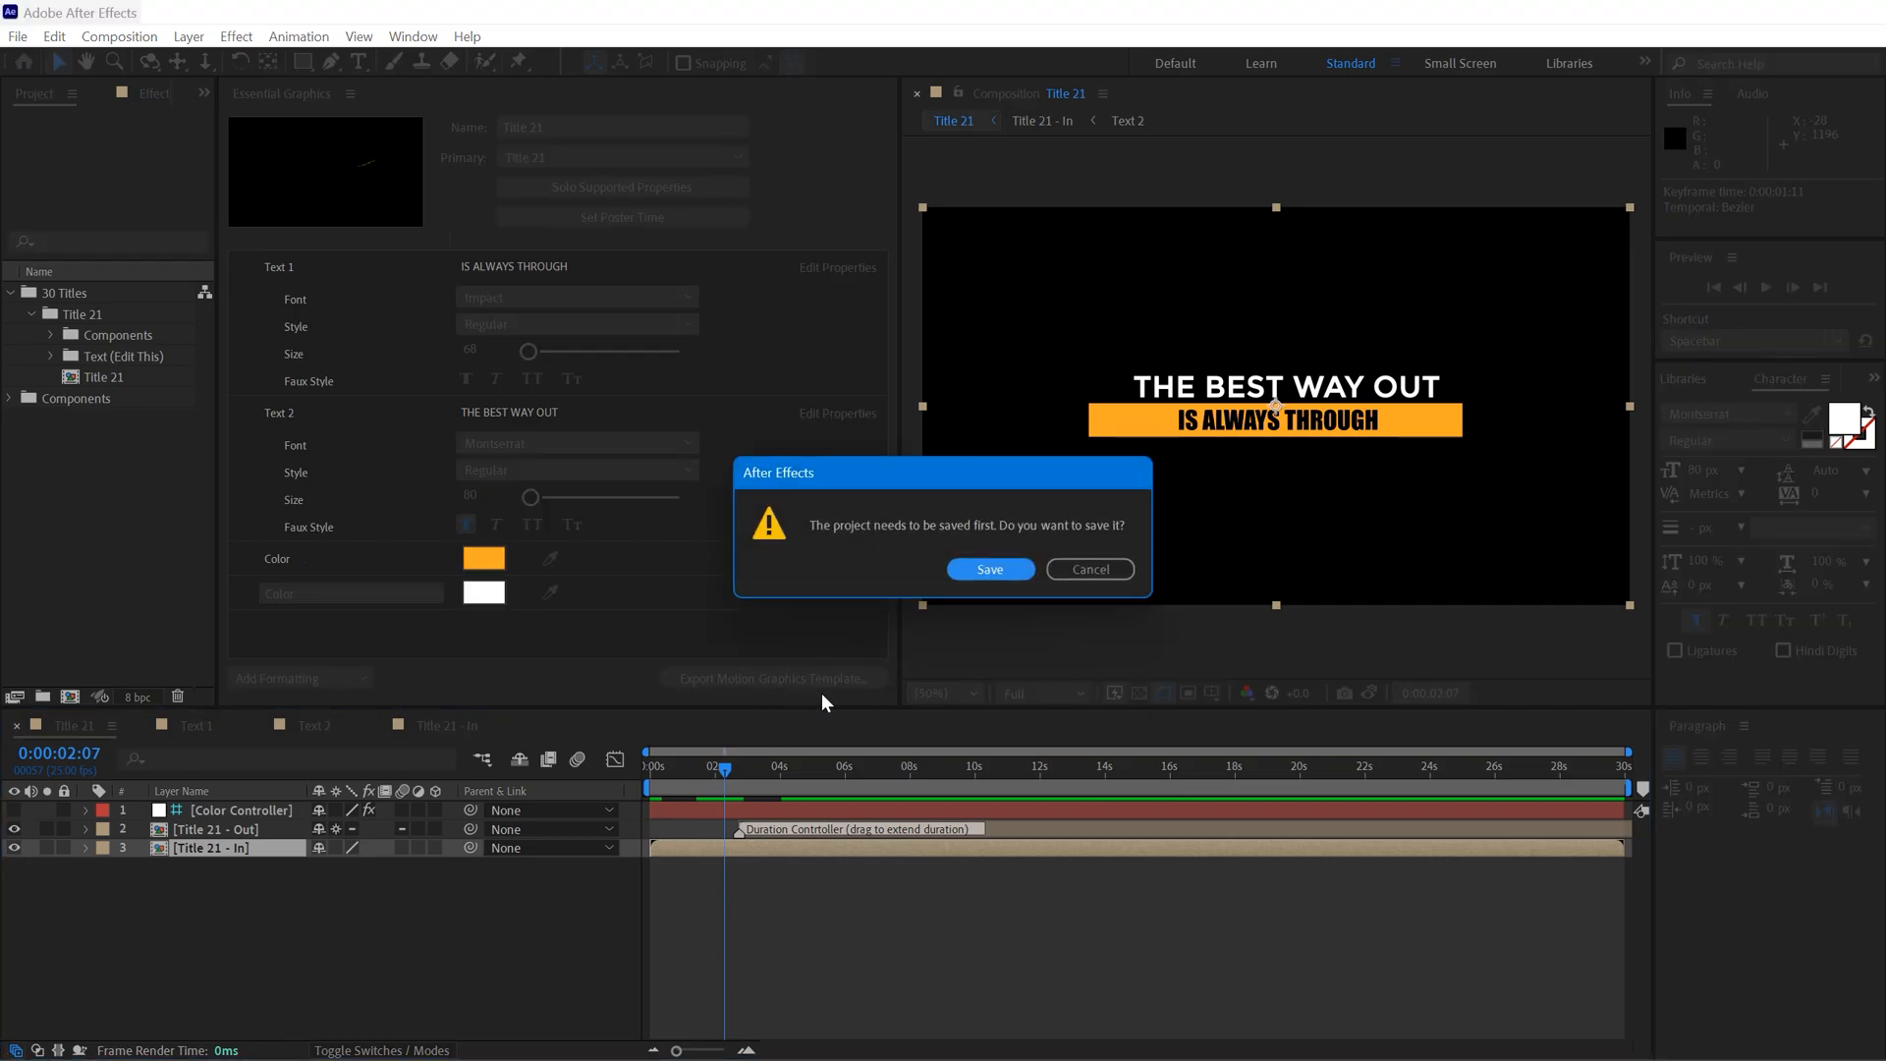
left_click(989, 569)
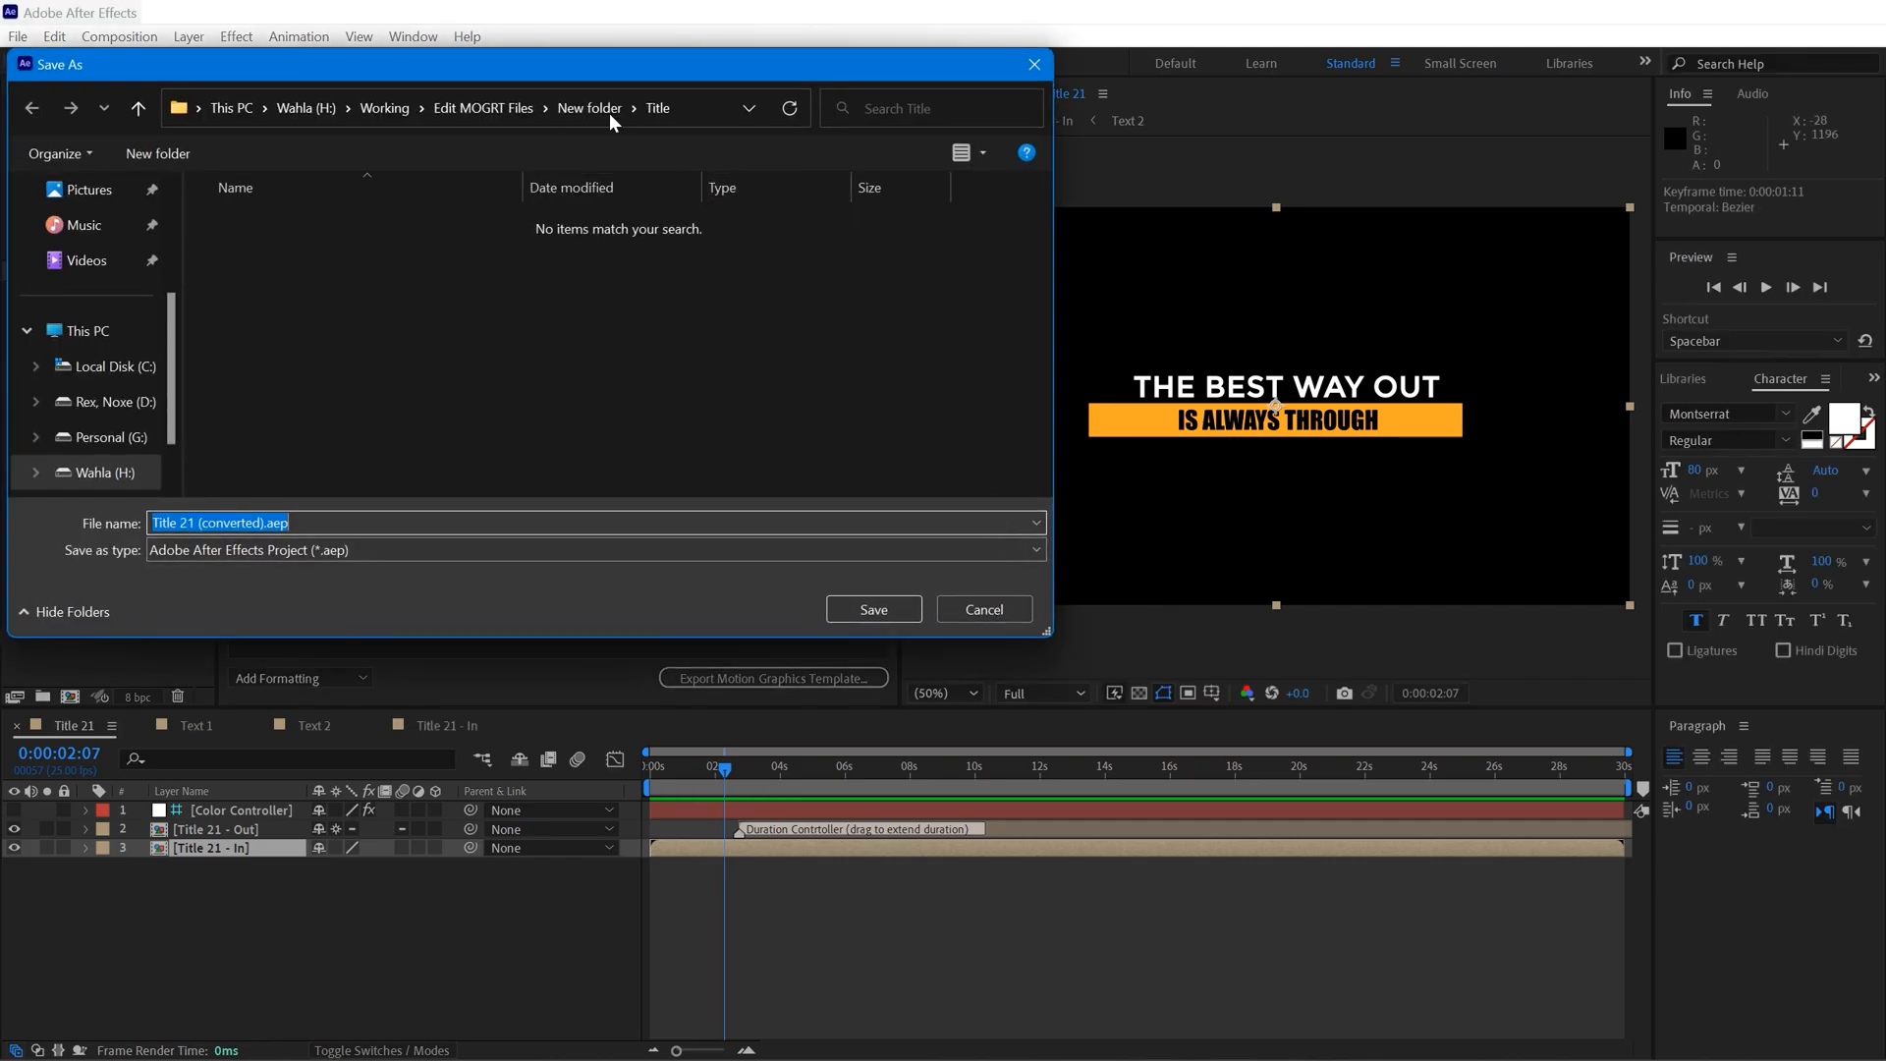
left_click(872, 610)
type("New T")
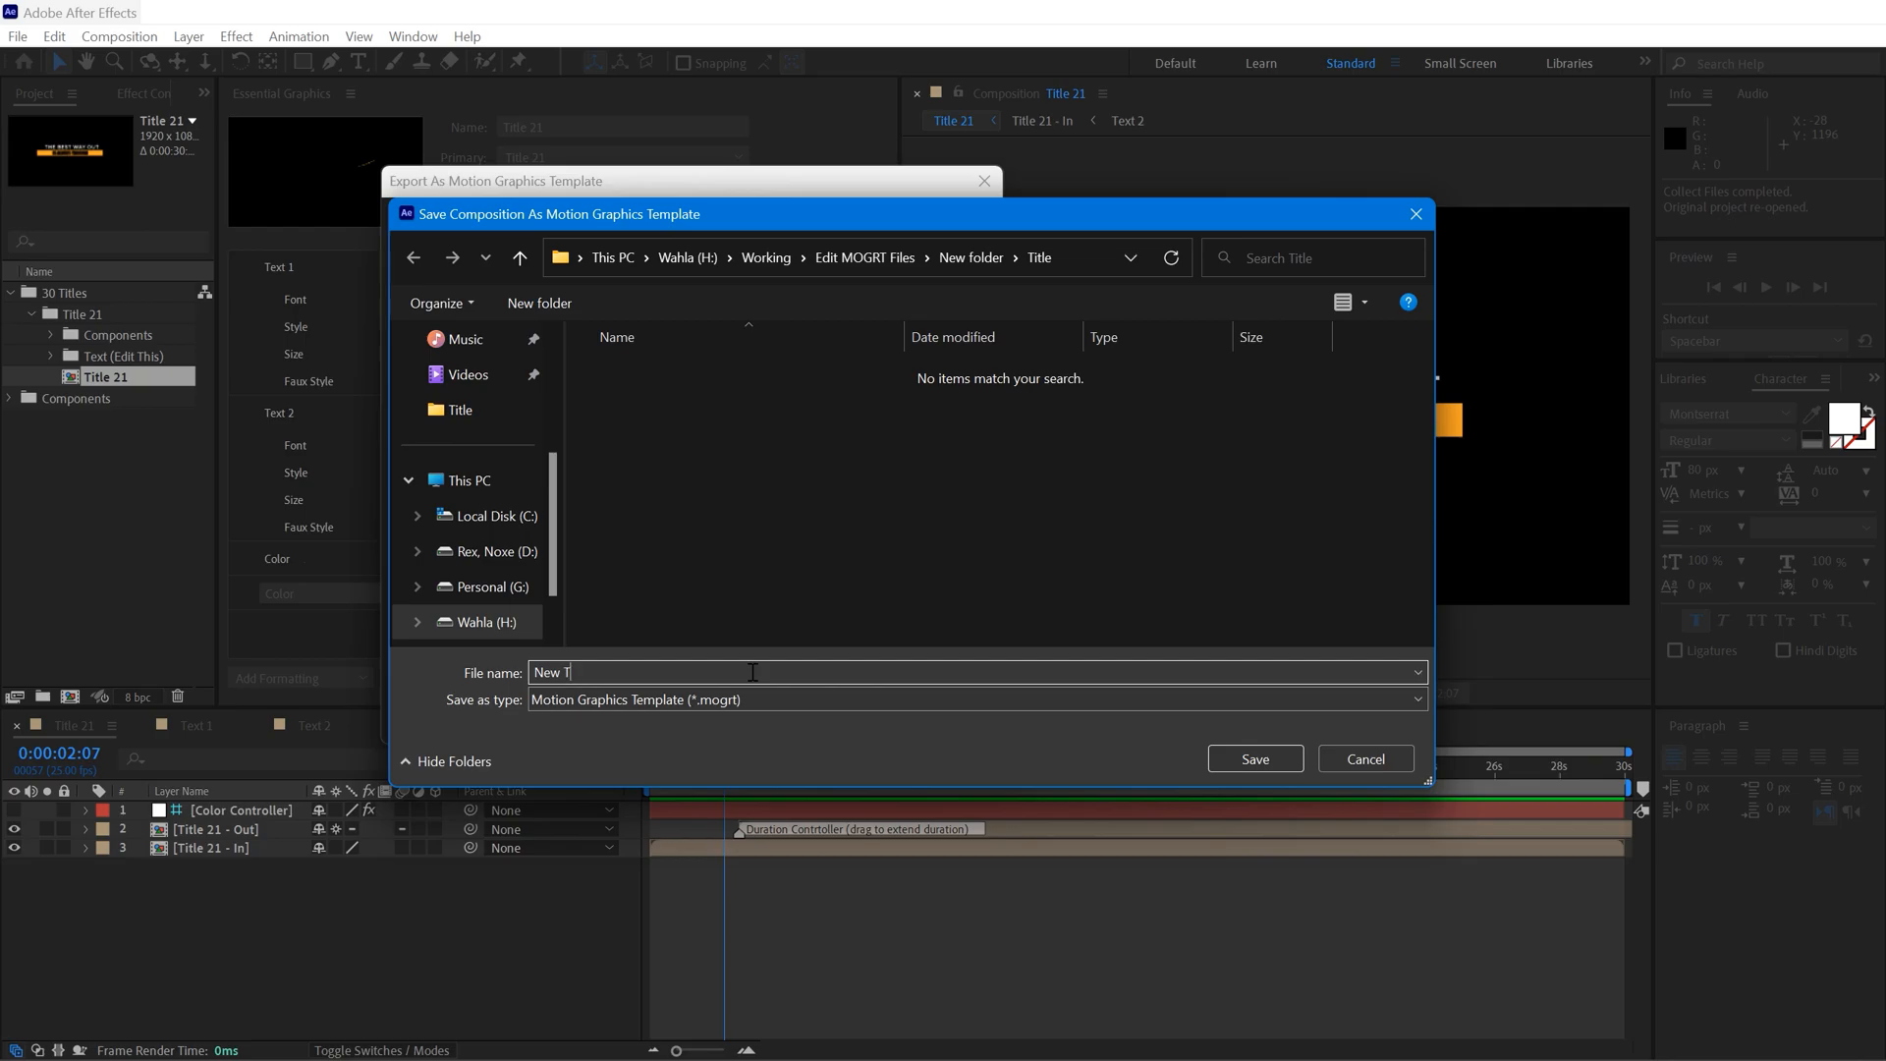
left_click(1254, 759)
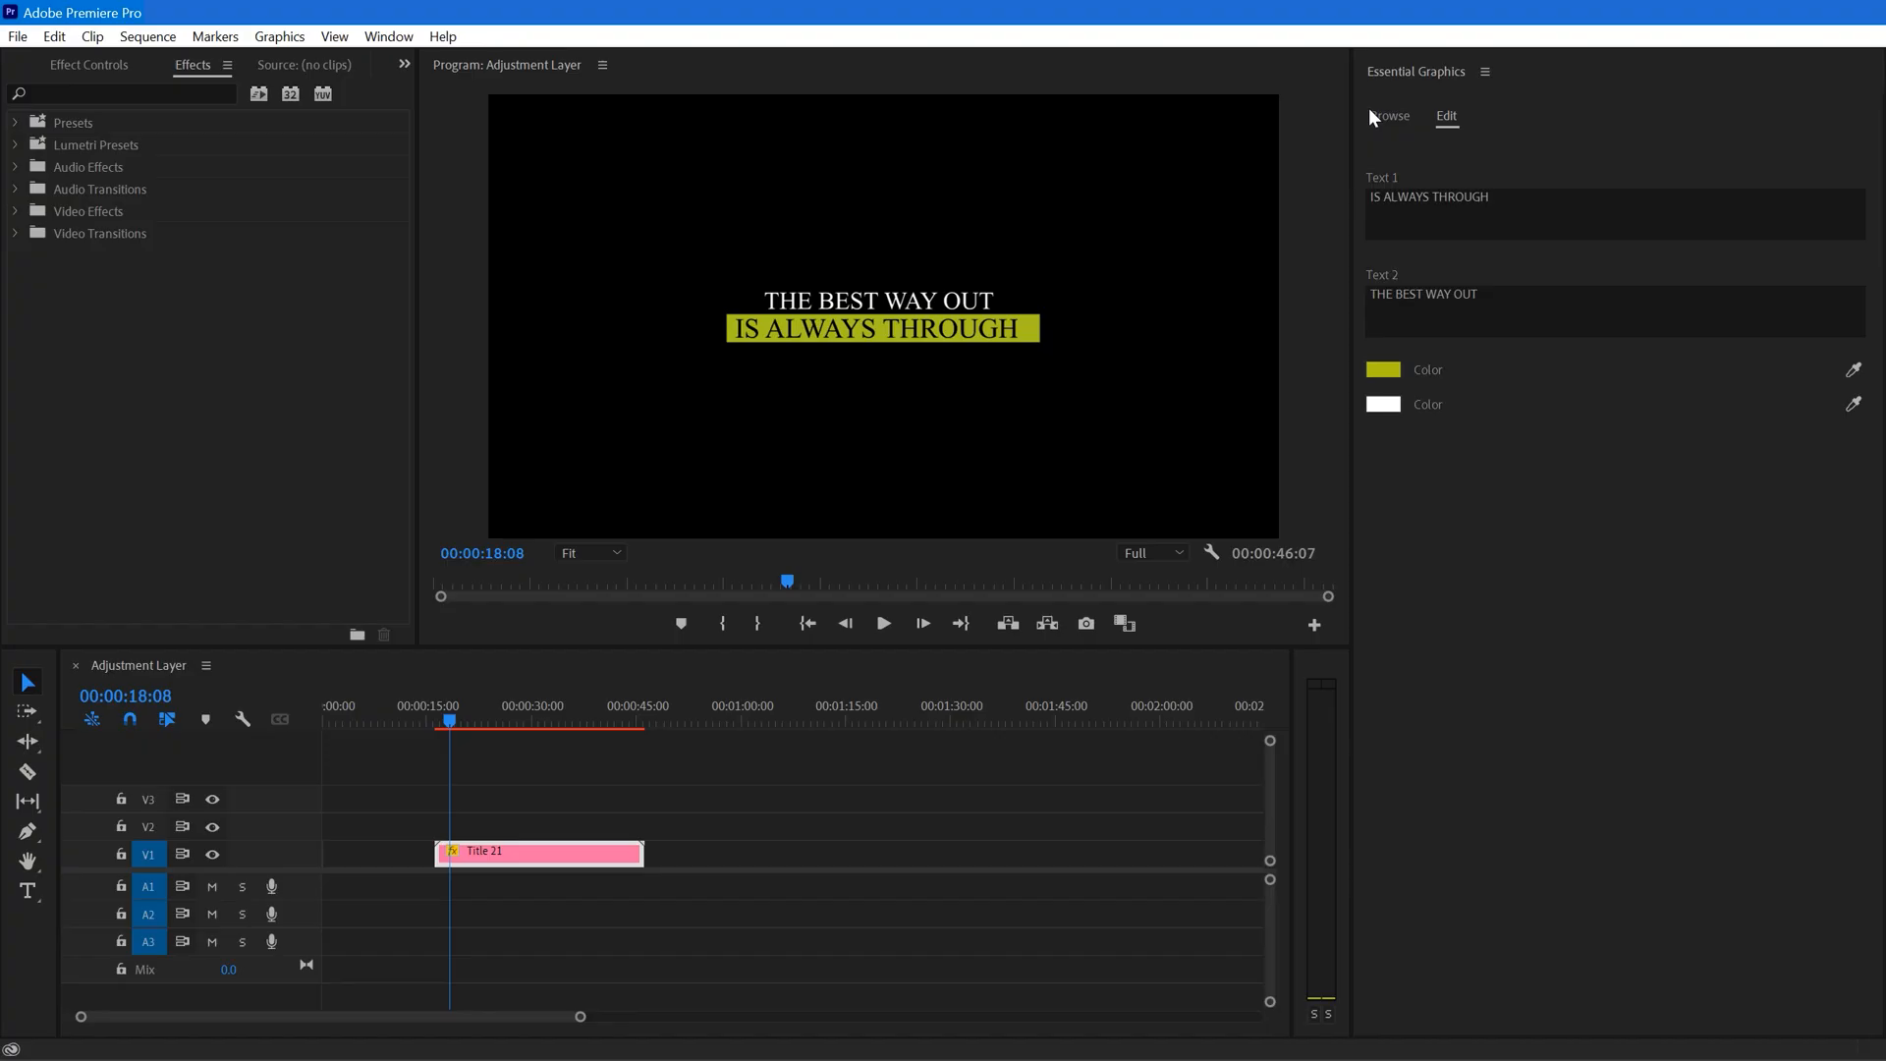
Install the re-exported Title template from Essential Graphics' Browse view.
left_click(1389, 116)
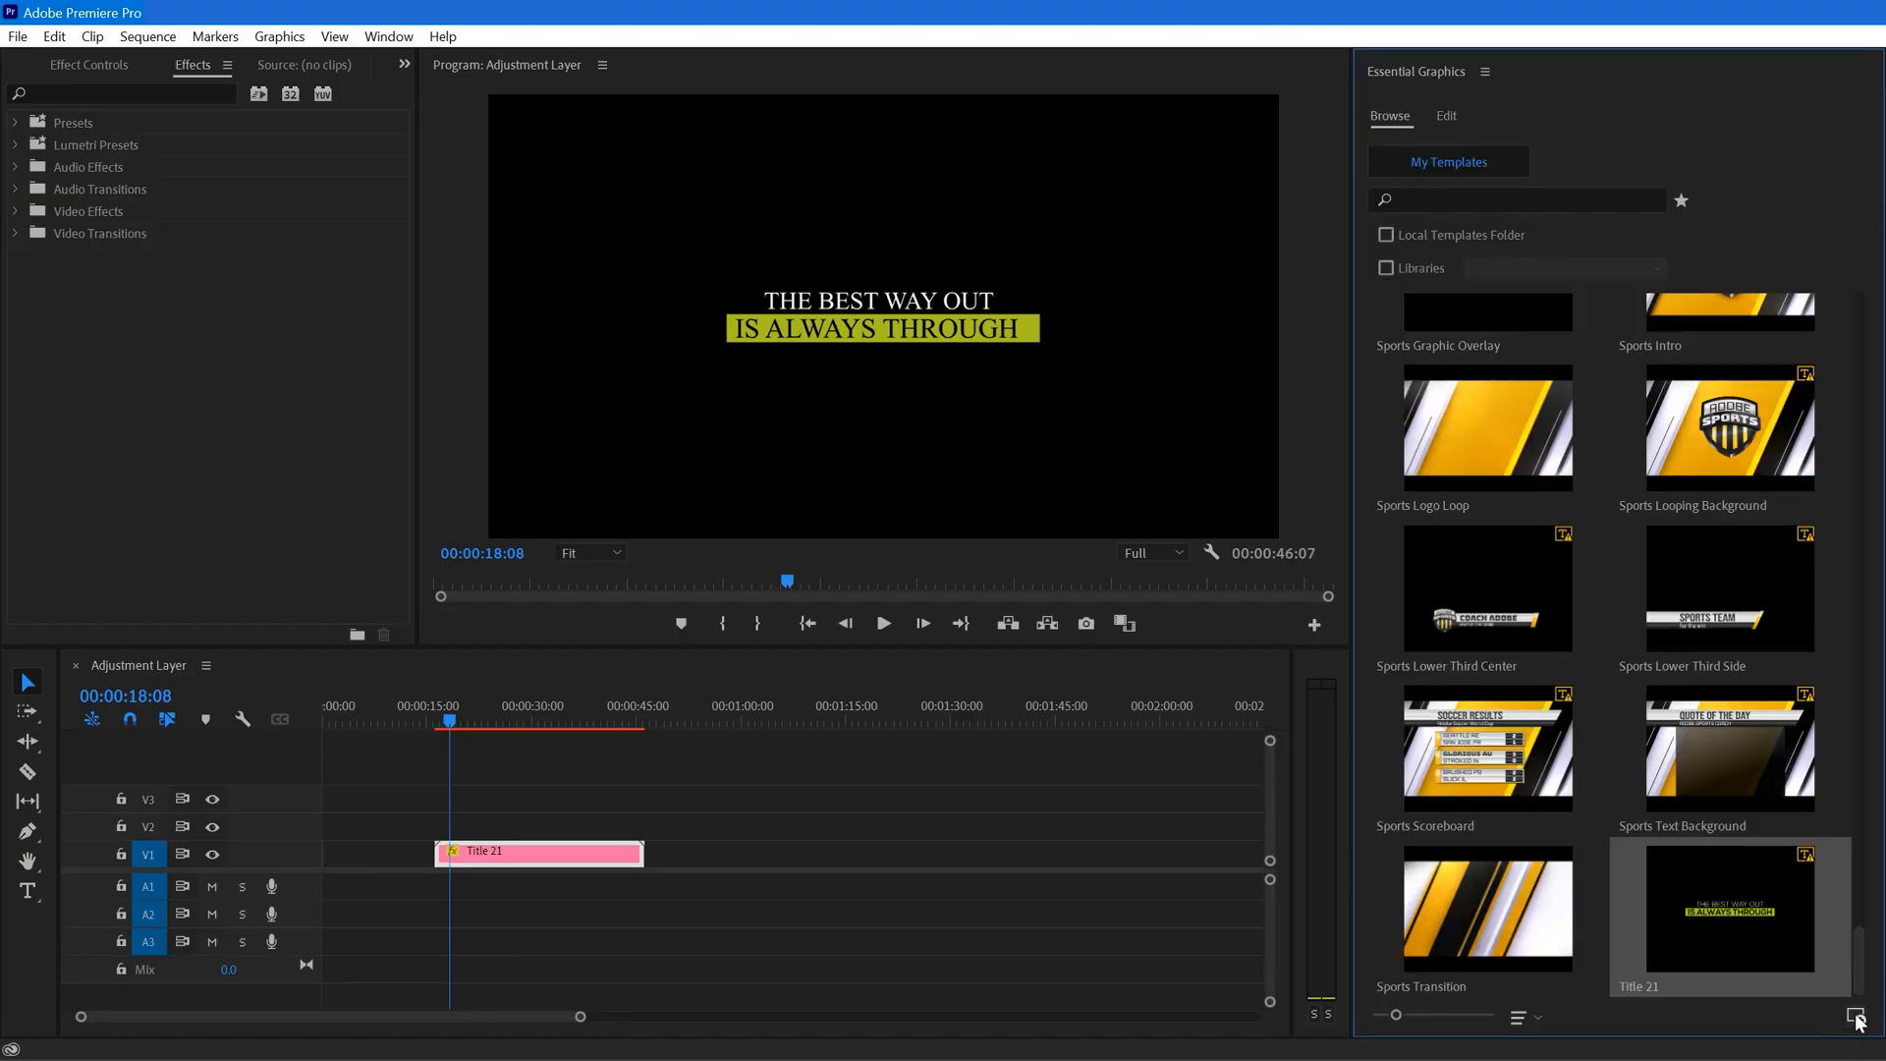
left_click(1856, 1019)
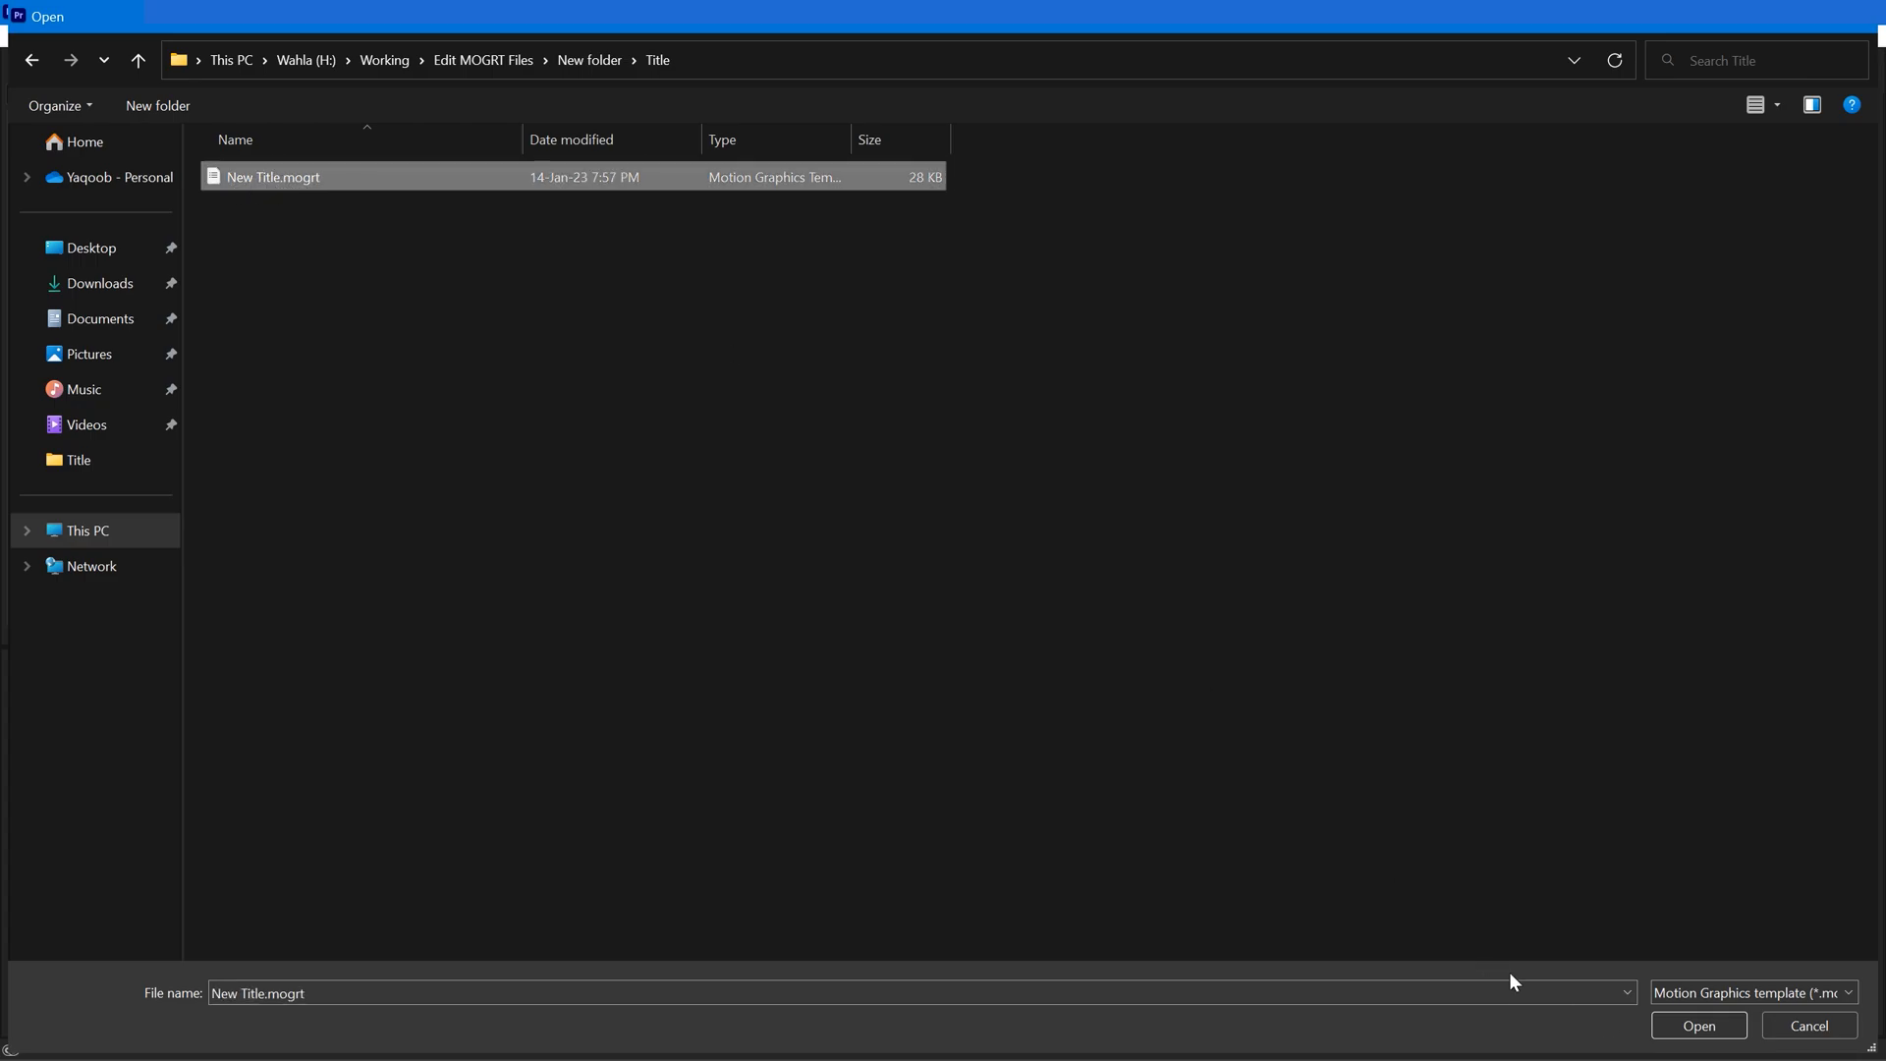
left_click(1698, 1025)
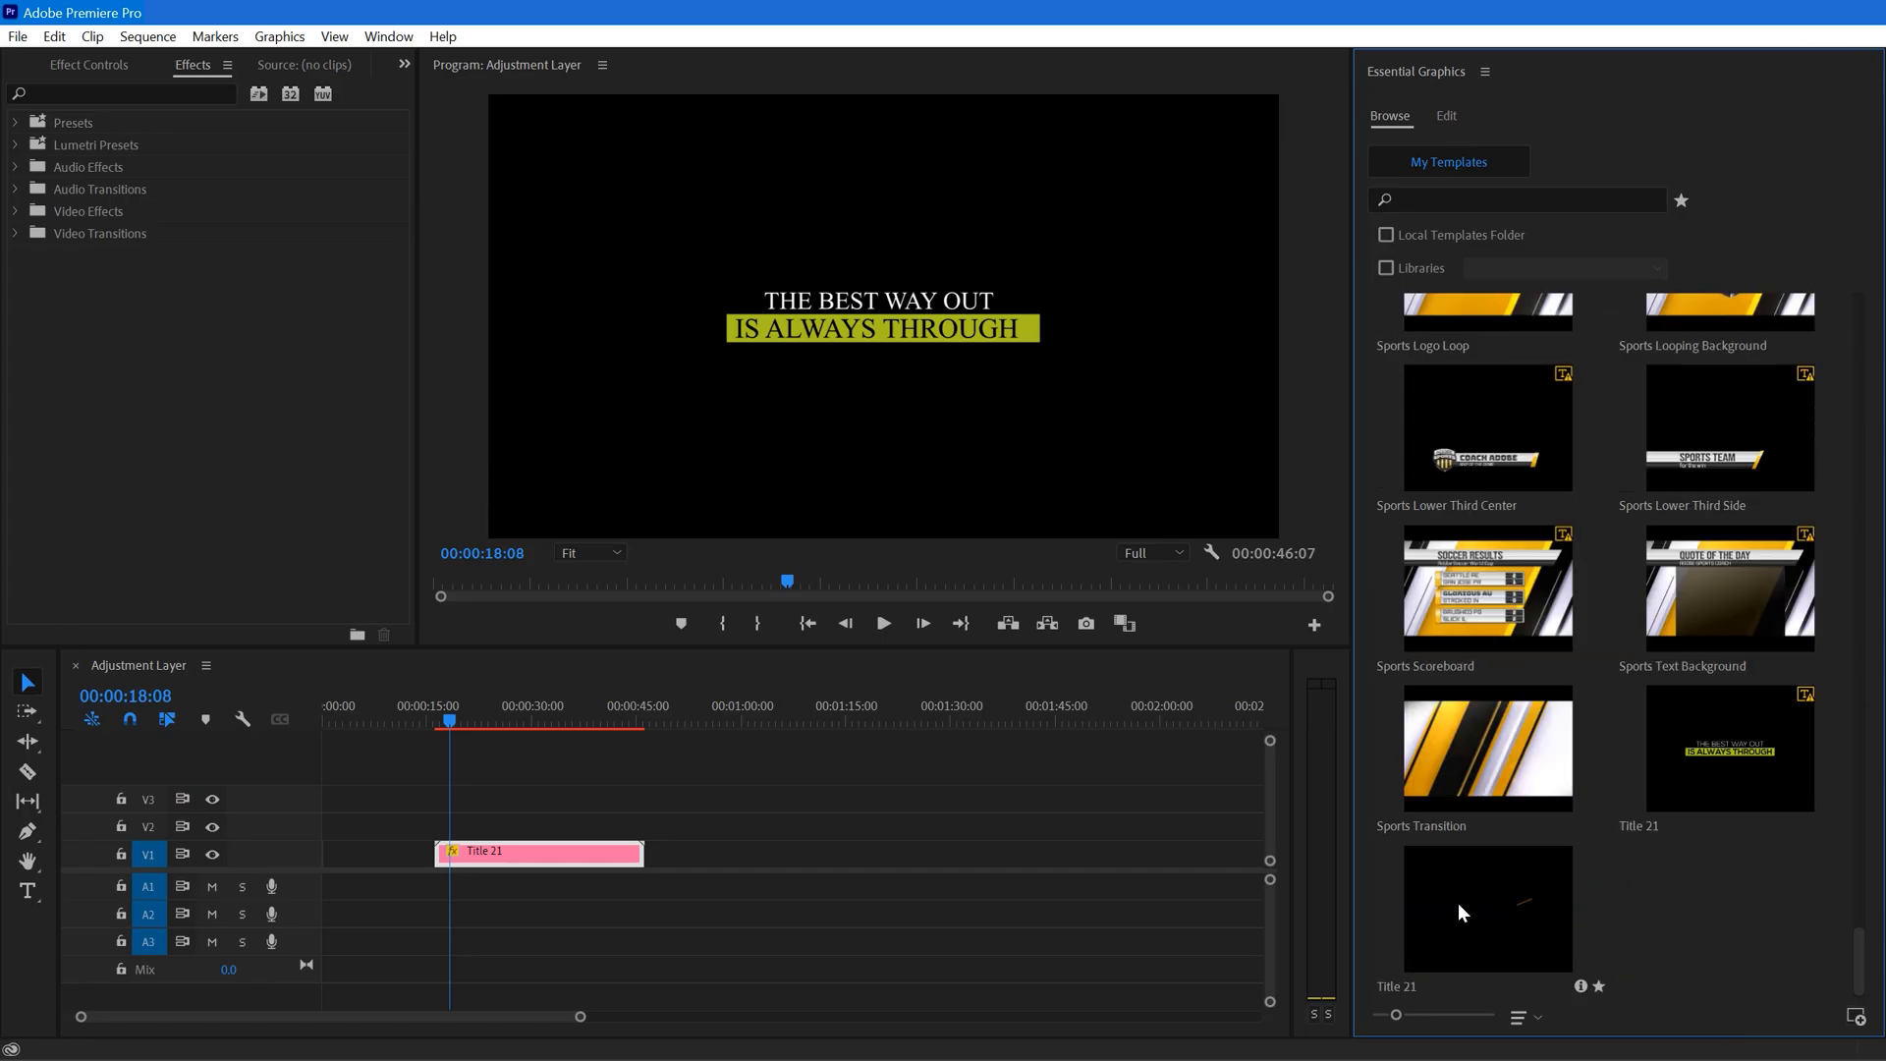
Drag the new Title 21 template onto the timeline and select its clips for editing.
left_click_drag(1486, 908, 830, 854)
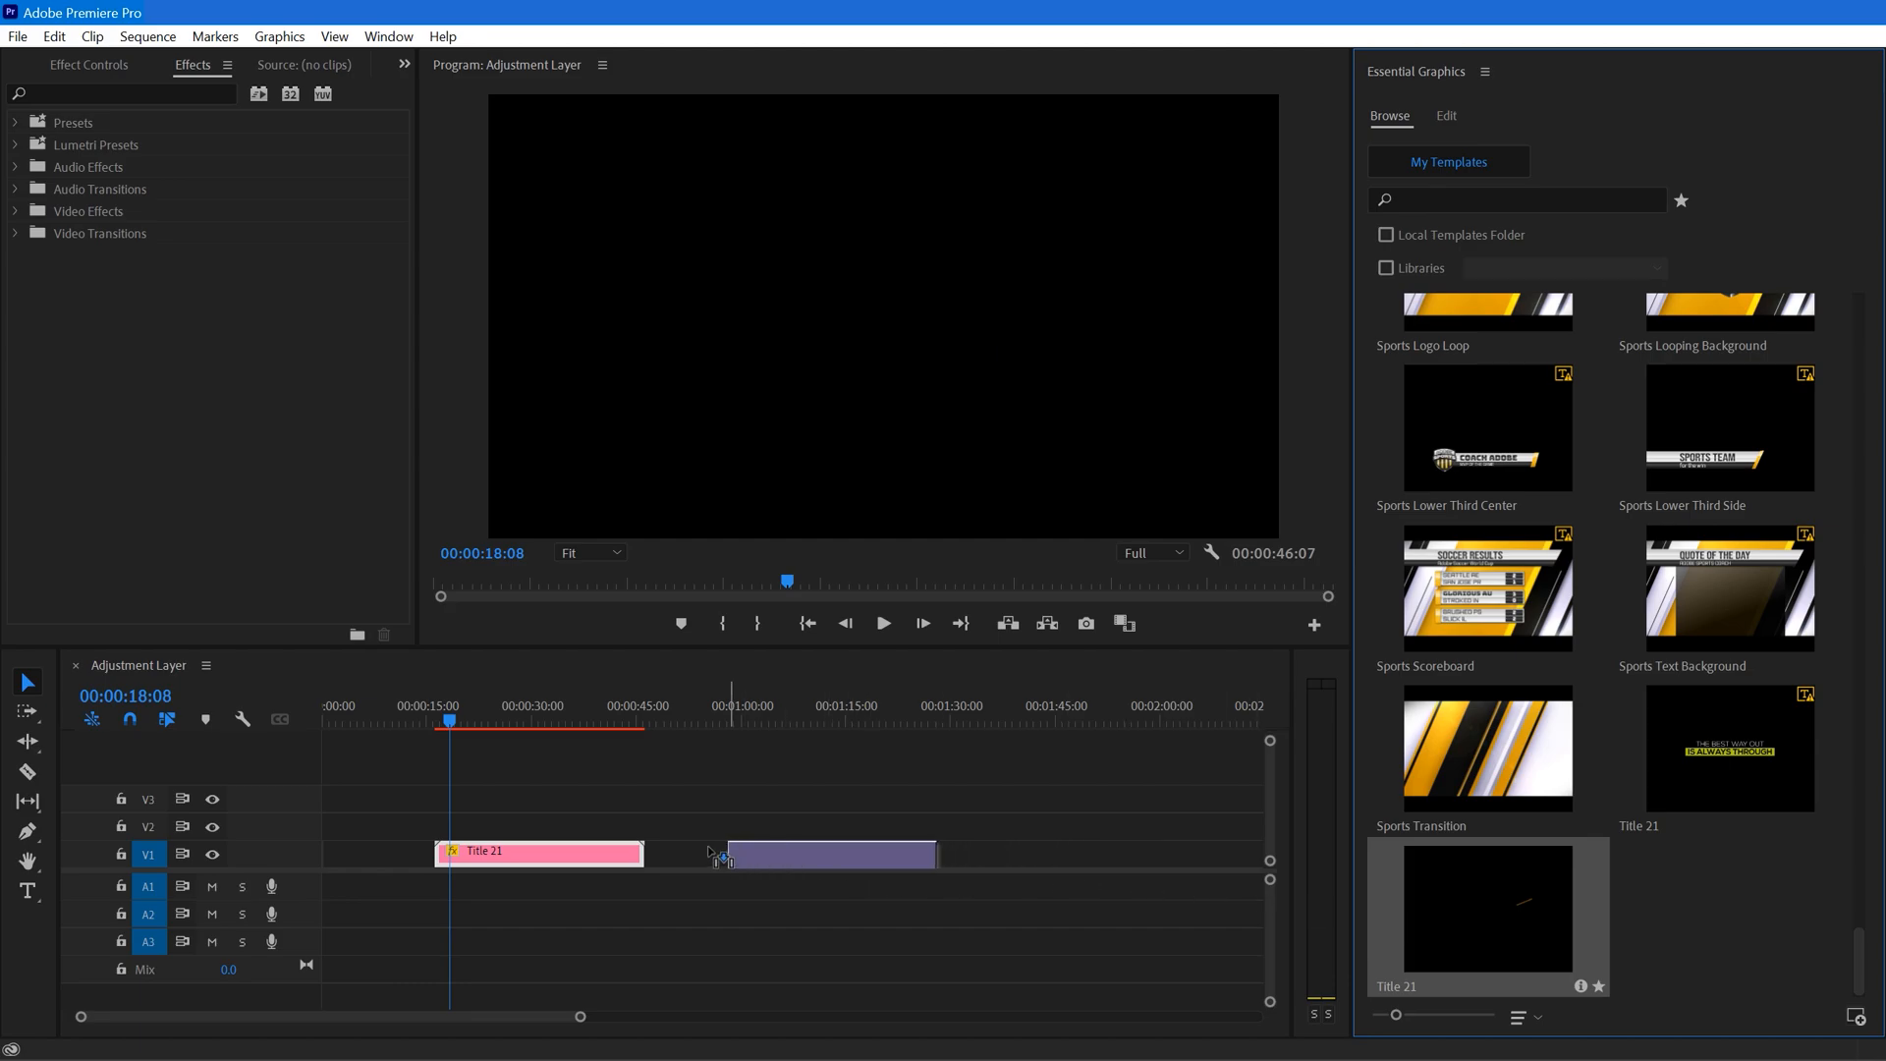
left_click(806, 852)
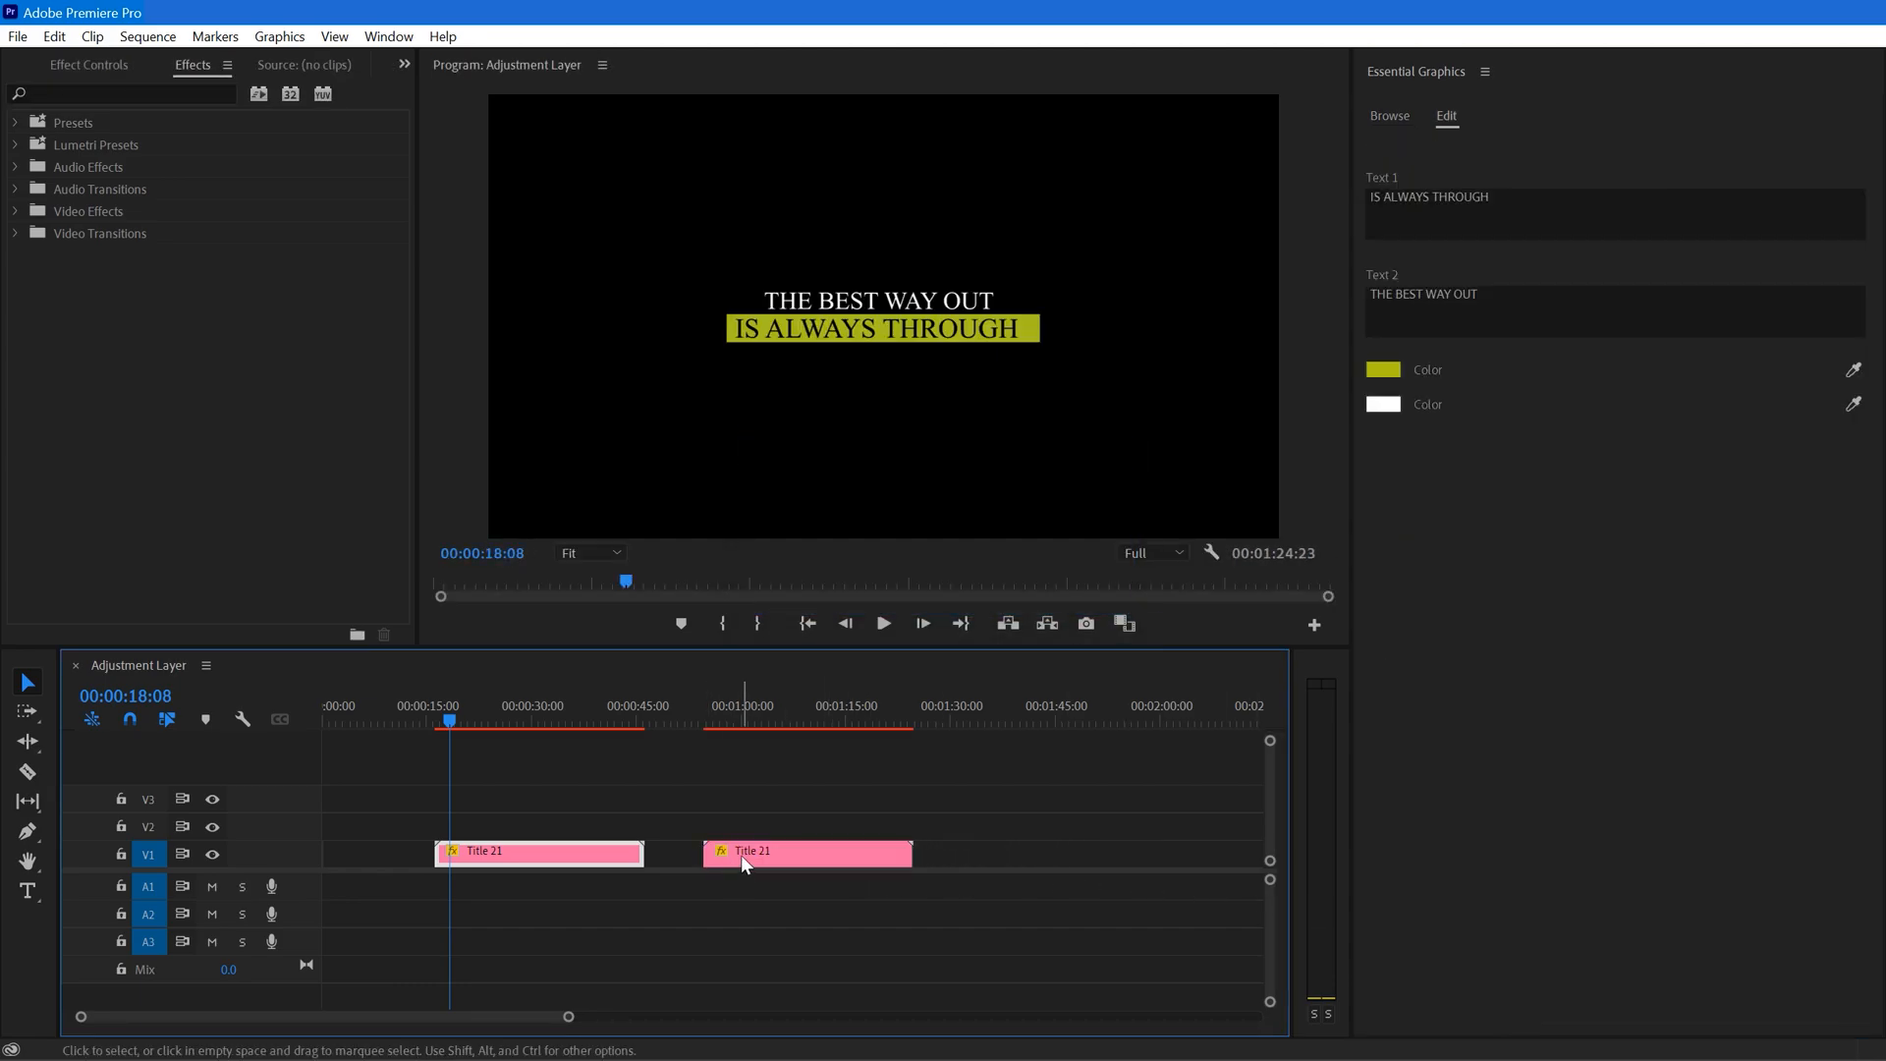
left_click(808, 852)
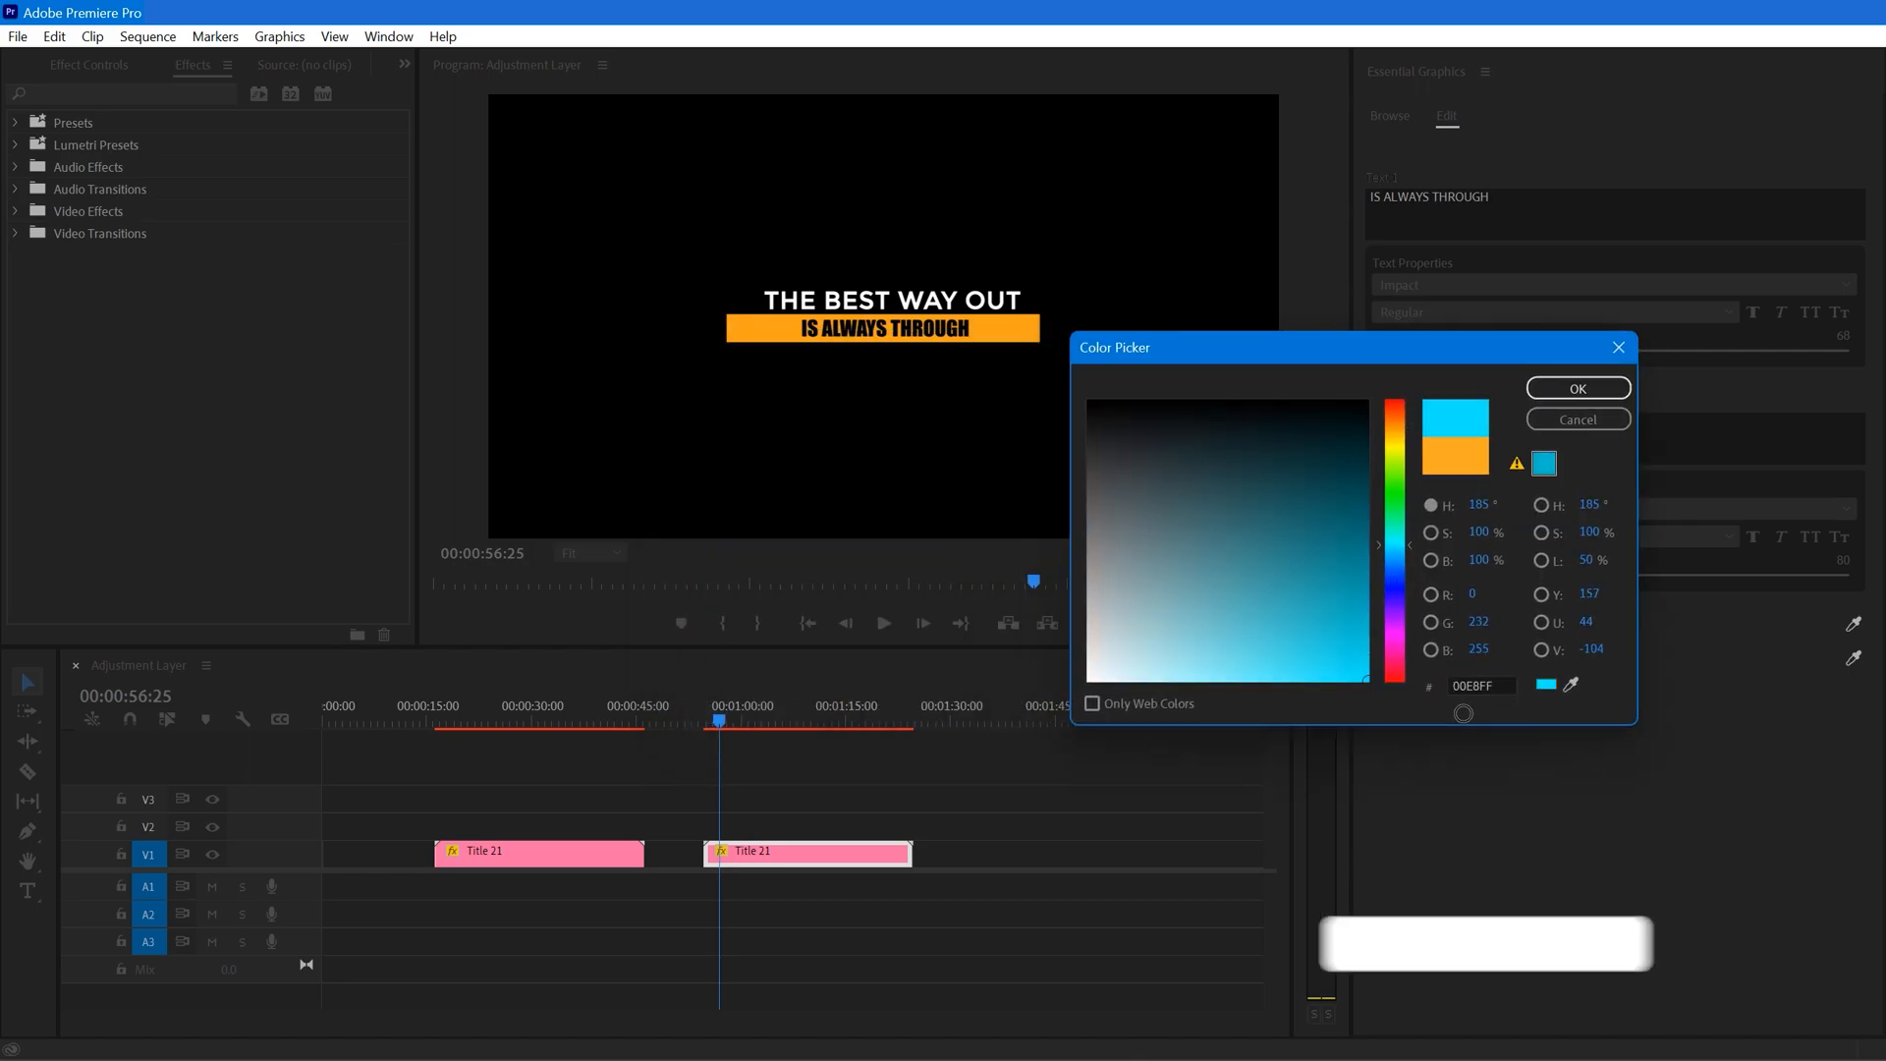
left_click(1576, 387)
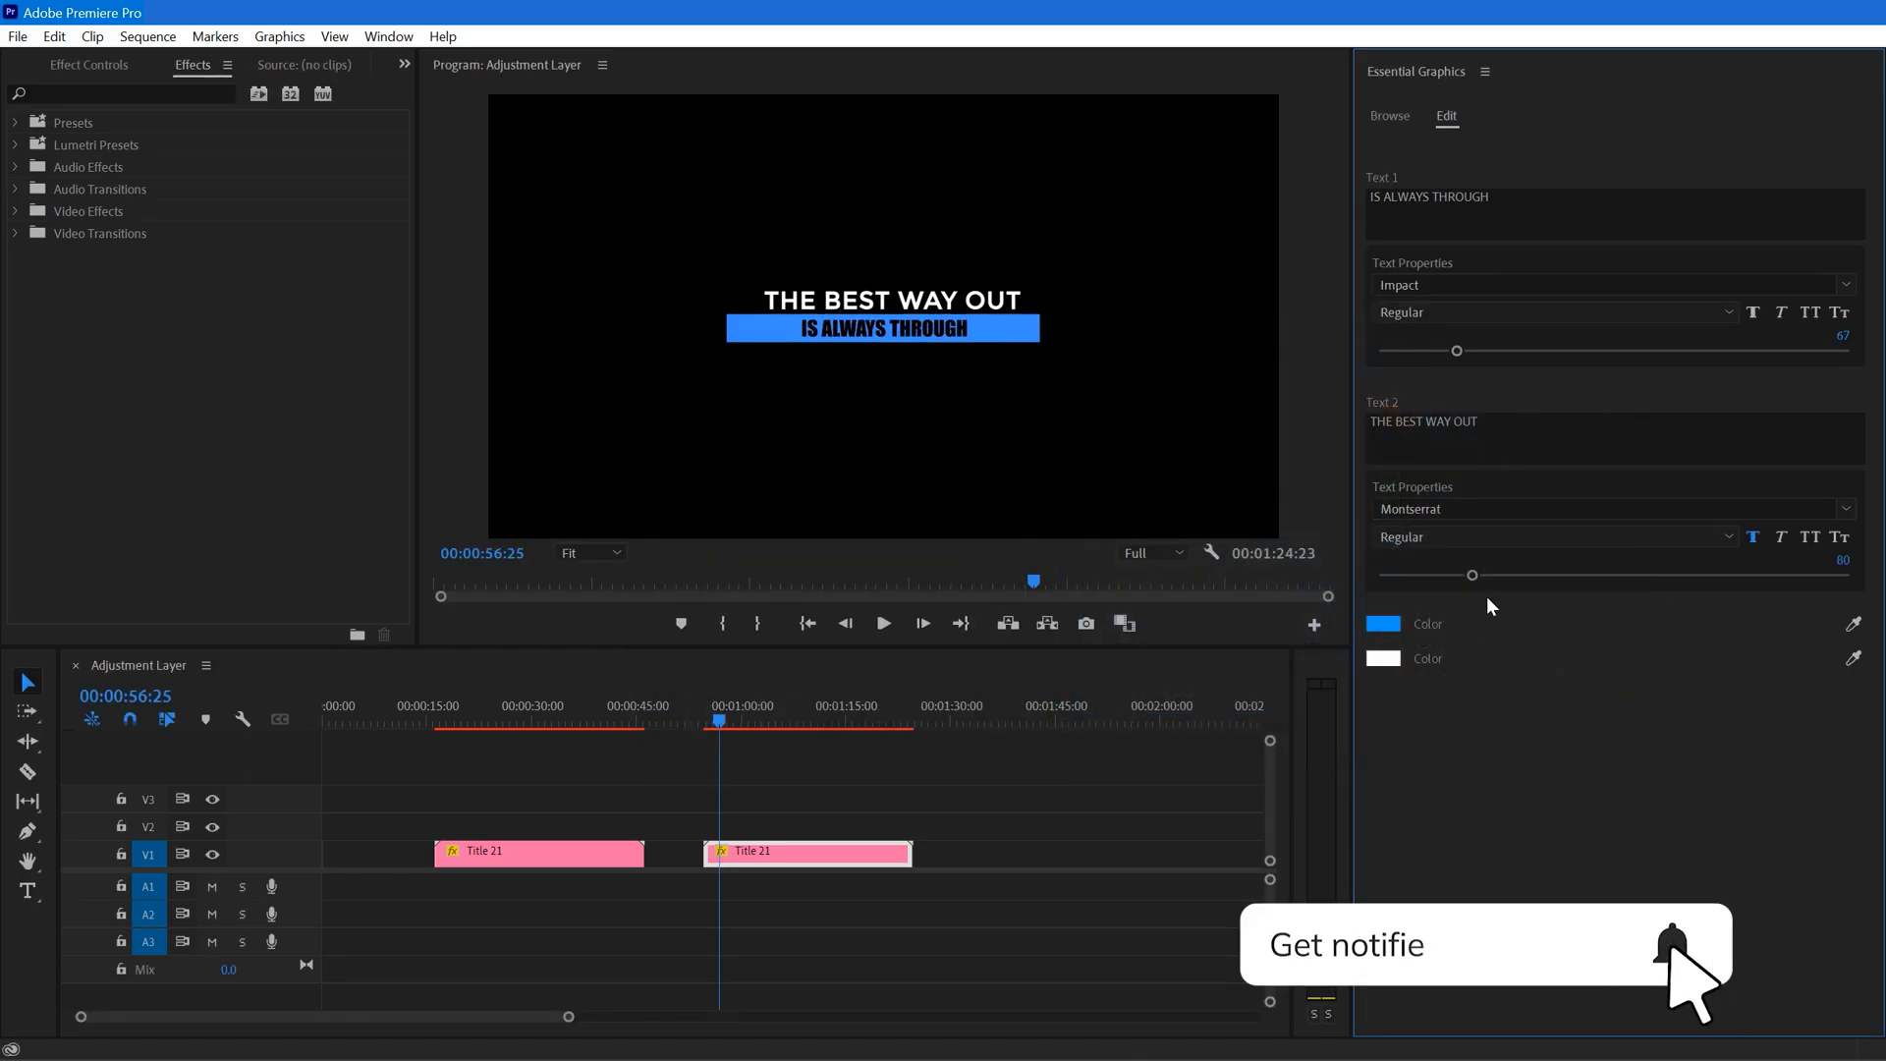
left_click_drag(1470, 573, 1484, 573)
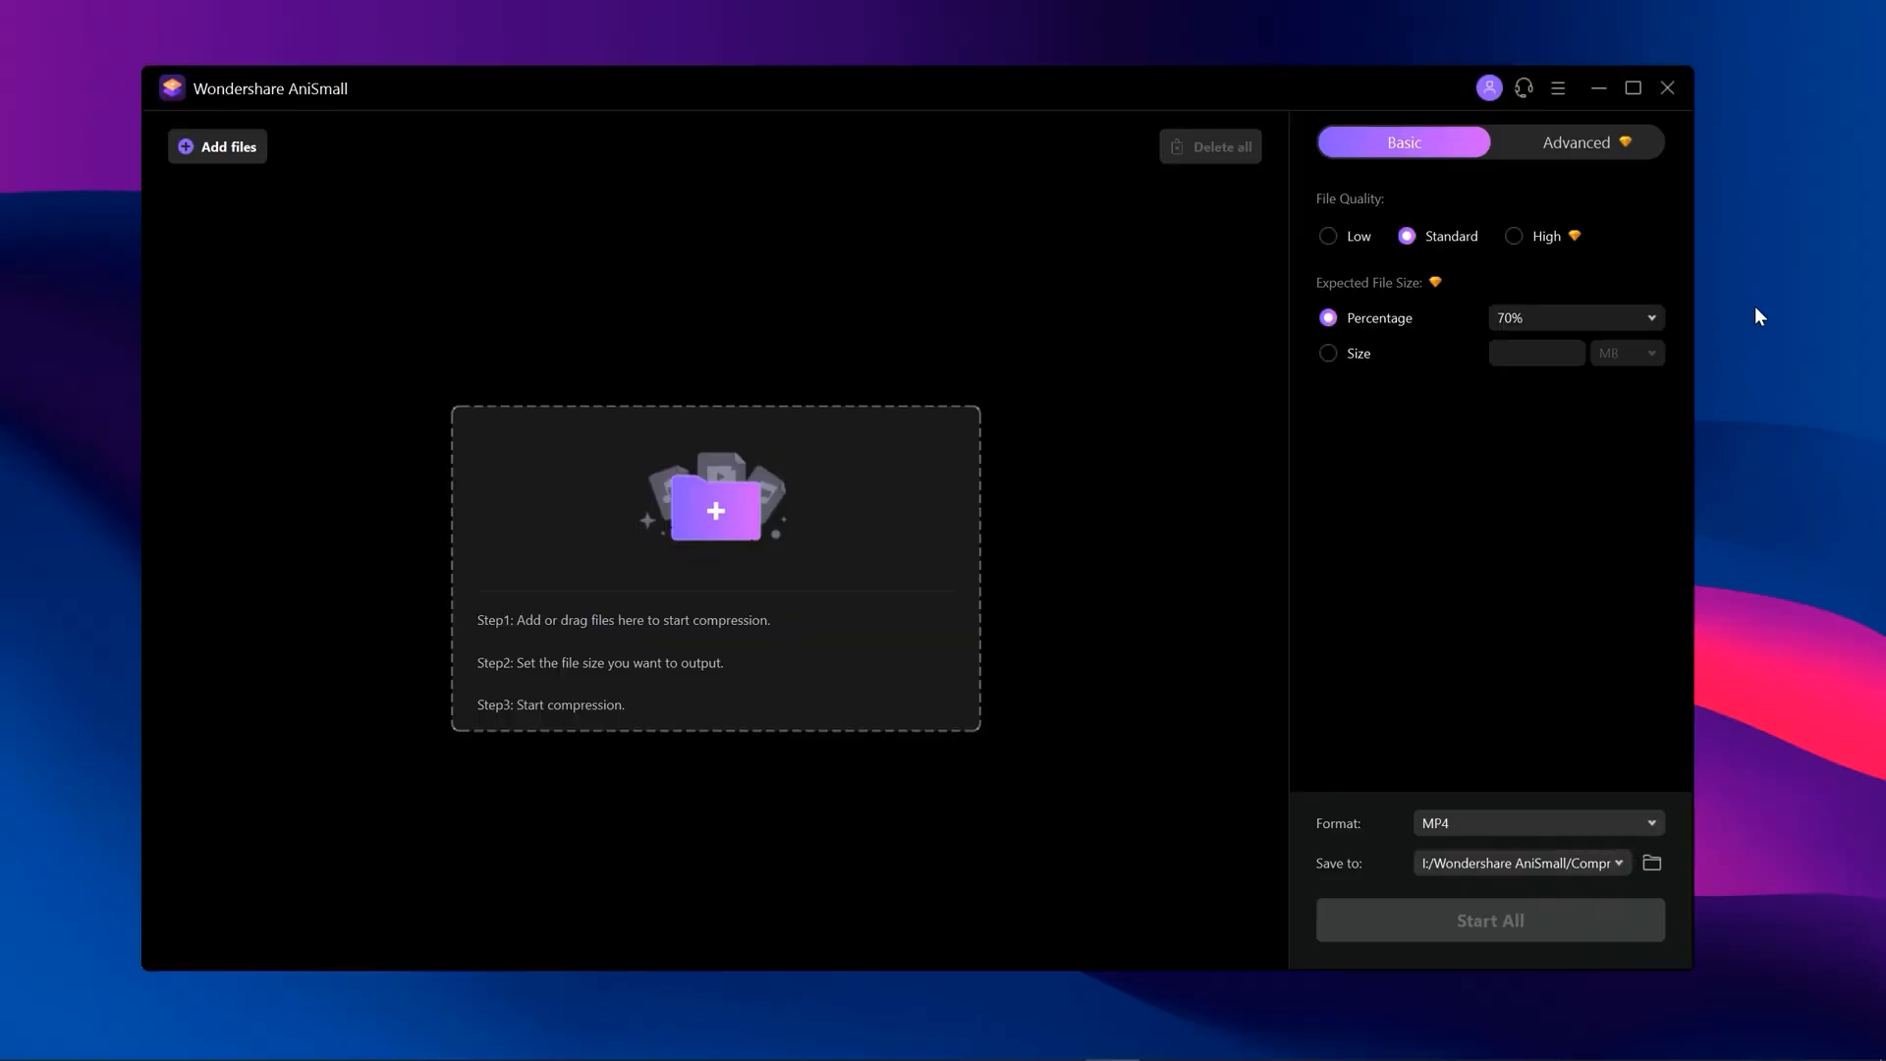
mouse_move(1137, 173)
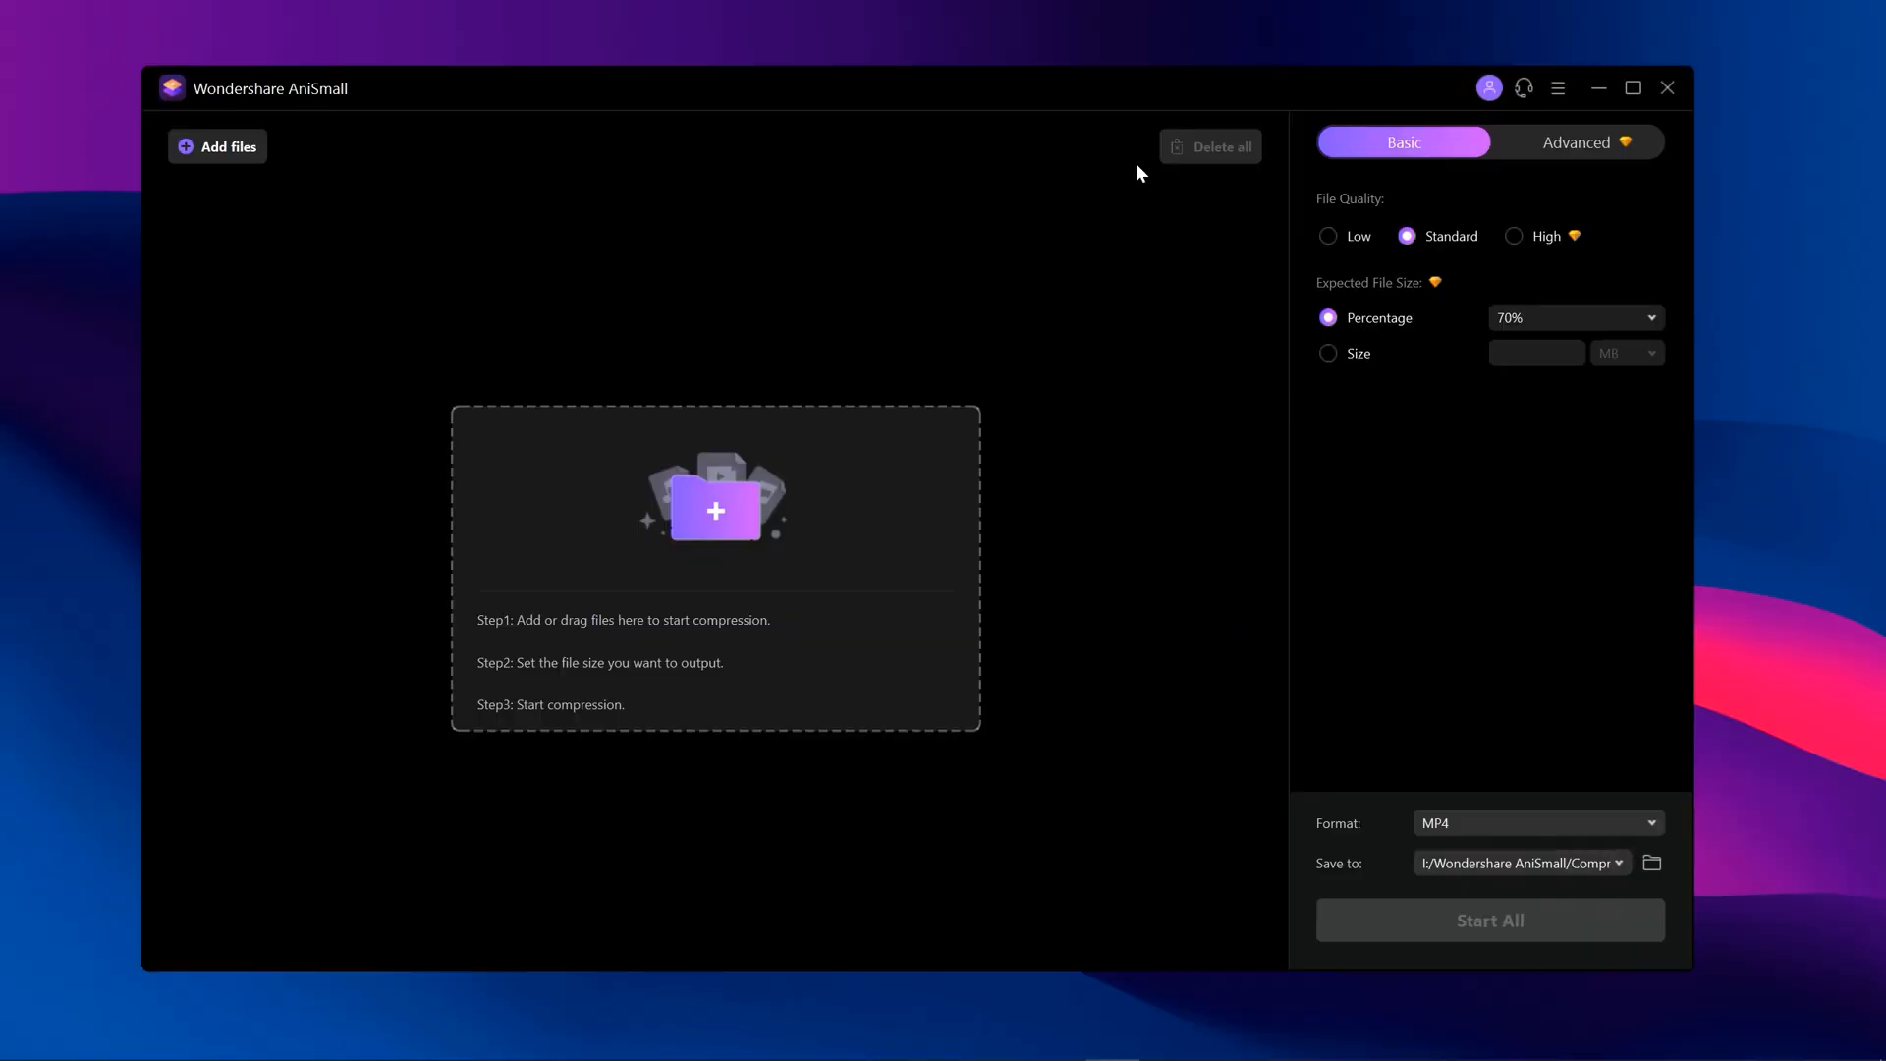
mouse_move(1139, 209)
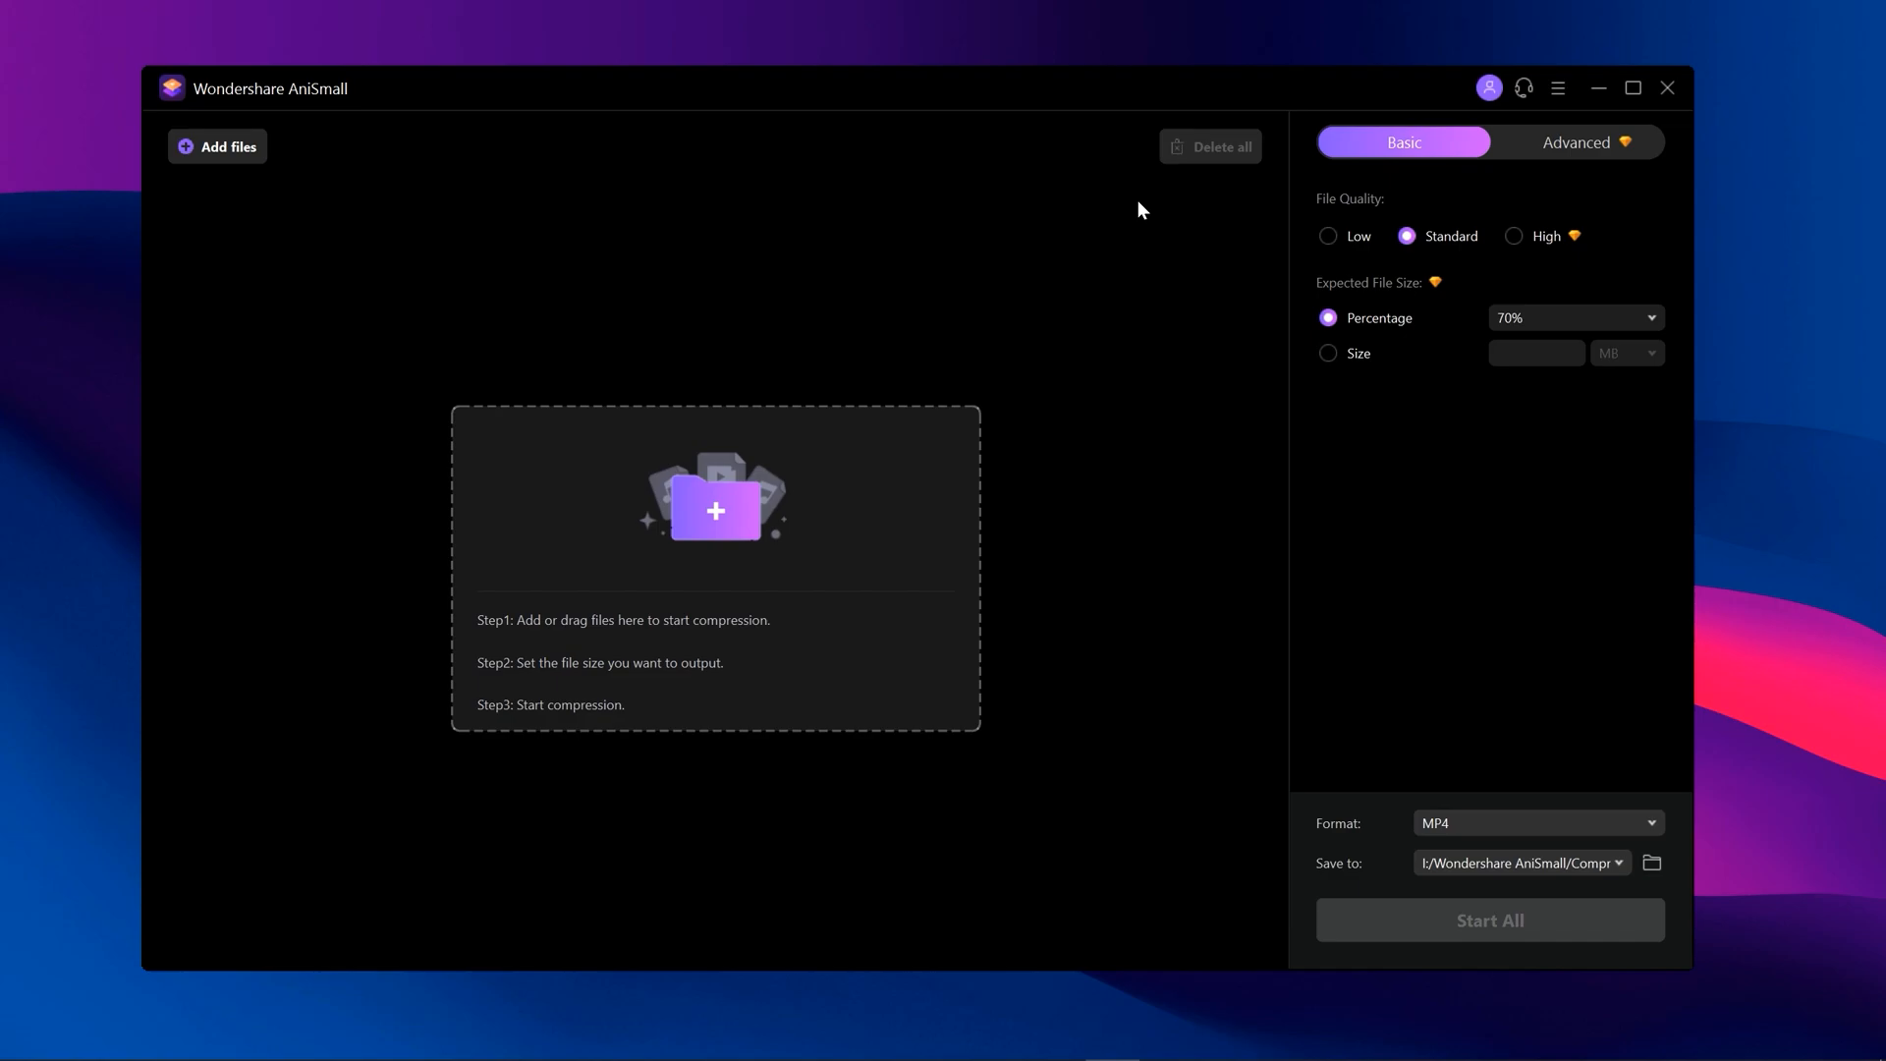
mouse_move(1517, 244)
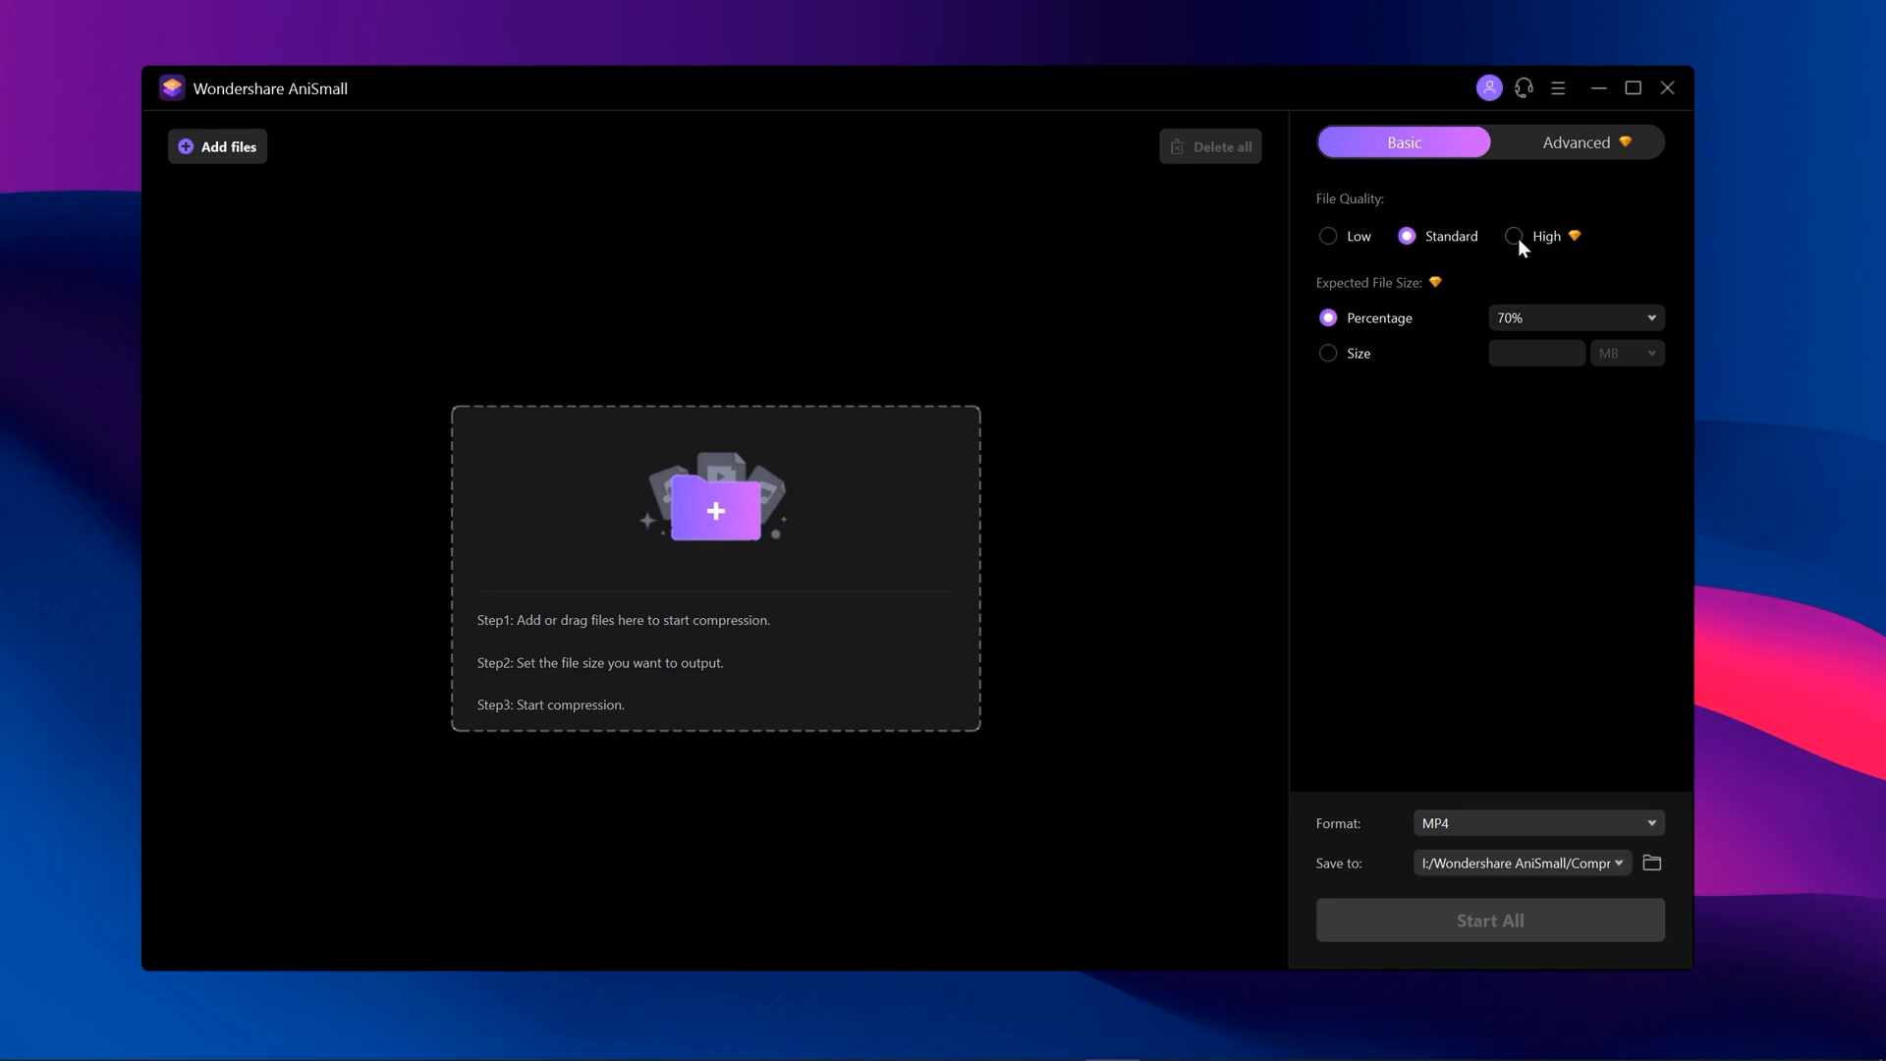
Choose High quality and check that encoder, resolution and frame rate stay on Auto.
left_click(1514, 236)
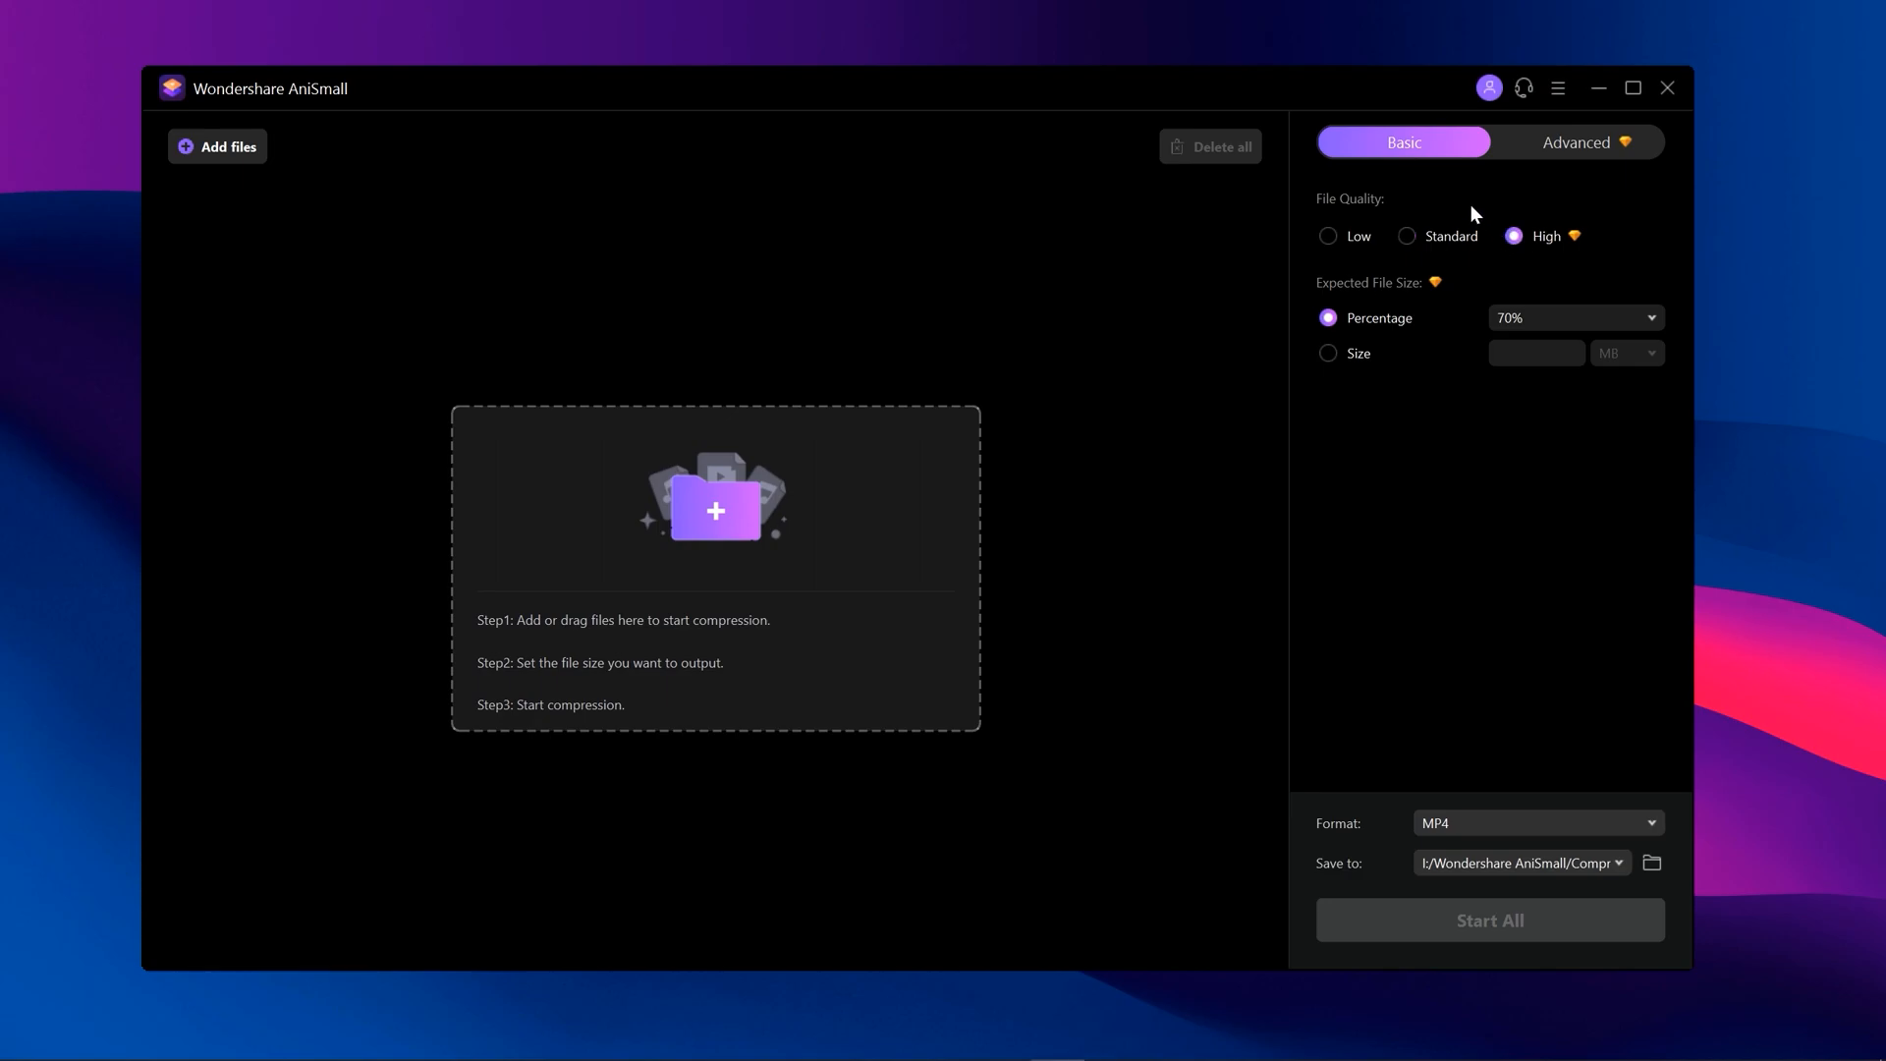
left_click(1576, 141)
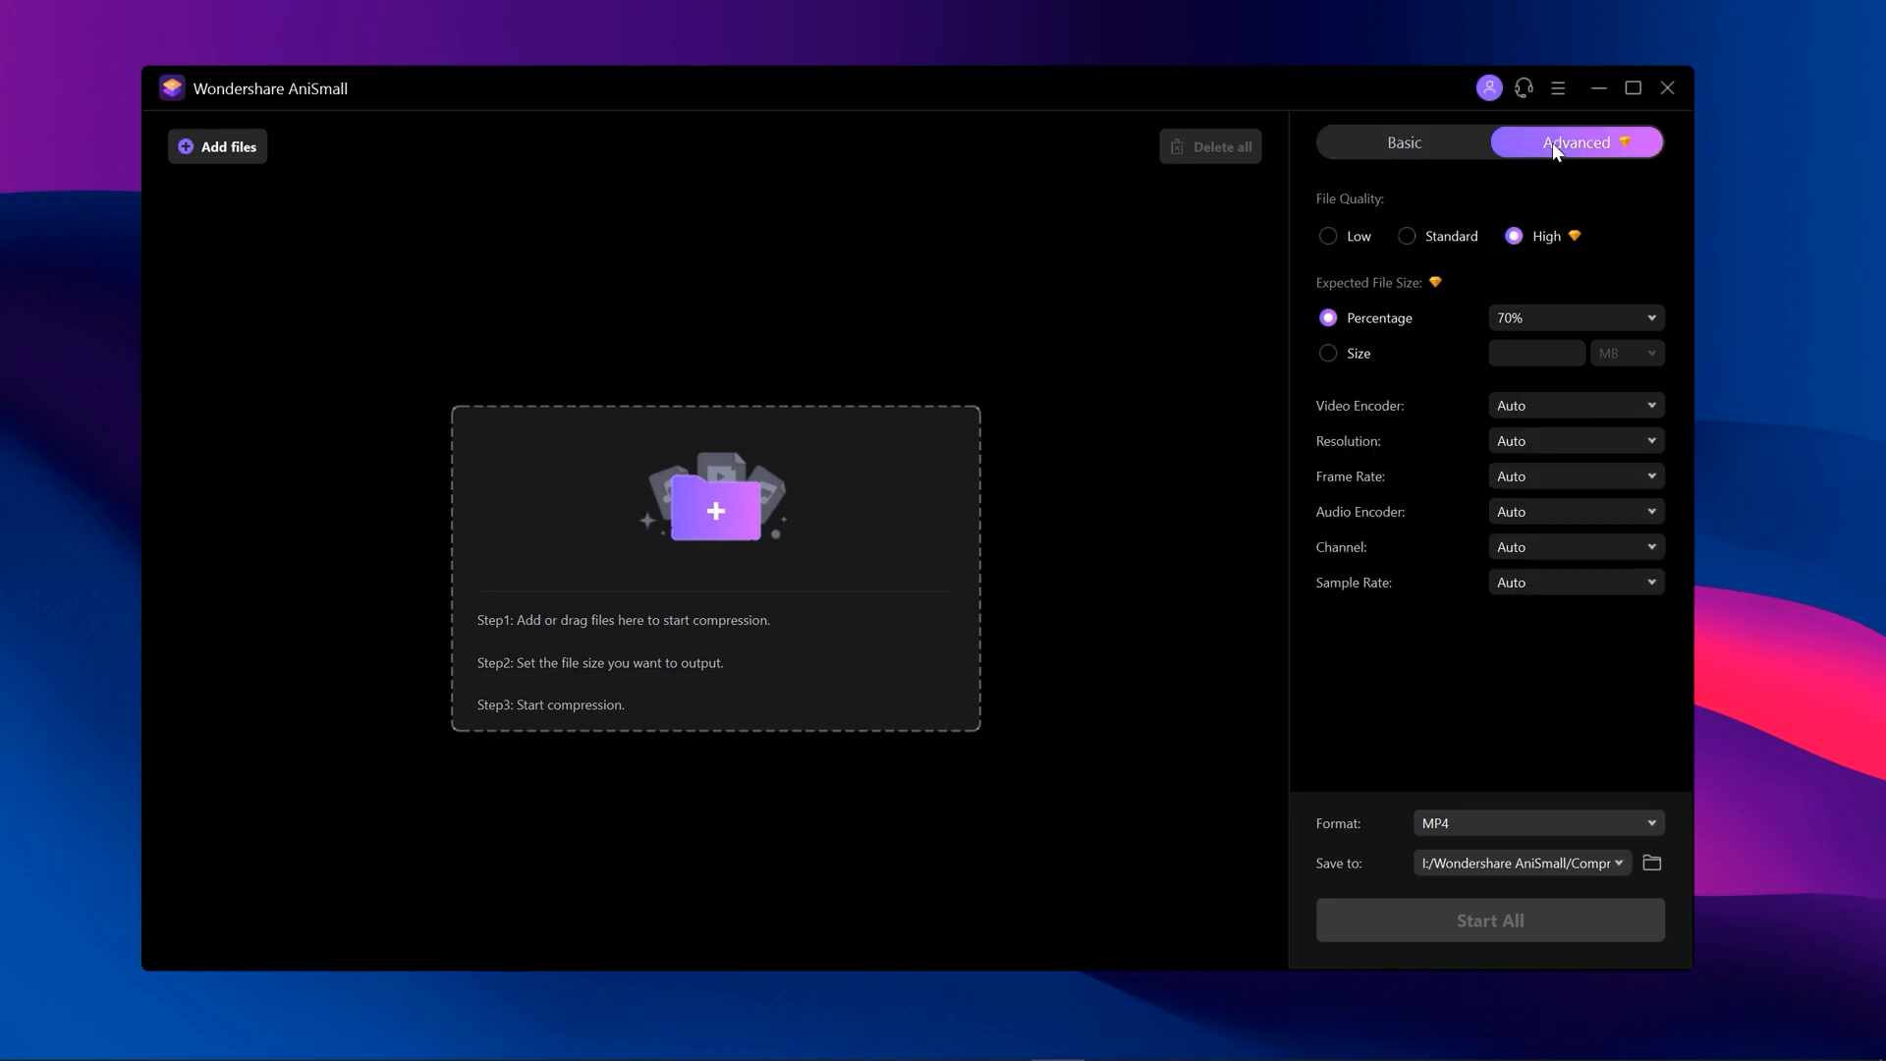
mouse_move(1568, 186)
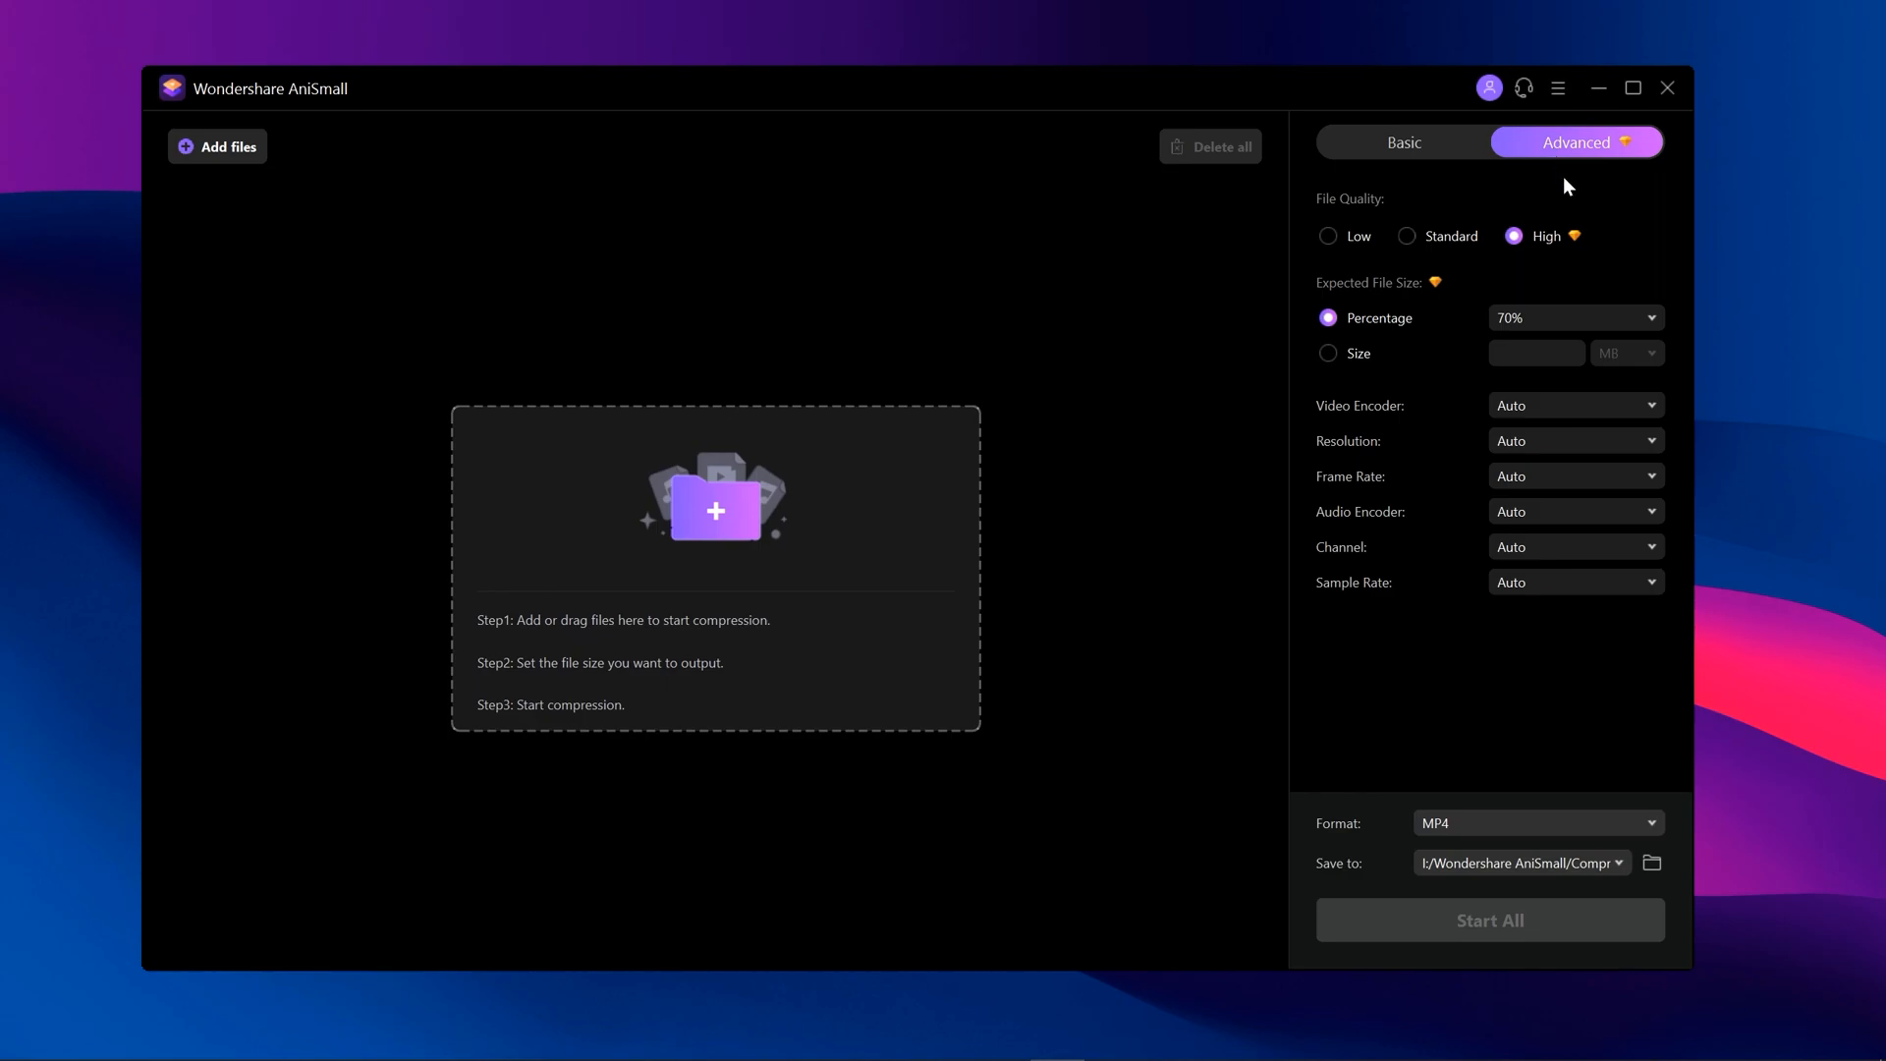
left_click(1573, 403)
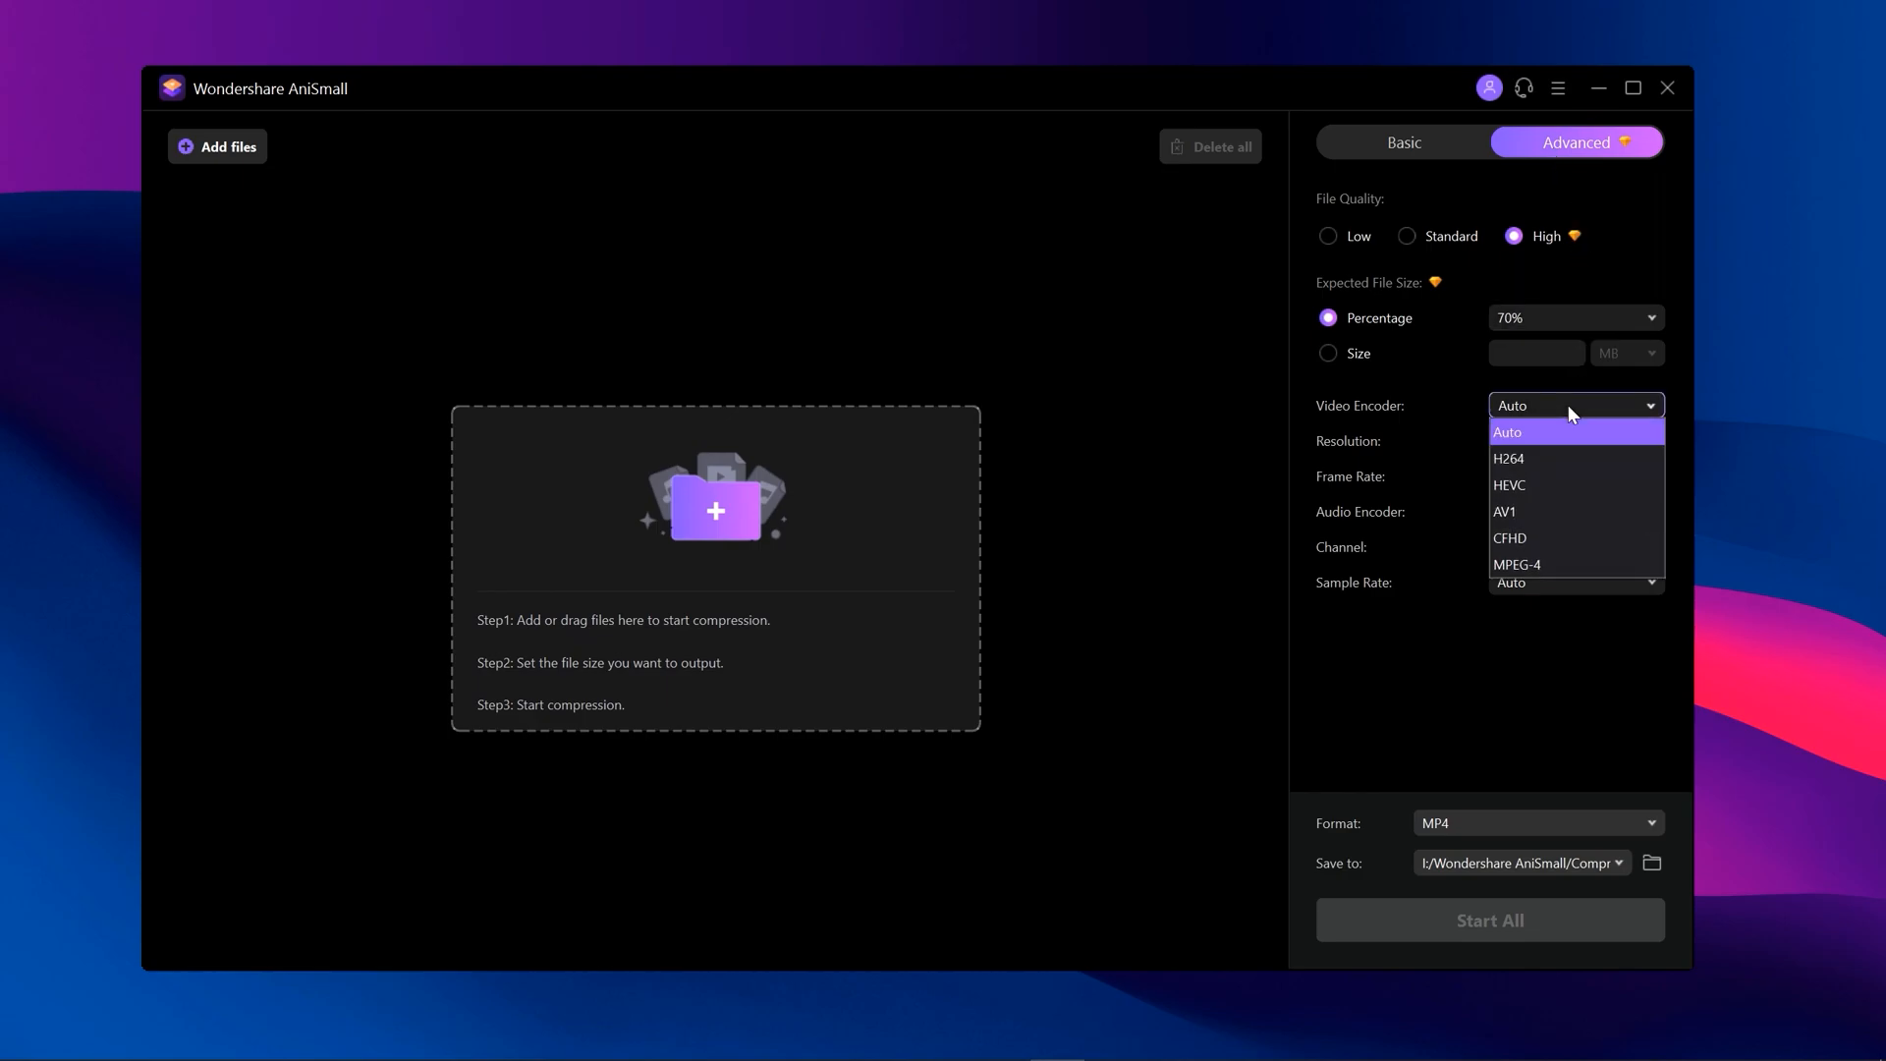
left_click(1575, 440)
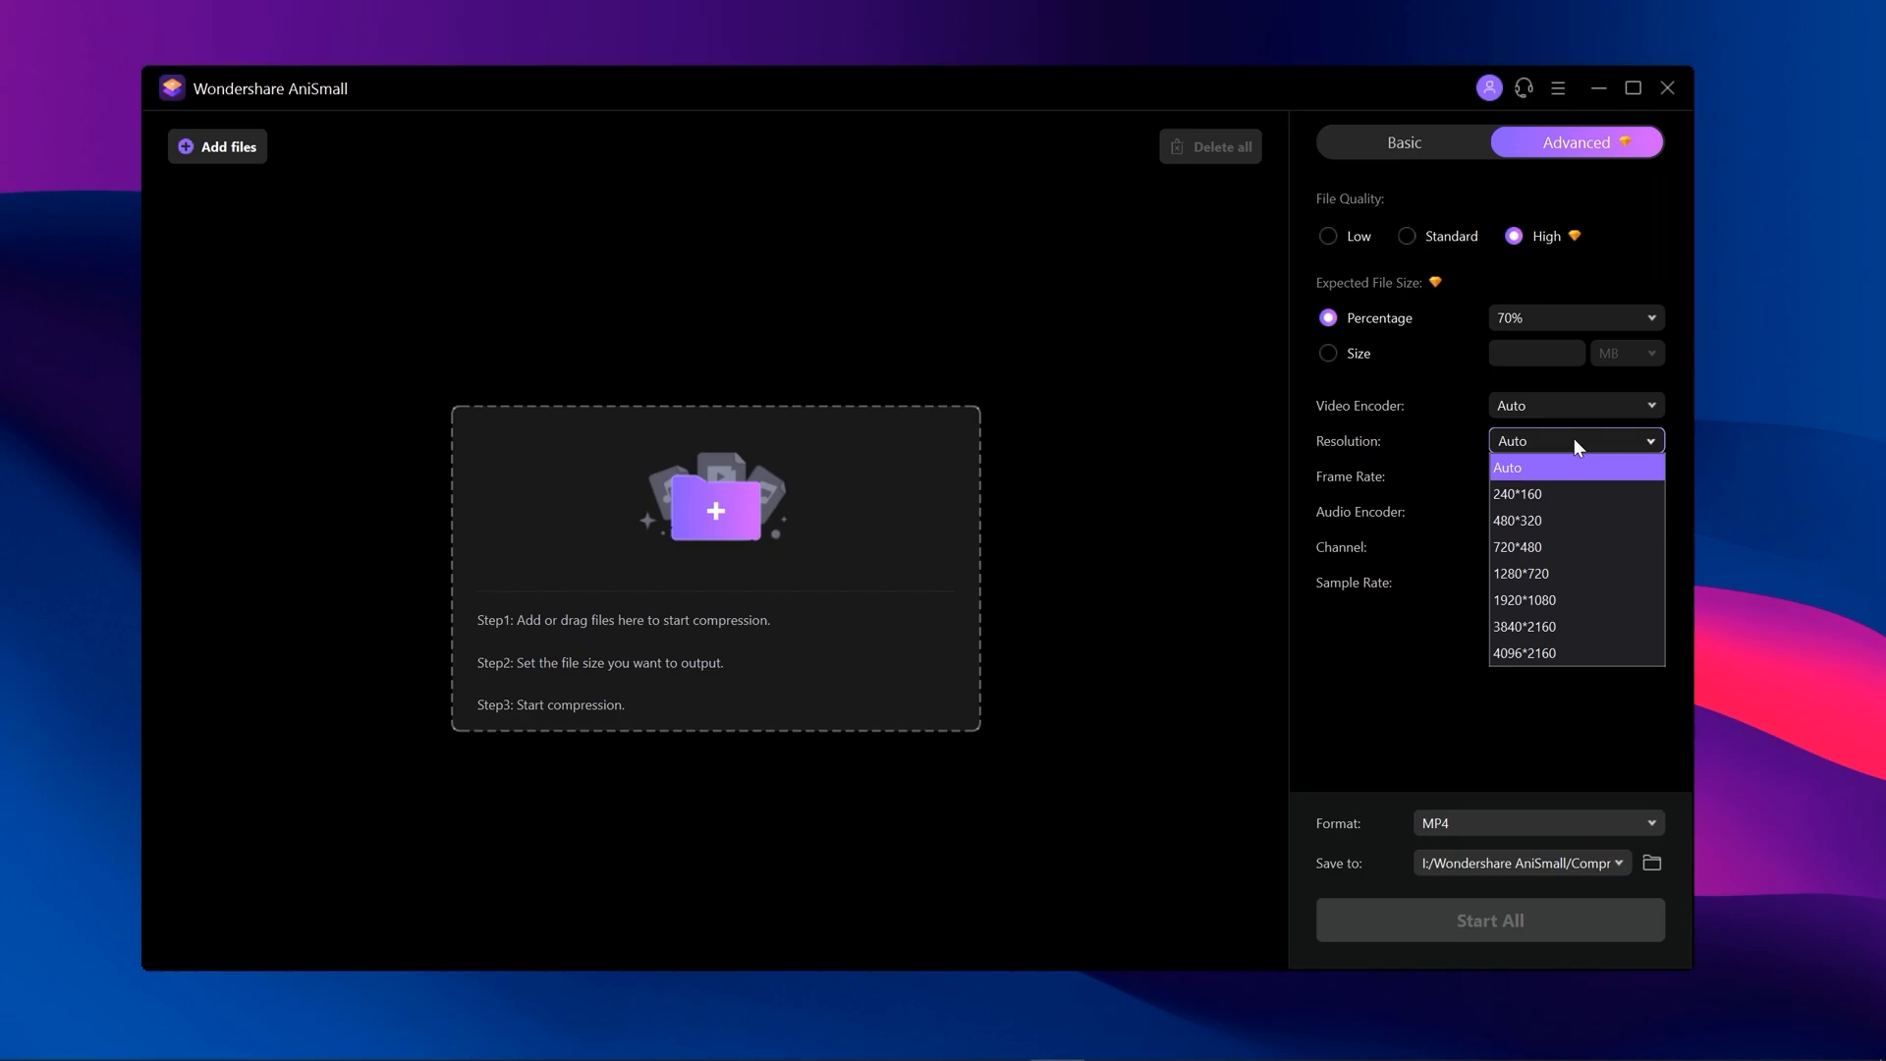
left_click(1574, 476)
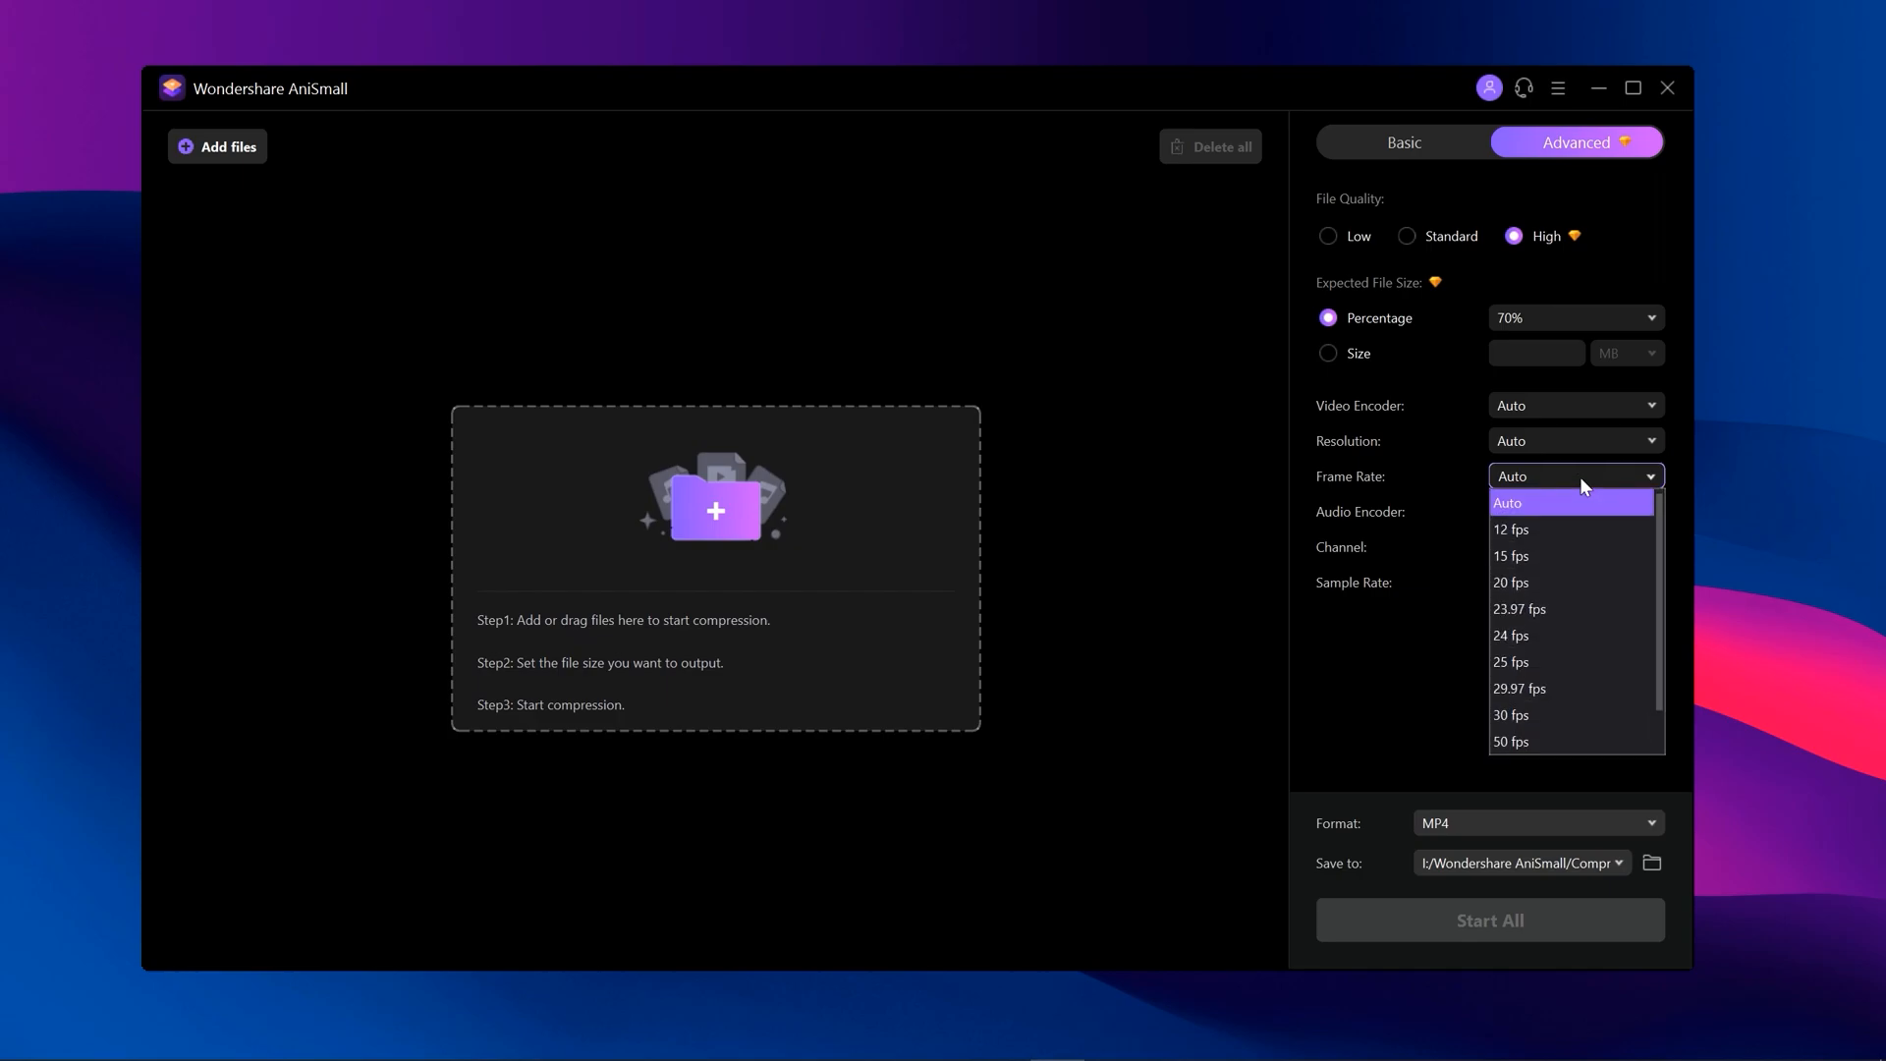
left_click(1571, 502)
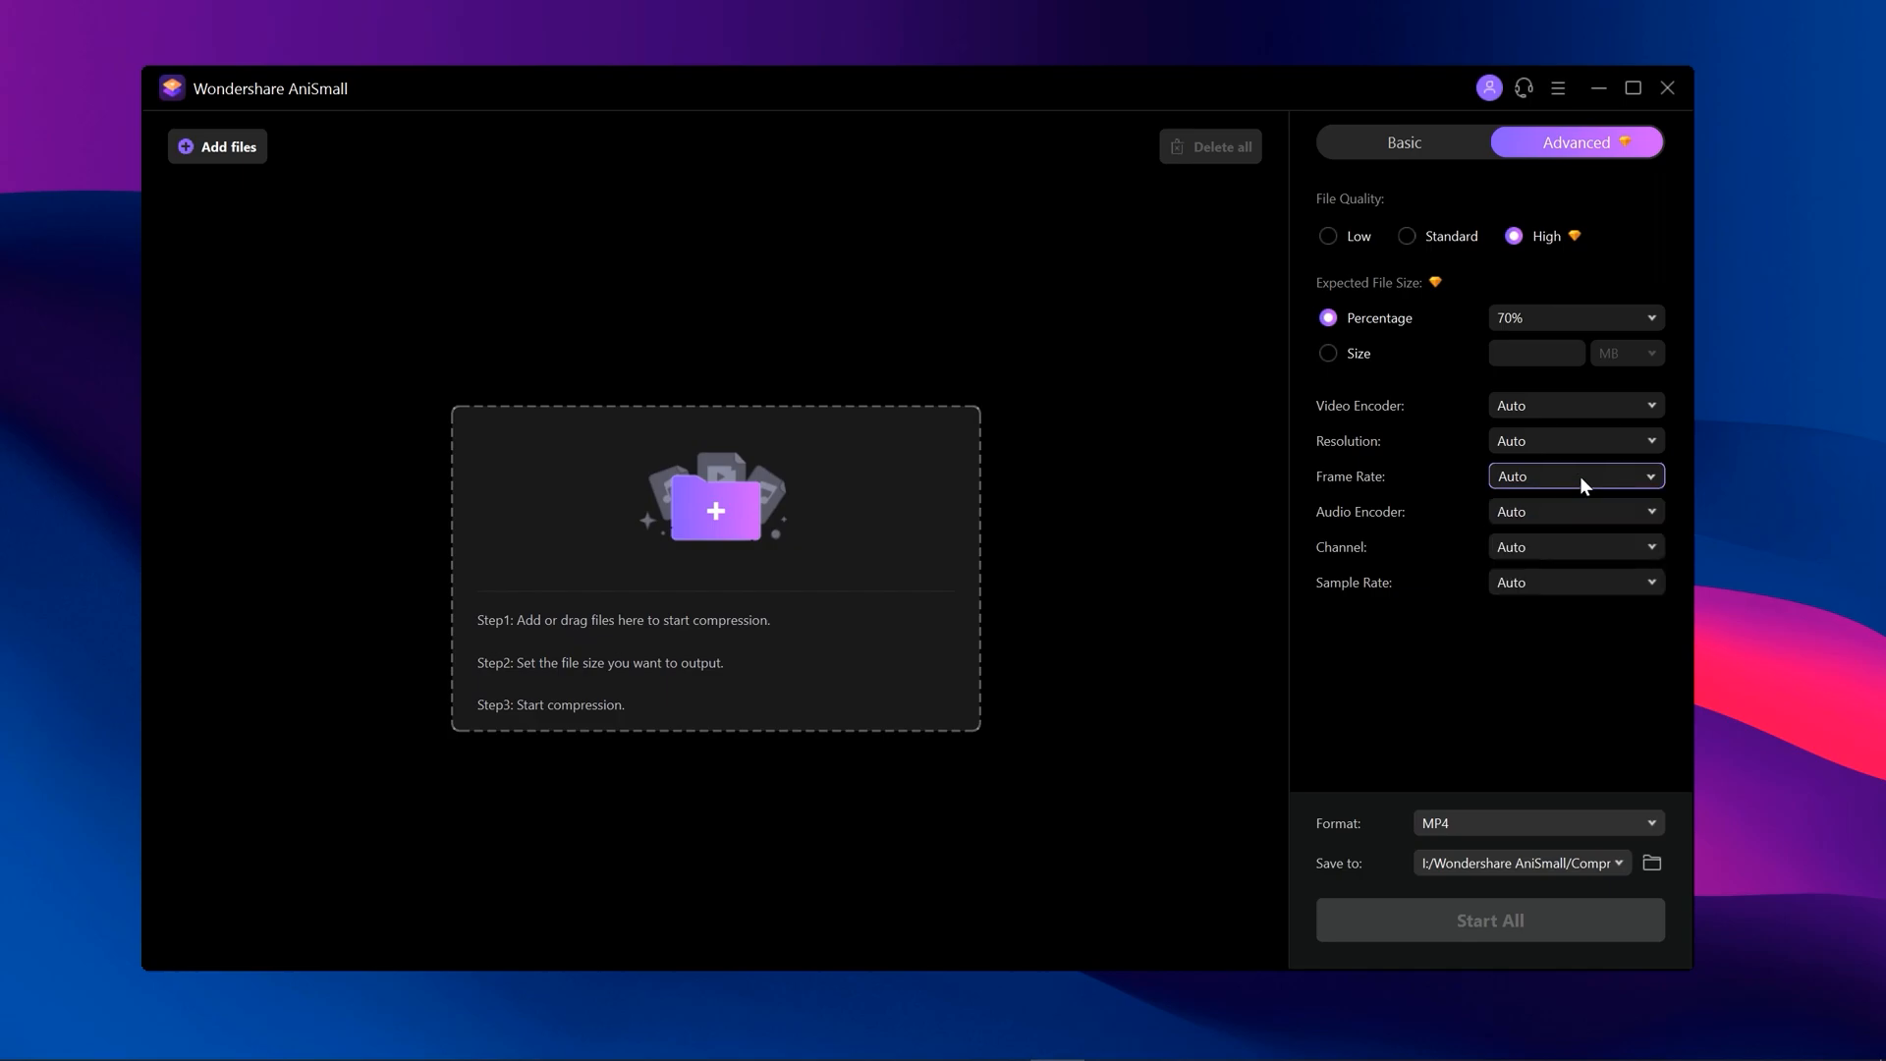
left_click(1575, 511)
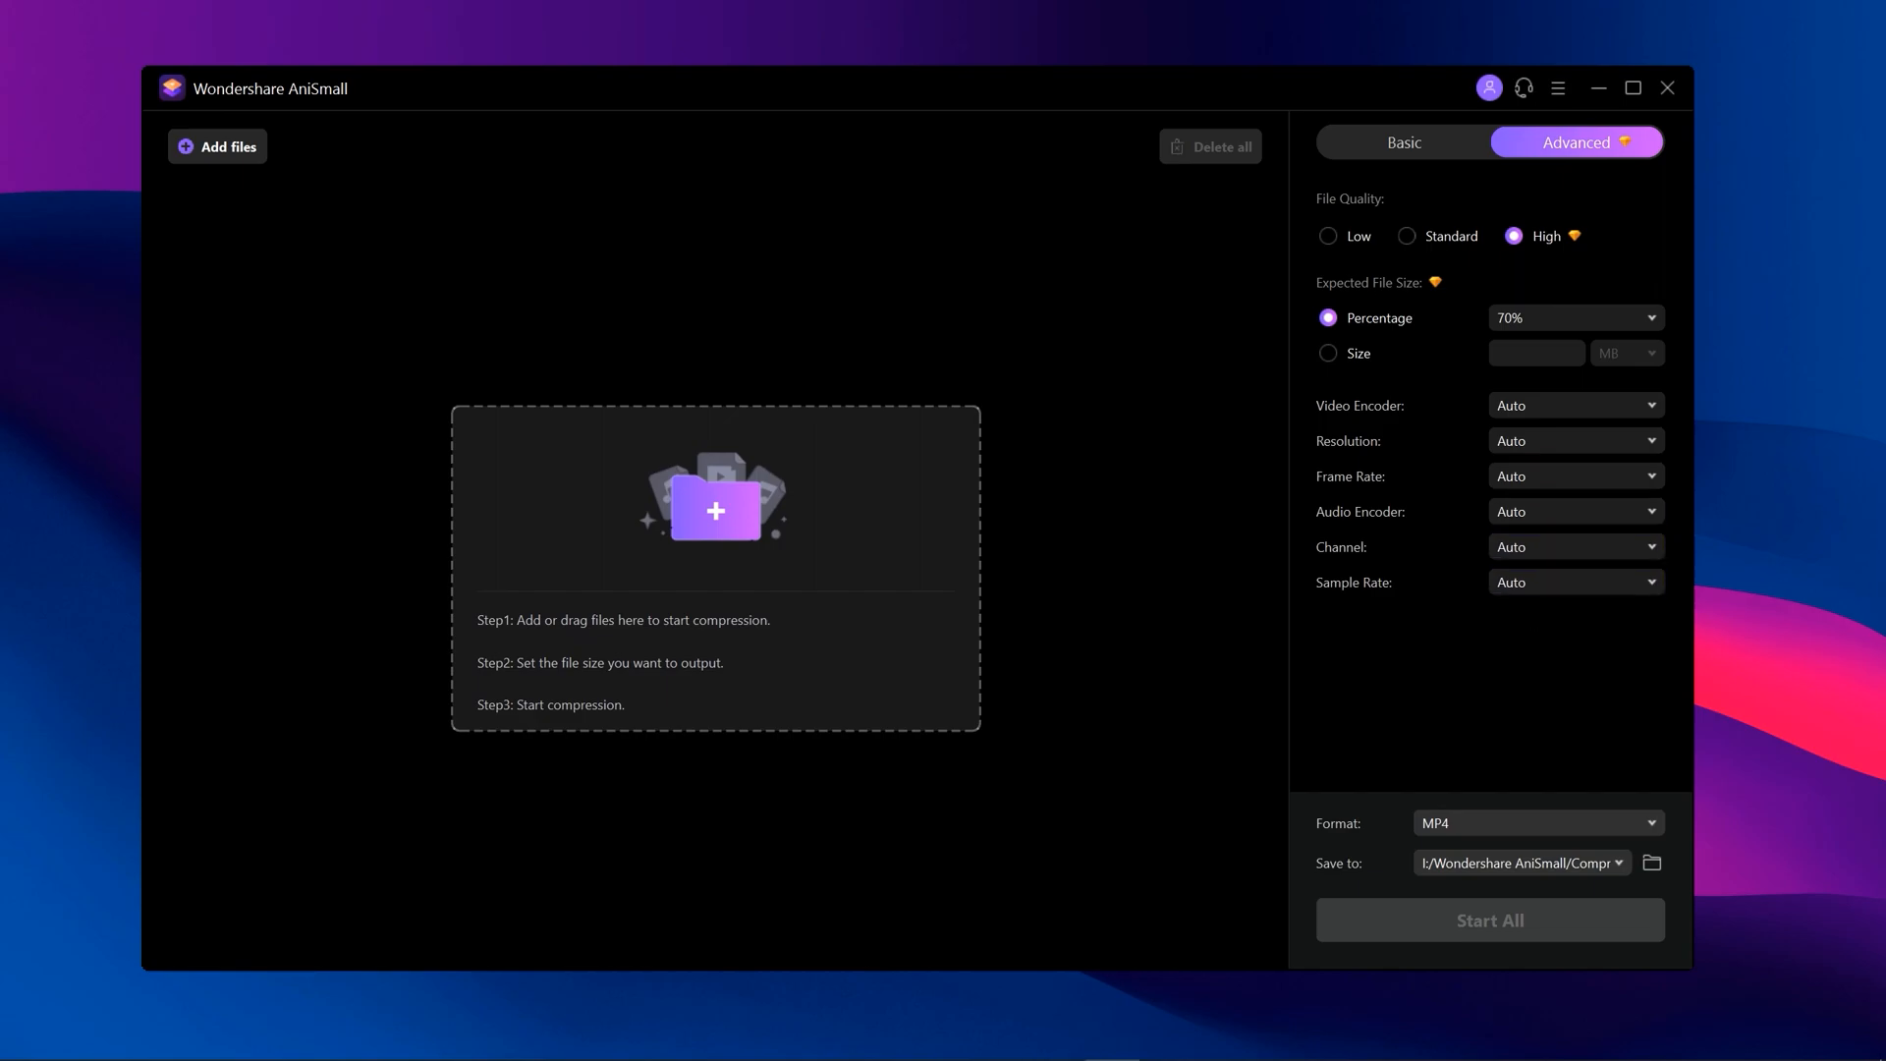
Check the Call of Duty video's properties to confirm it is 1.05 GB.
right_click(247, 133)
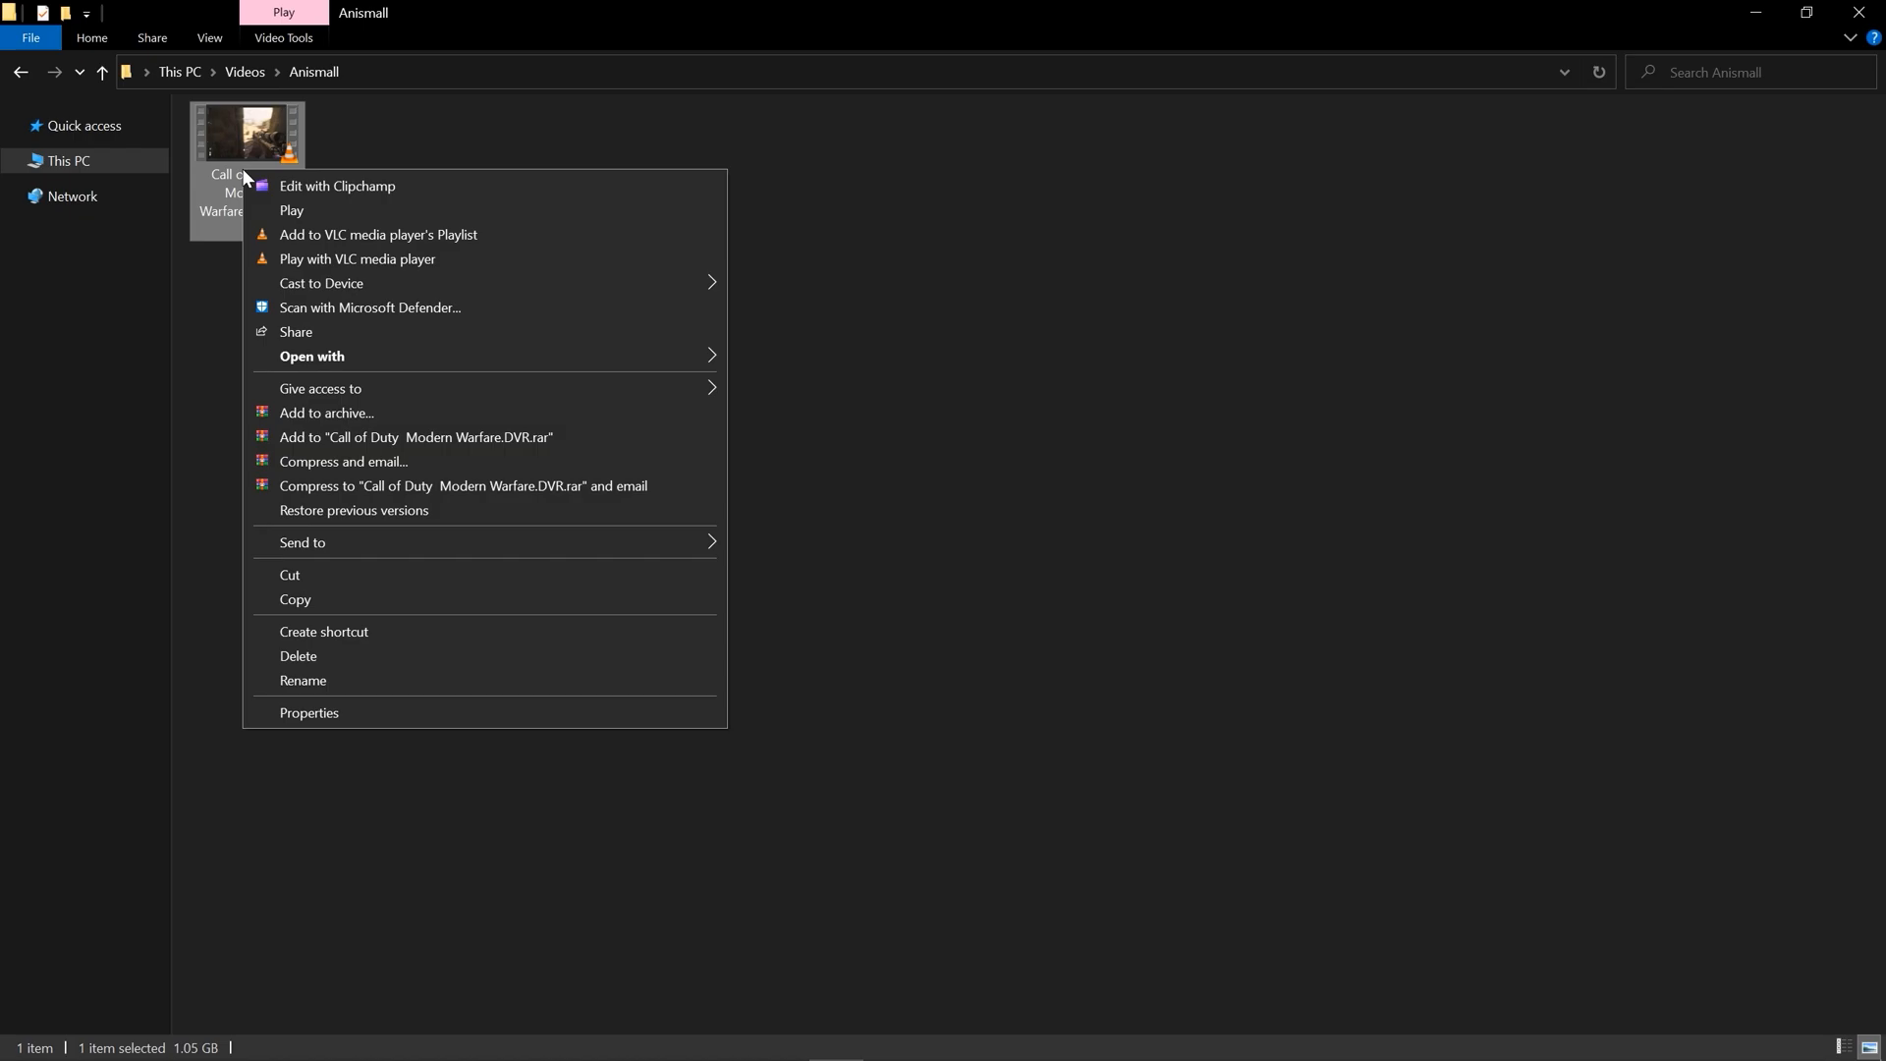
left_click(307, 712)
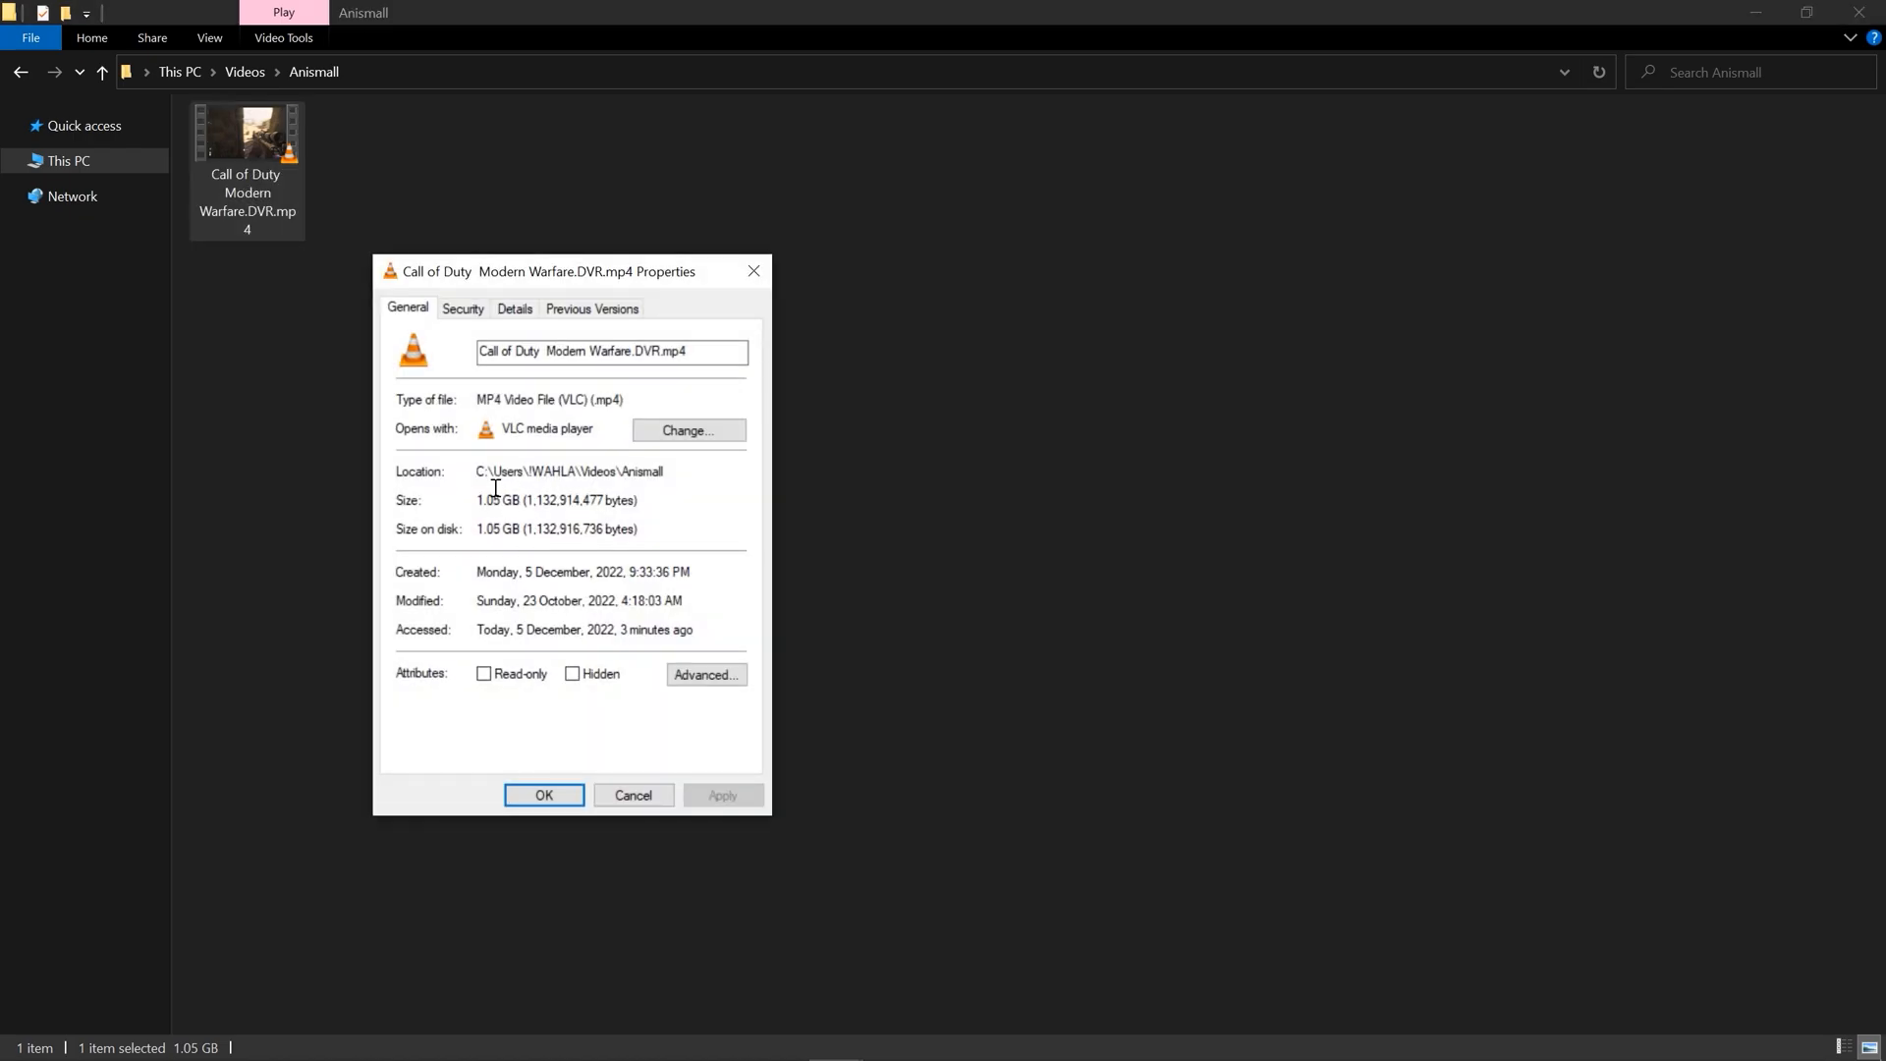
left_click(542, 794)
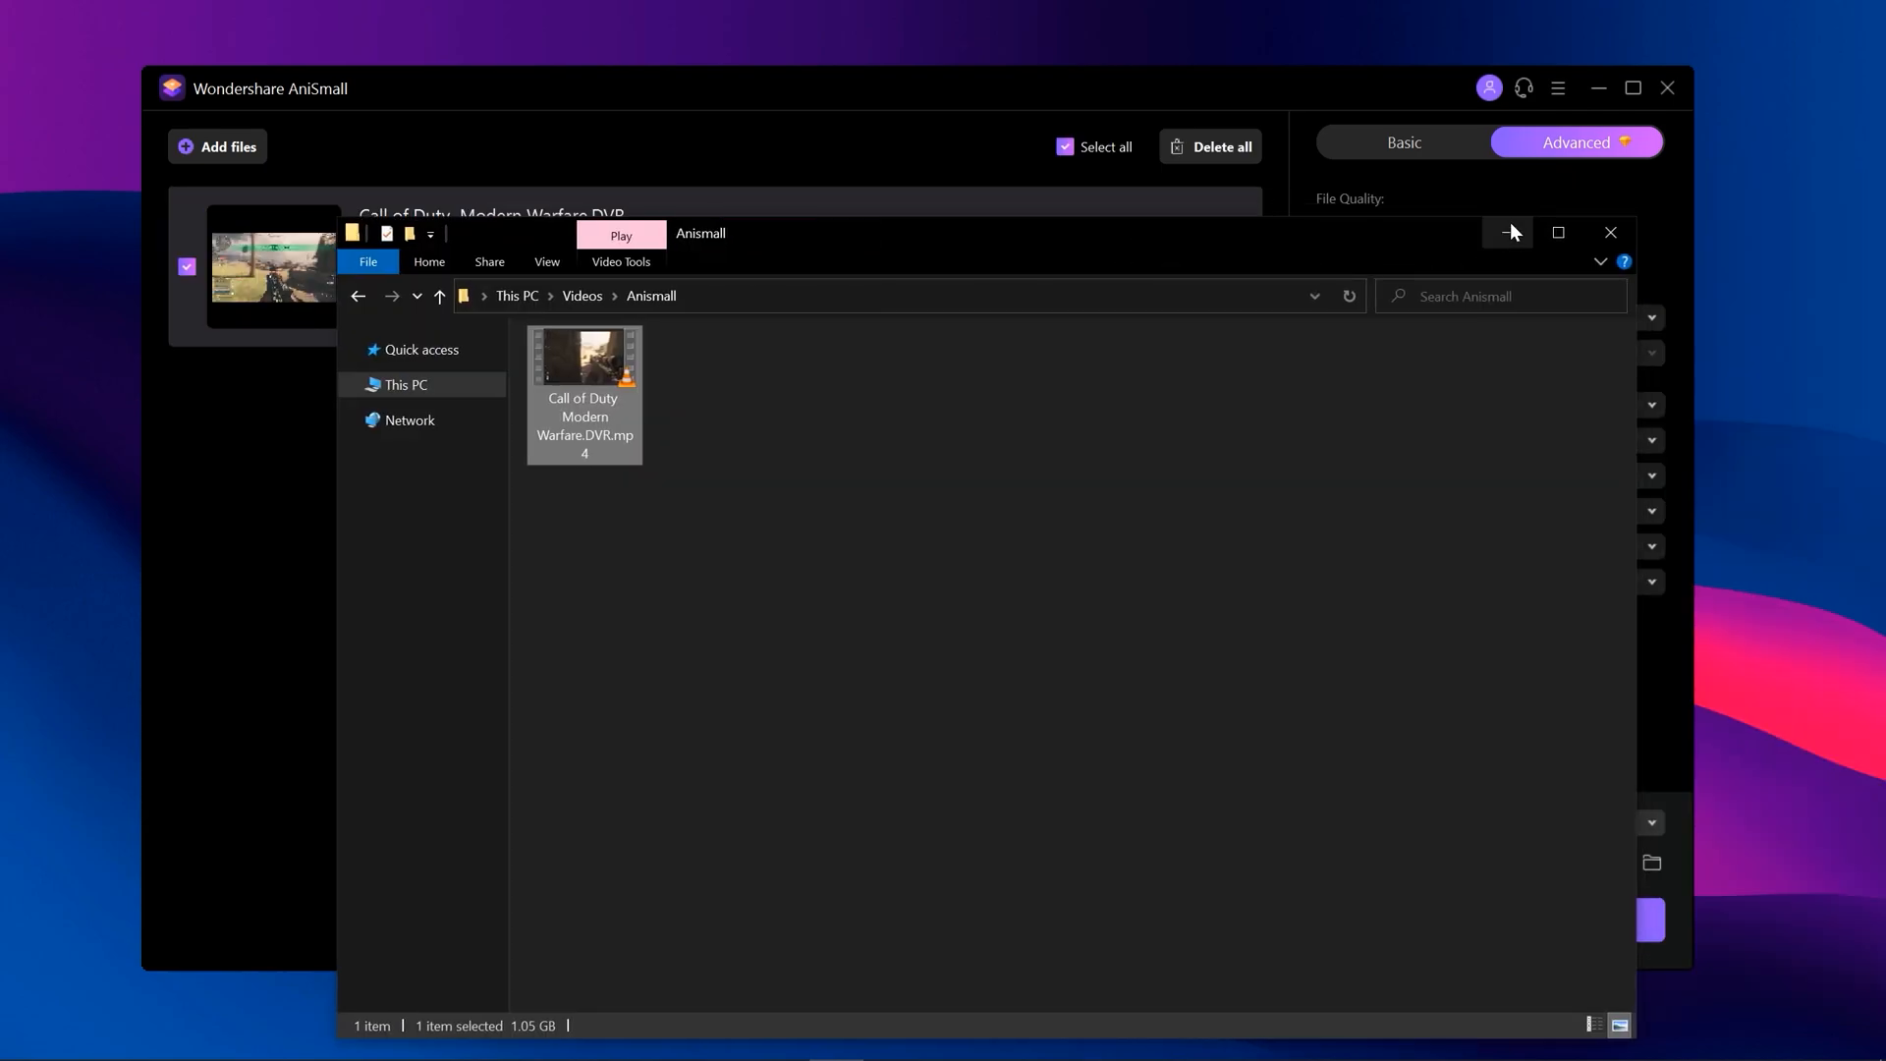
Set AniSmall's target size to 30% (about 324.13 MB) and start compressing.
left_click(1609, 232)
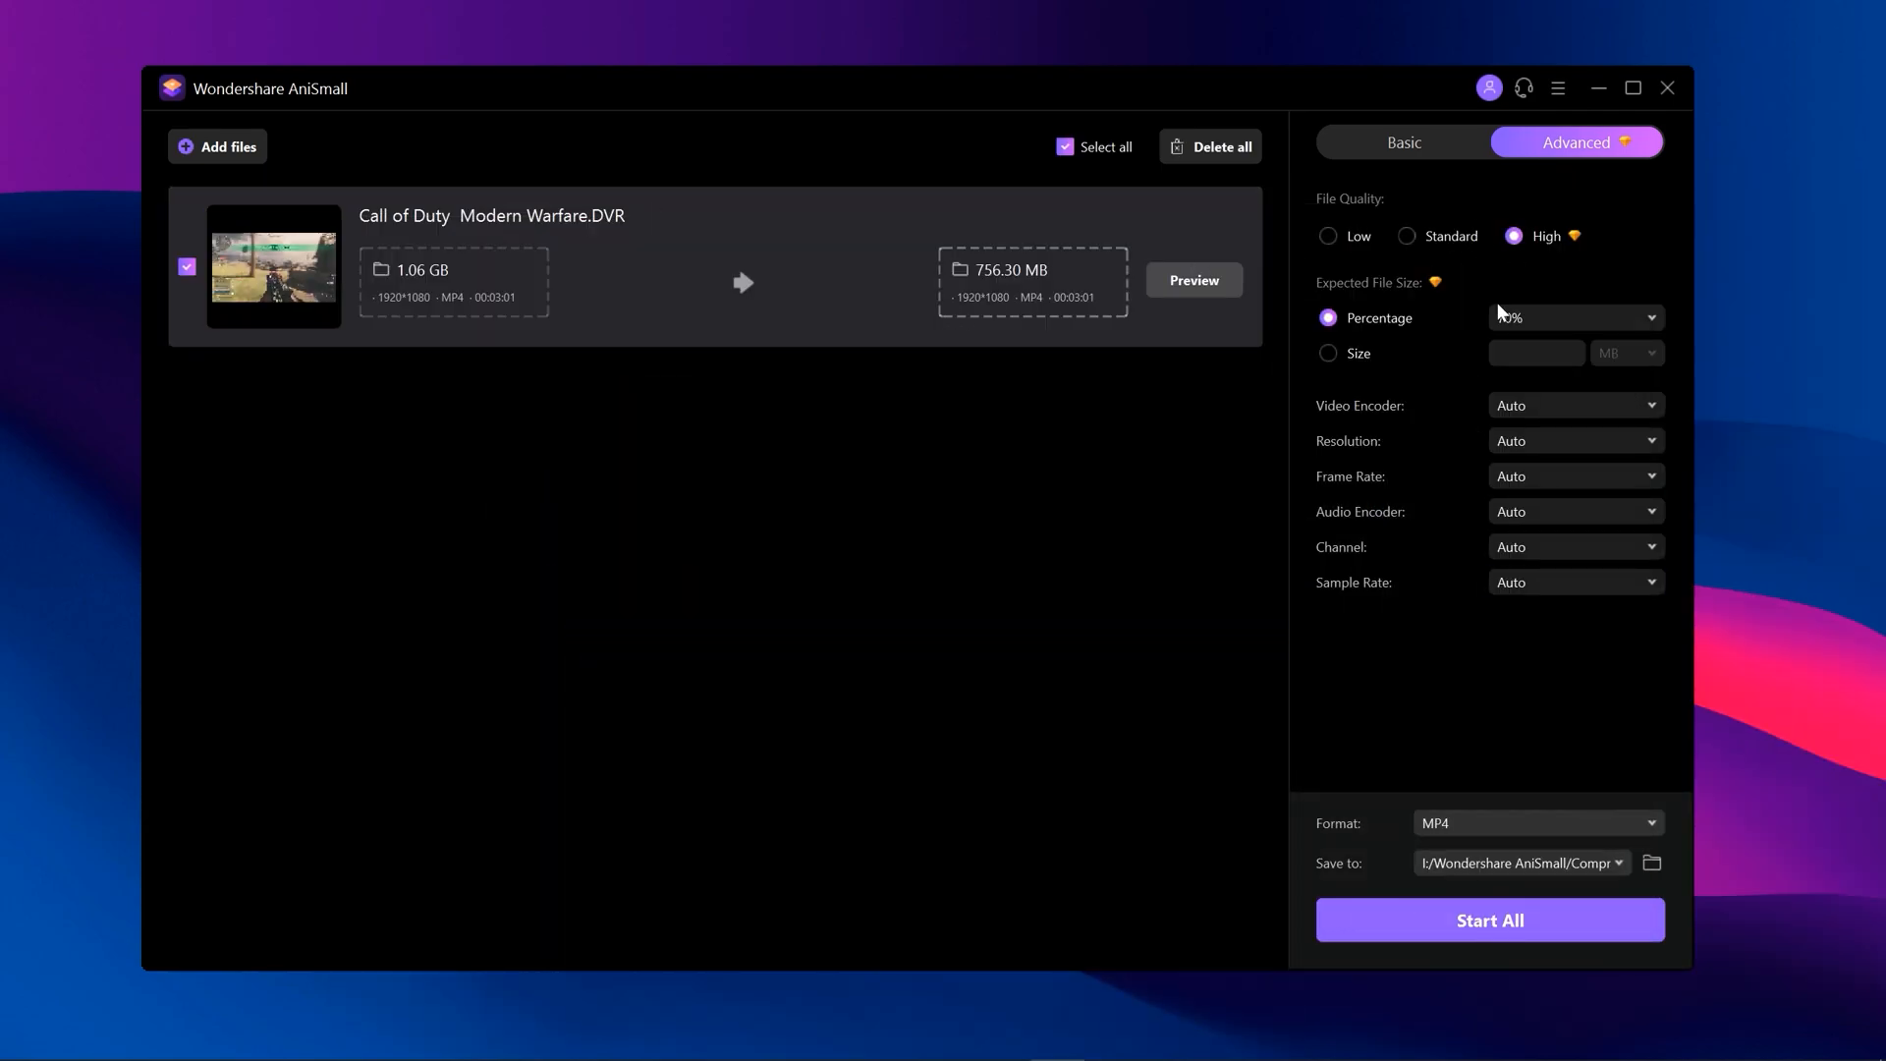
left_click(1573, 316)
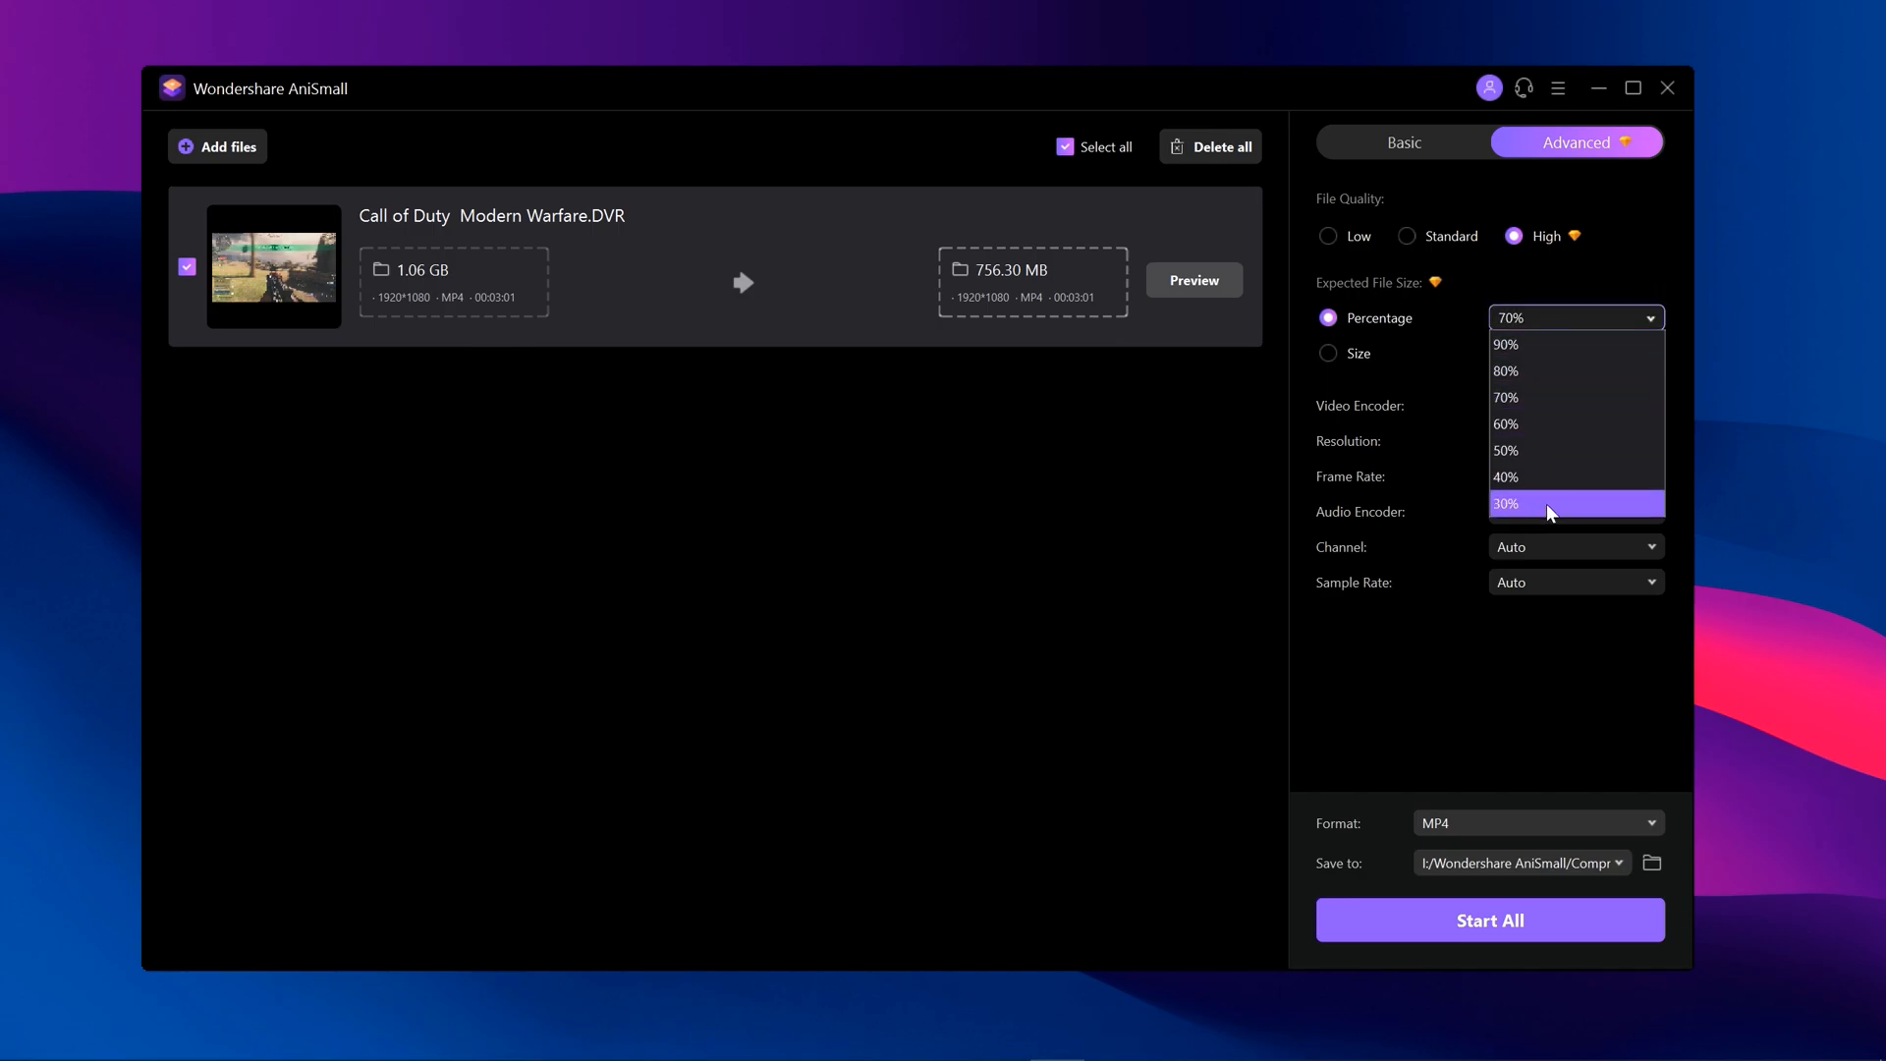
left_click(1506, 503)
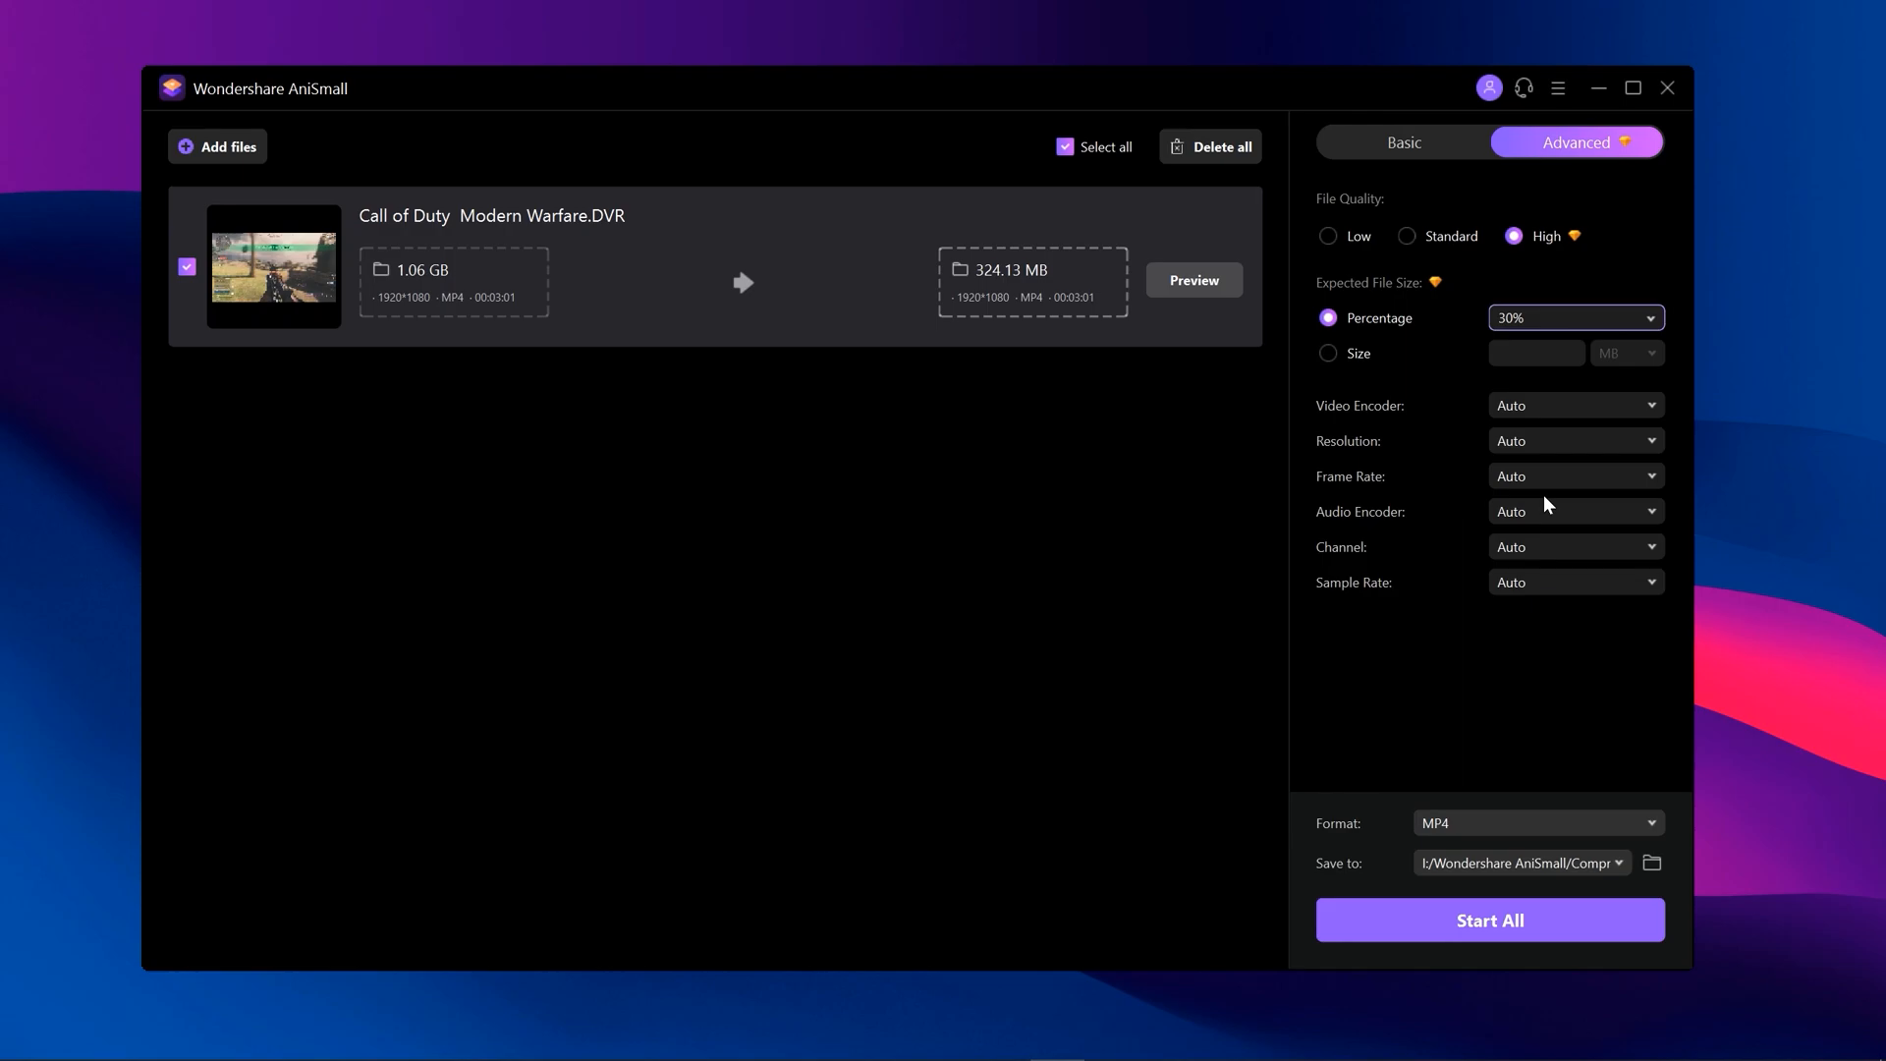
mouse_move(1522, 723)
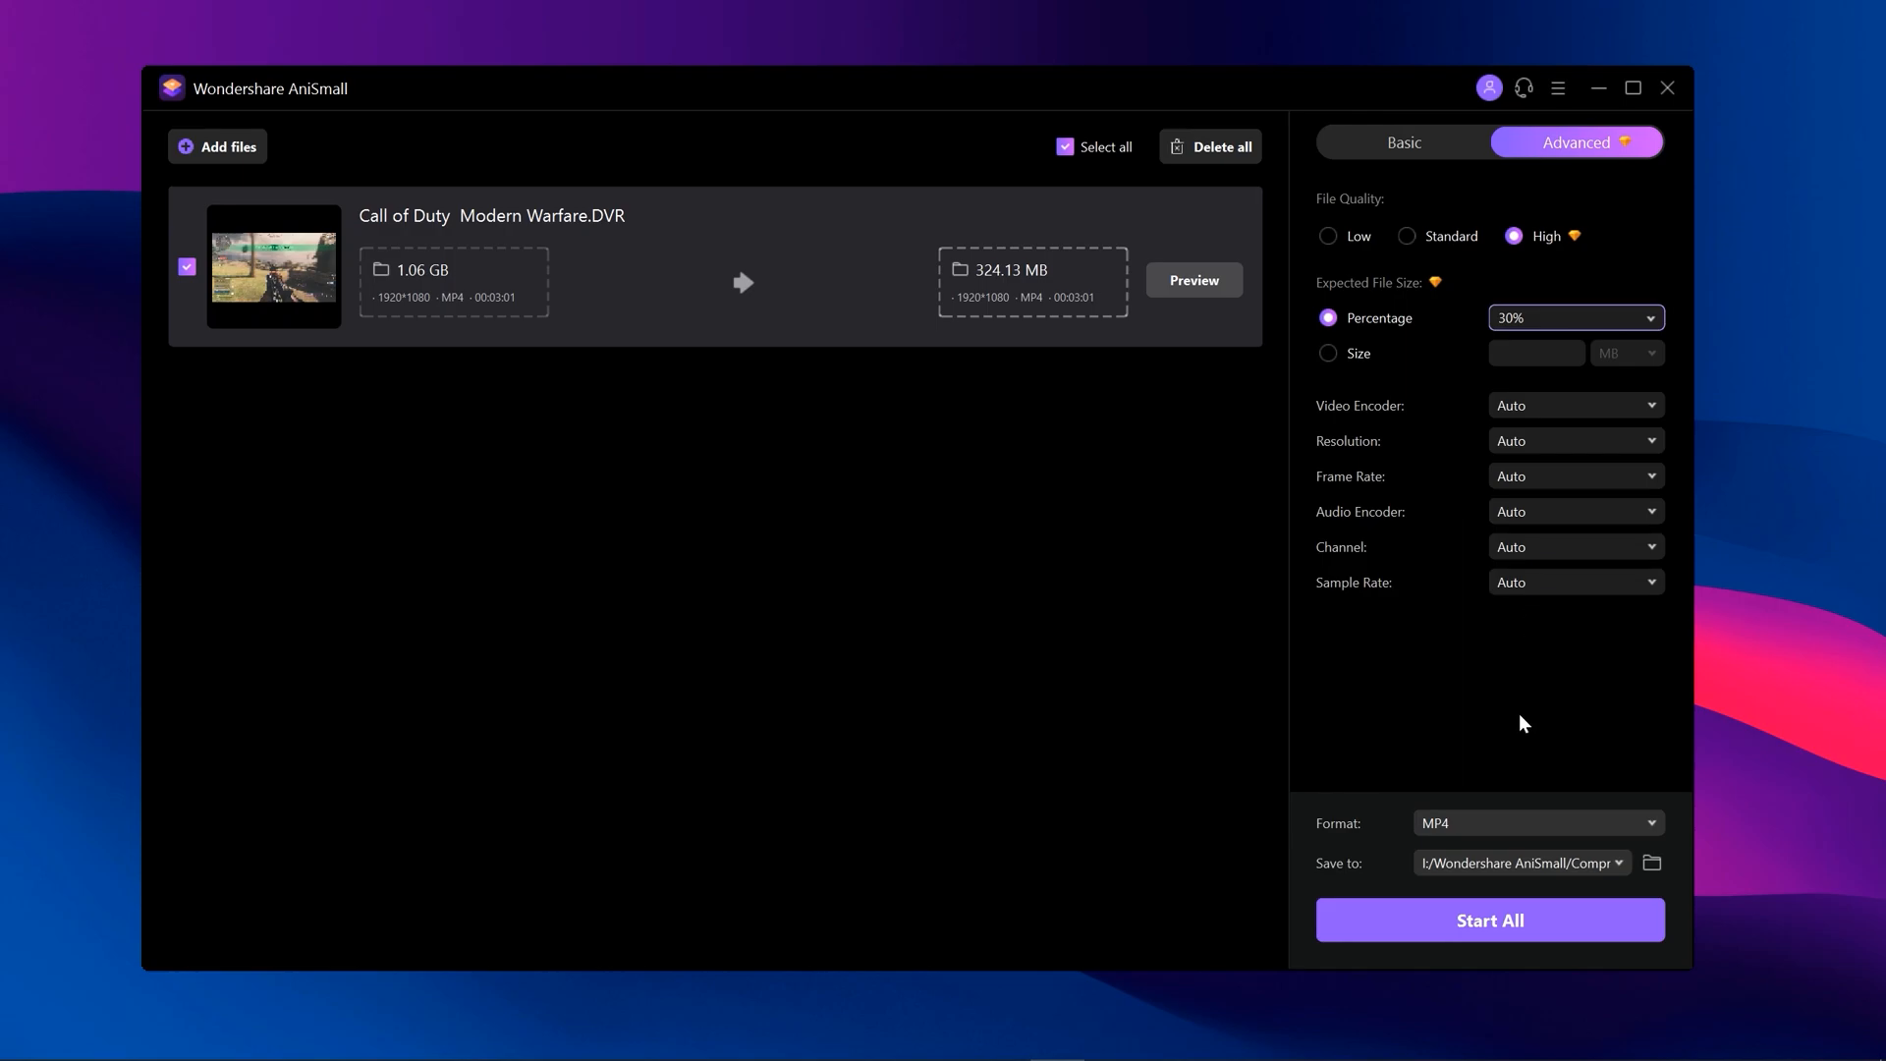
left_click(1489, 920)
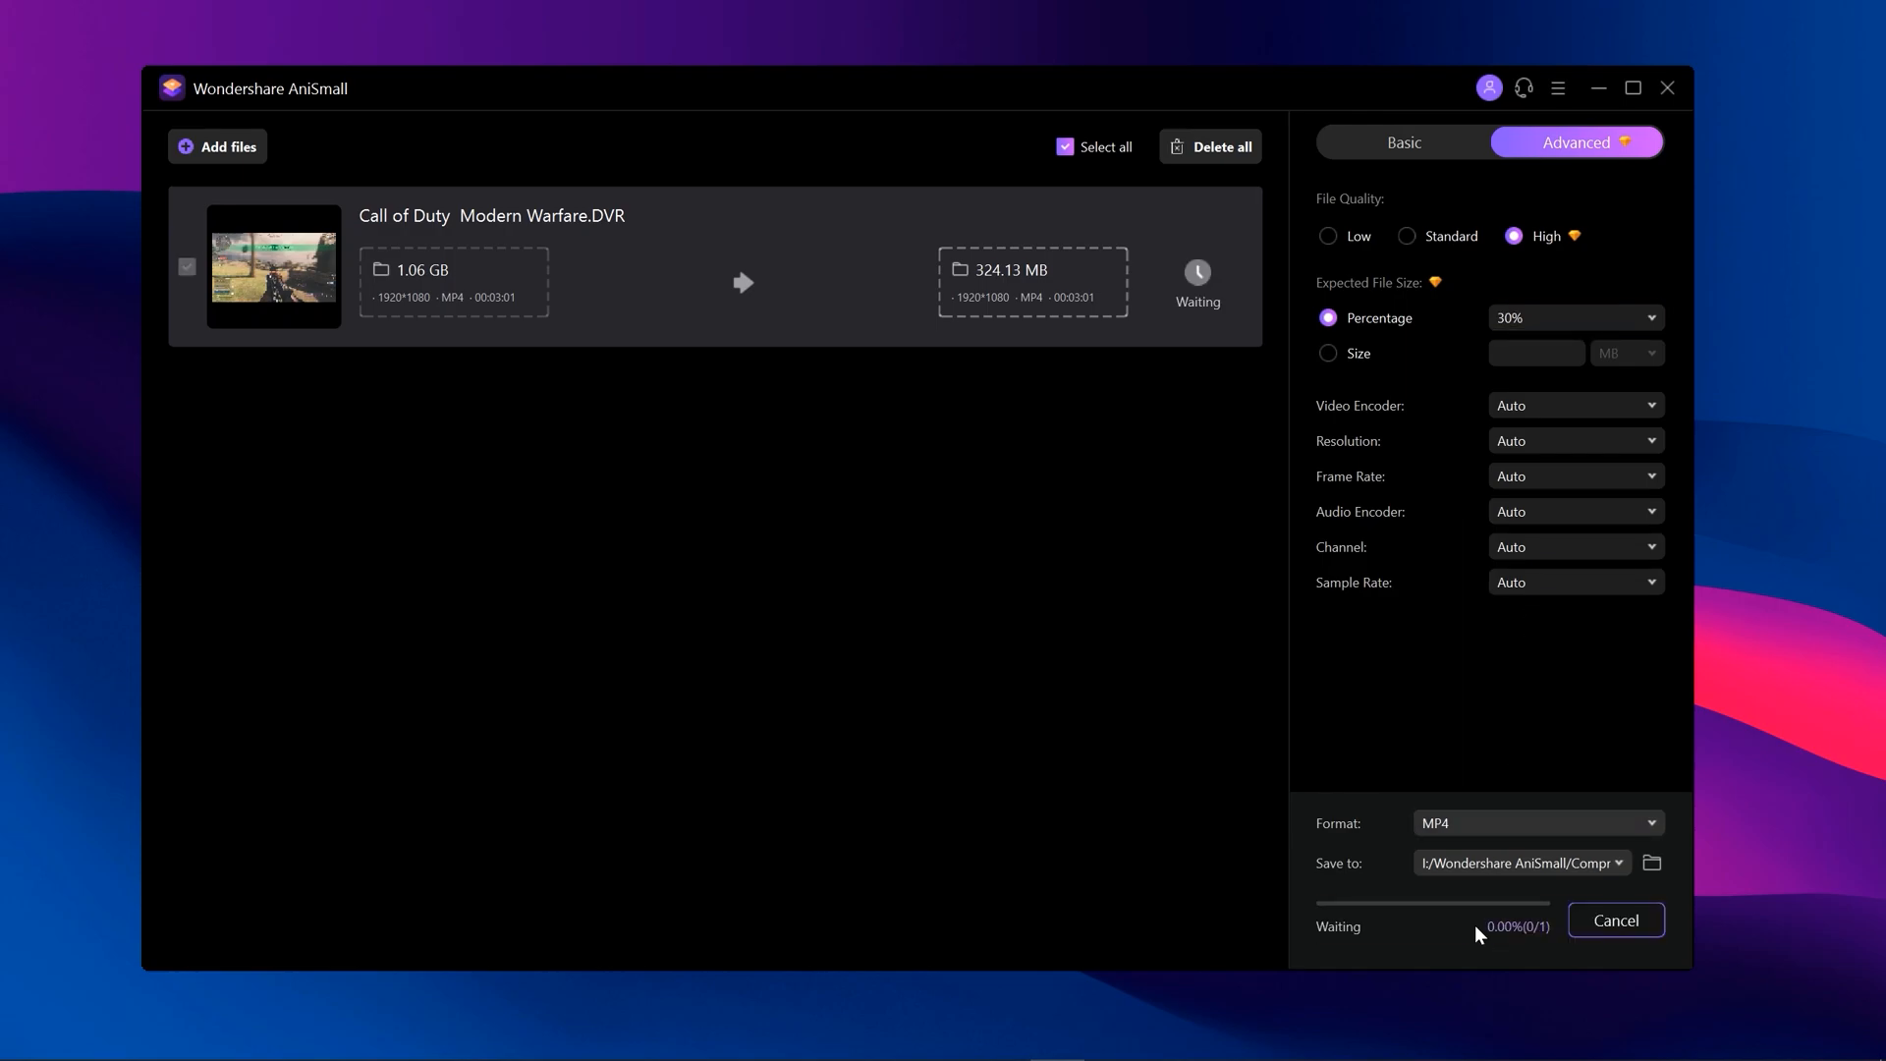